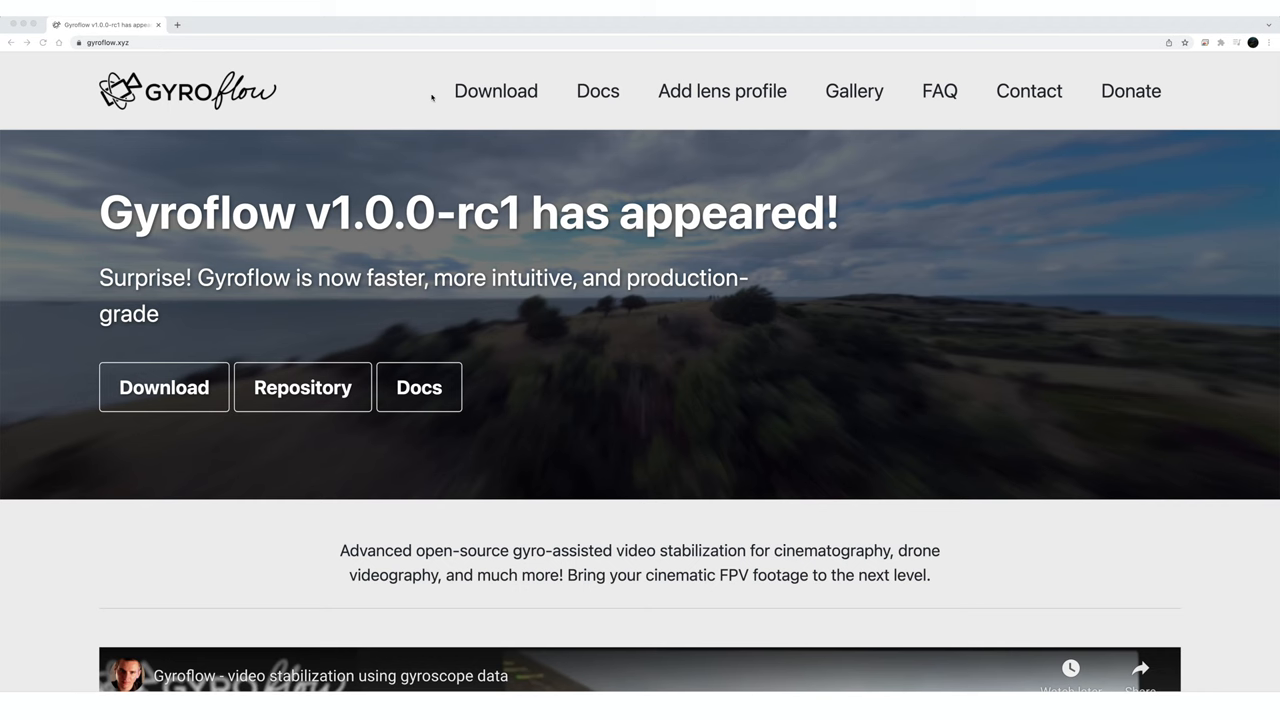
{"action": "mouse_move", "coordinate": [1164, 96]}
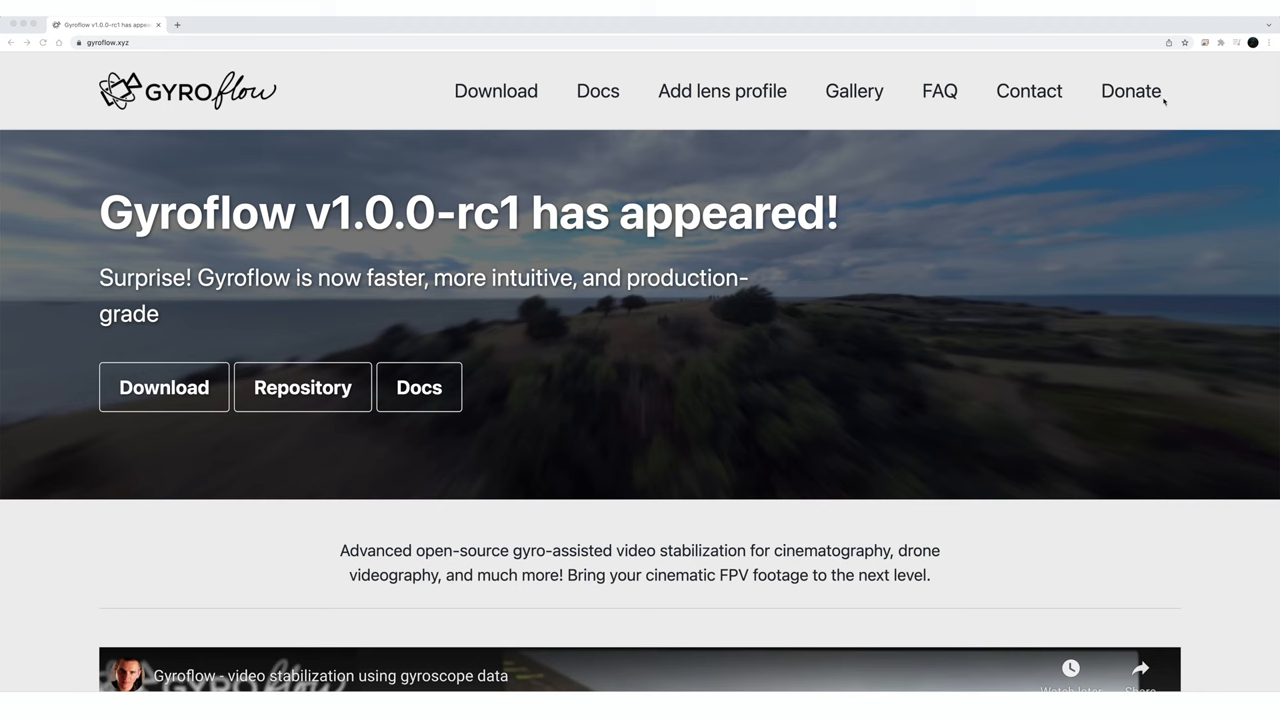
Scroll down gyroflow.xyz through the features and supported gyro sources overview
{"action": "scroll", "scroll_direction": "down", "scroll_amount": 3}
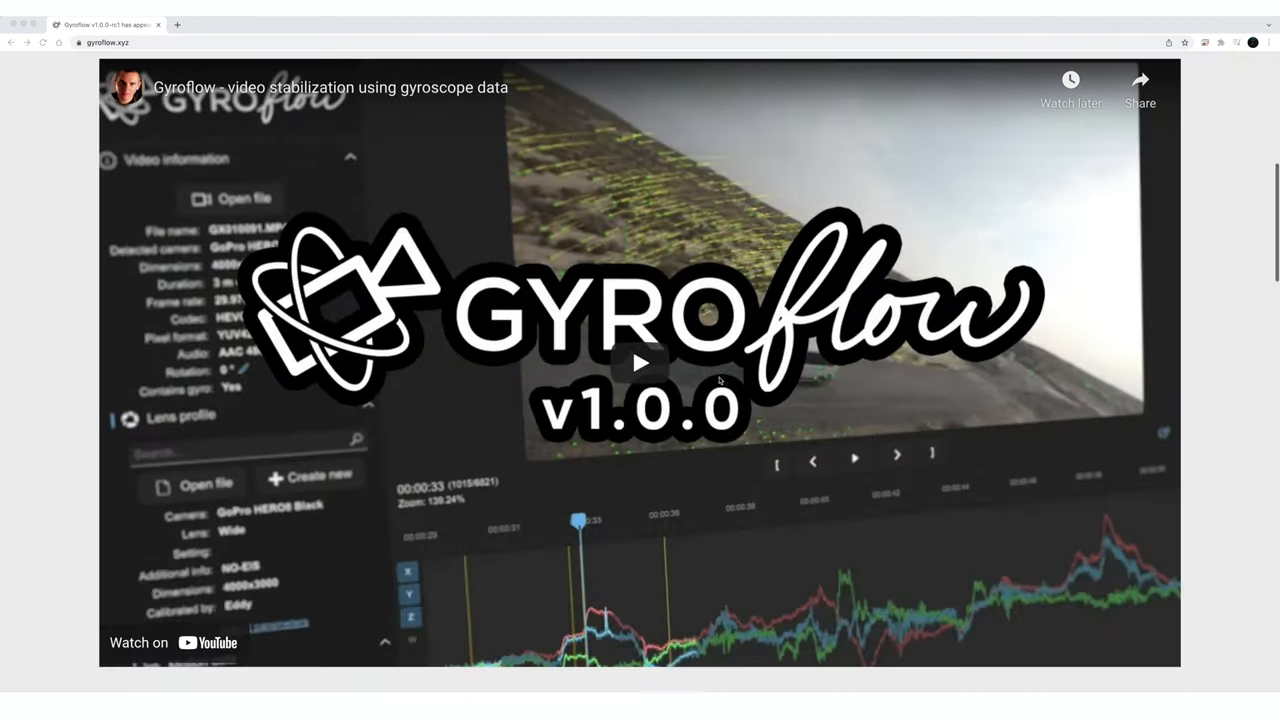
{"action": "scroll", "scroll_direction": "down", "scroll_amount": 3}
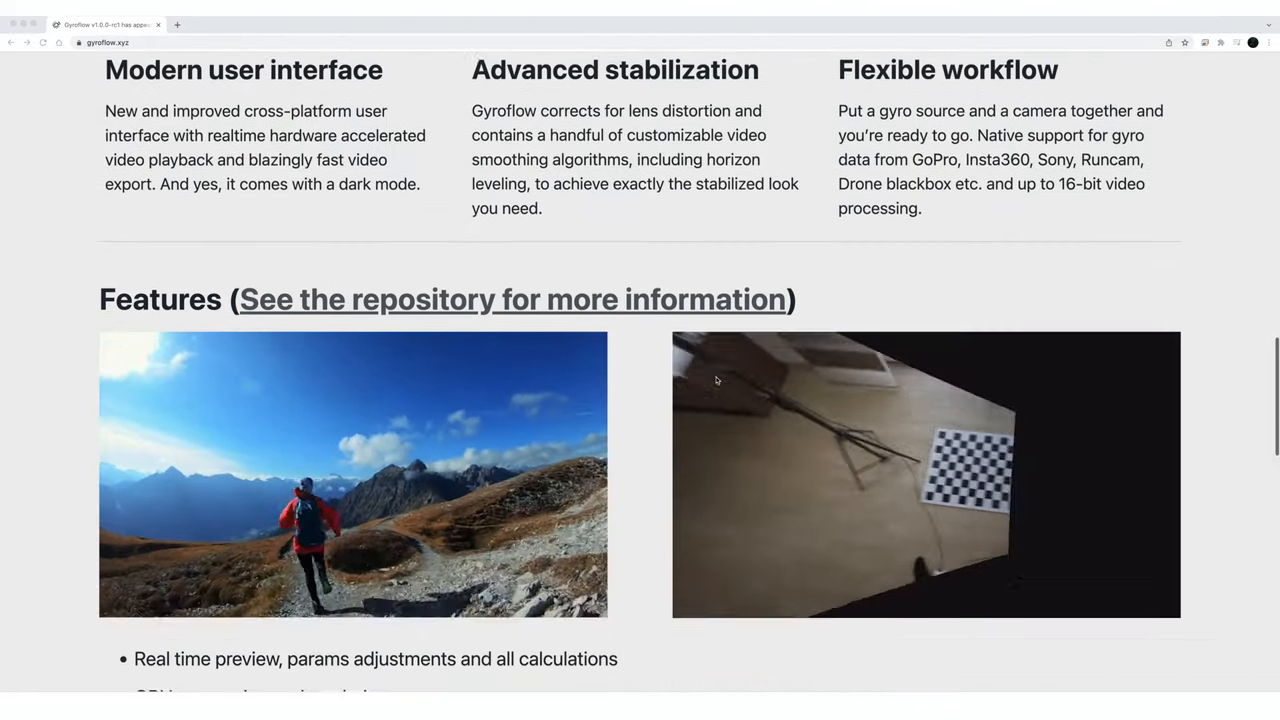
{"action": "scroll", "scroll_direction": "down", "scroll_amount": 3}
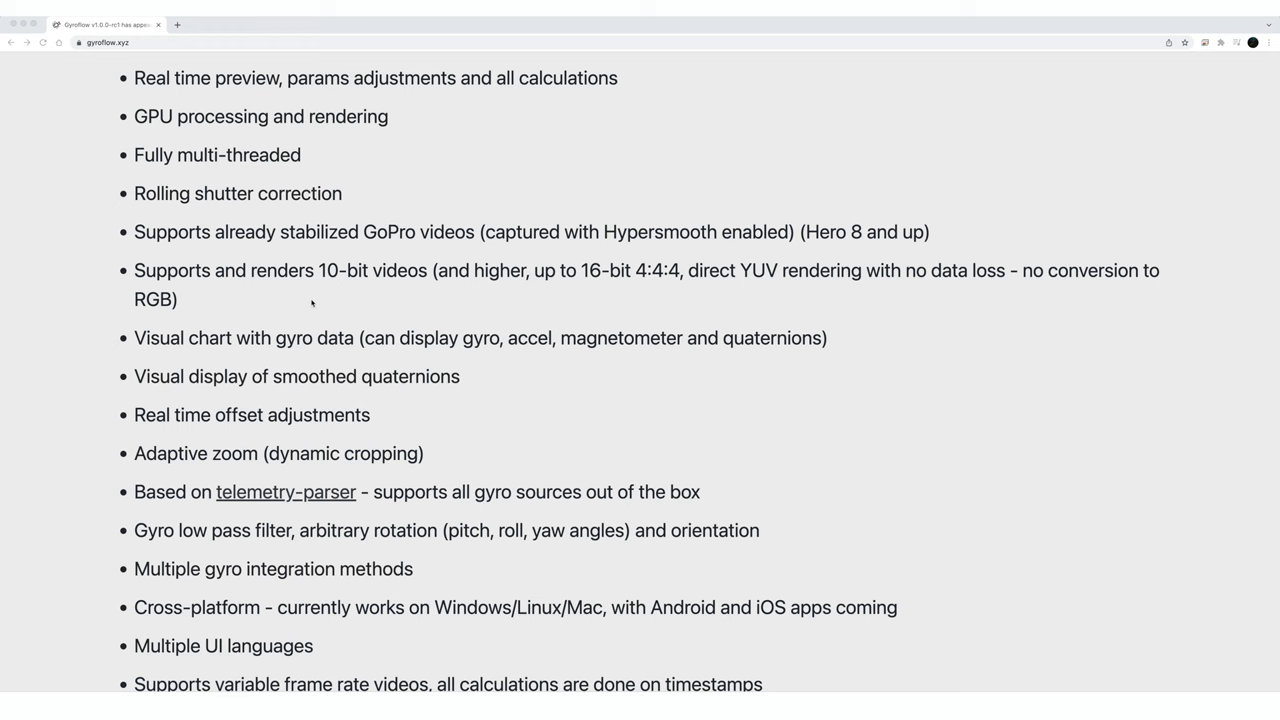
{"action": "mouse_move", "coordinate": [420, 436]}
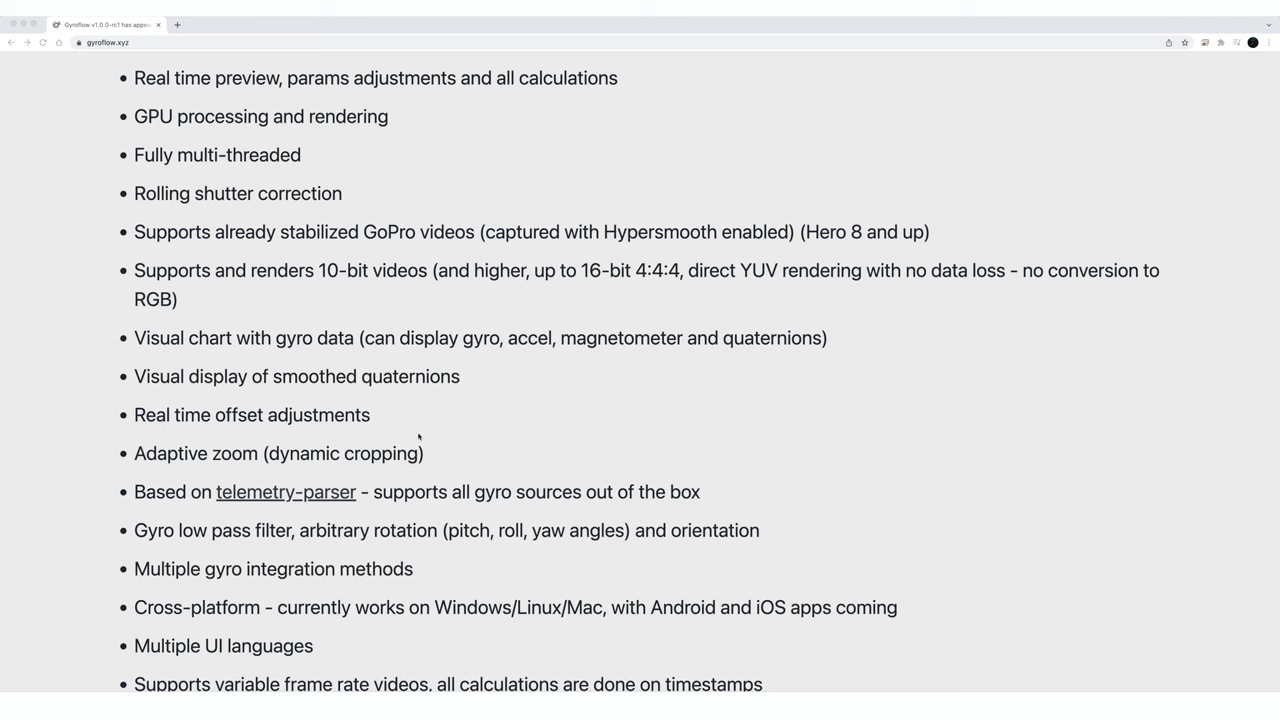
{"action": "scroll", "scroll_direction": "down", "scroll_amount": 3}
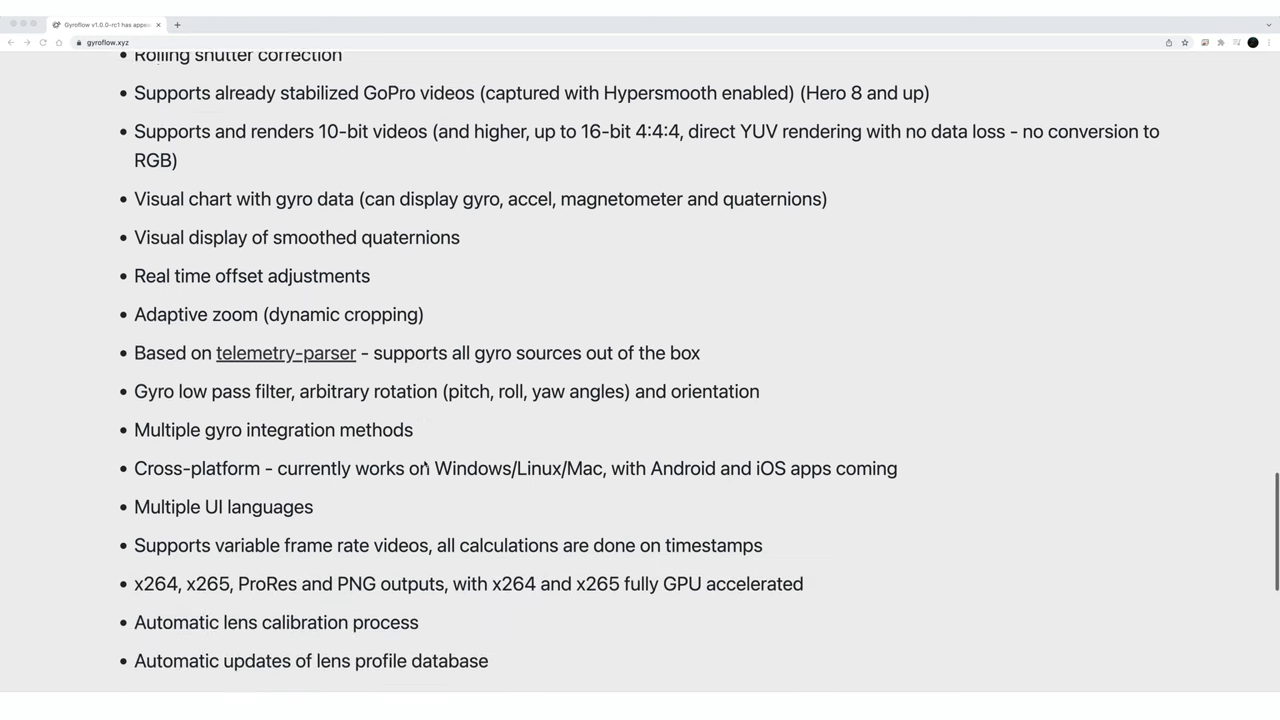
{"action": "scroll", "scroll_direction": "down", "scroll_amount": 3}
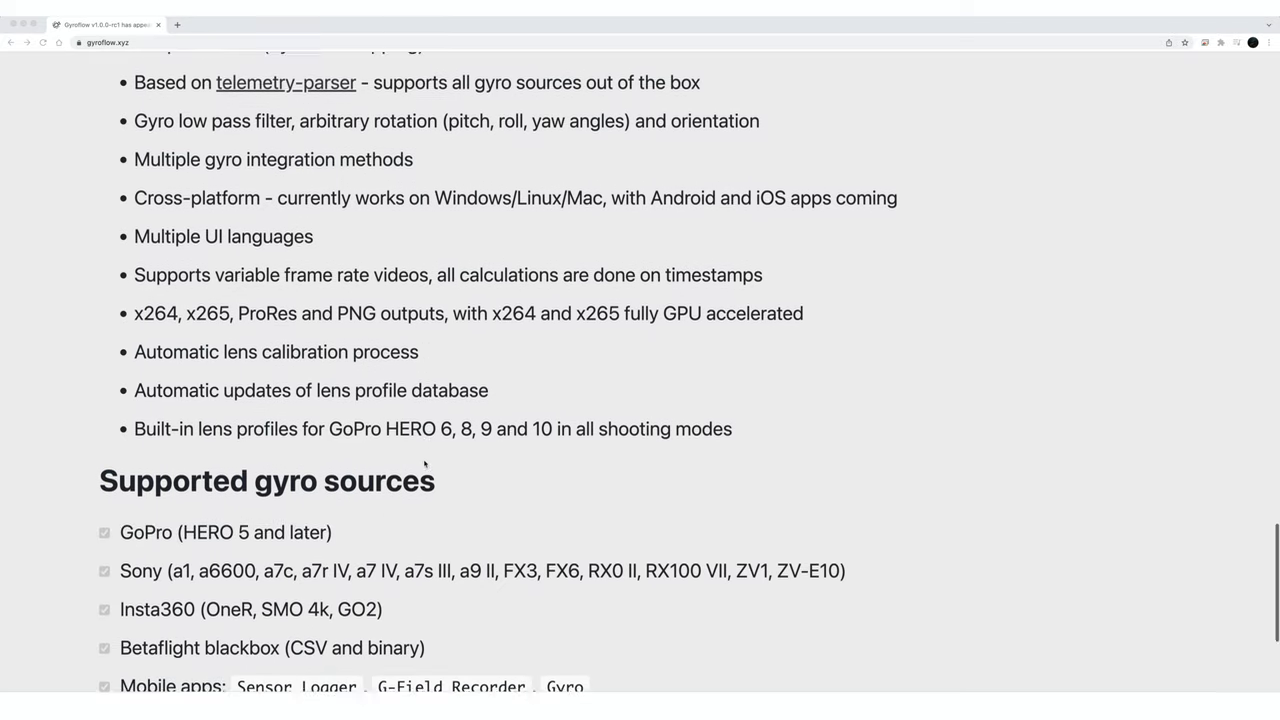
{"action": "scroll", "scroll_direction": "down", "scroll_amount": 3}
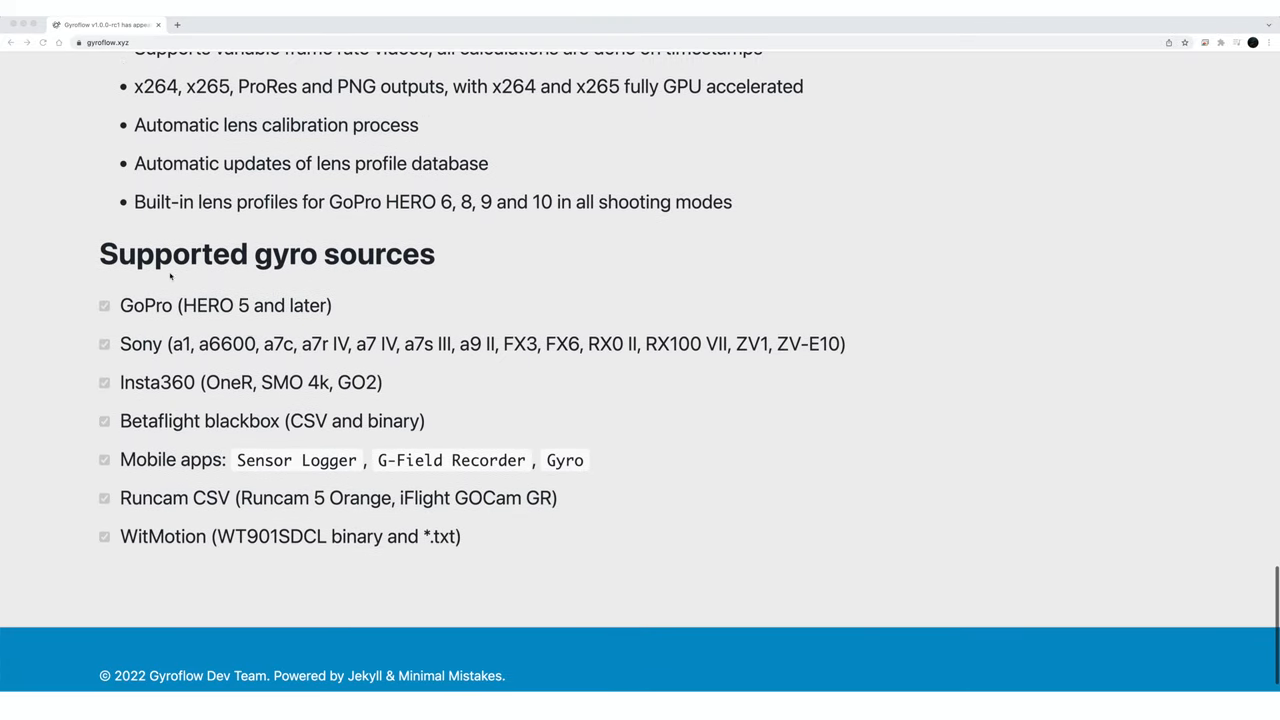
{"action": "mouse_move", "coordinate": [464, 344]}
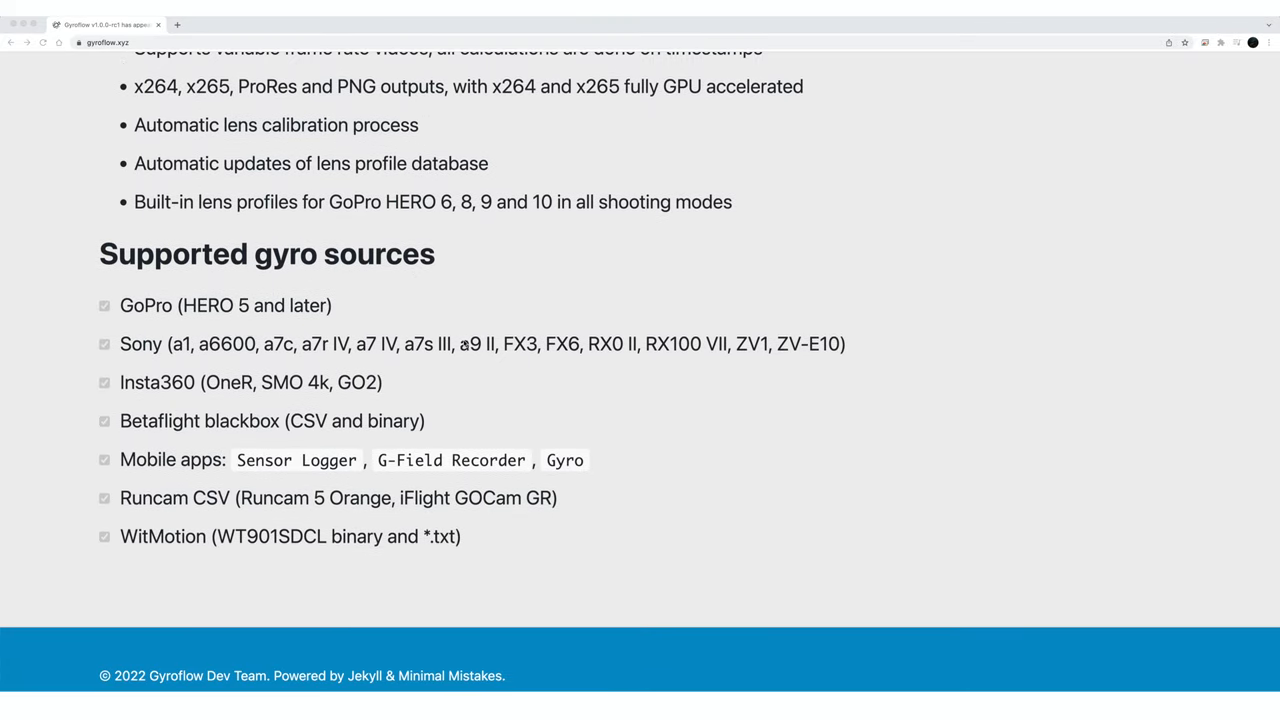
{"action": "mouse_move", "coordinate": [316, 568]}
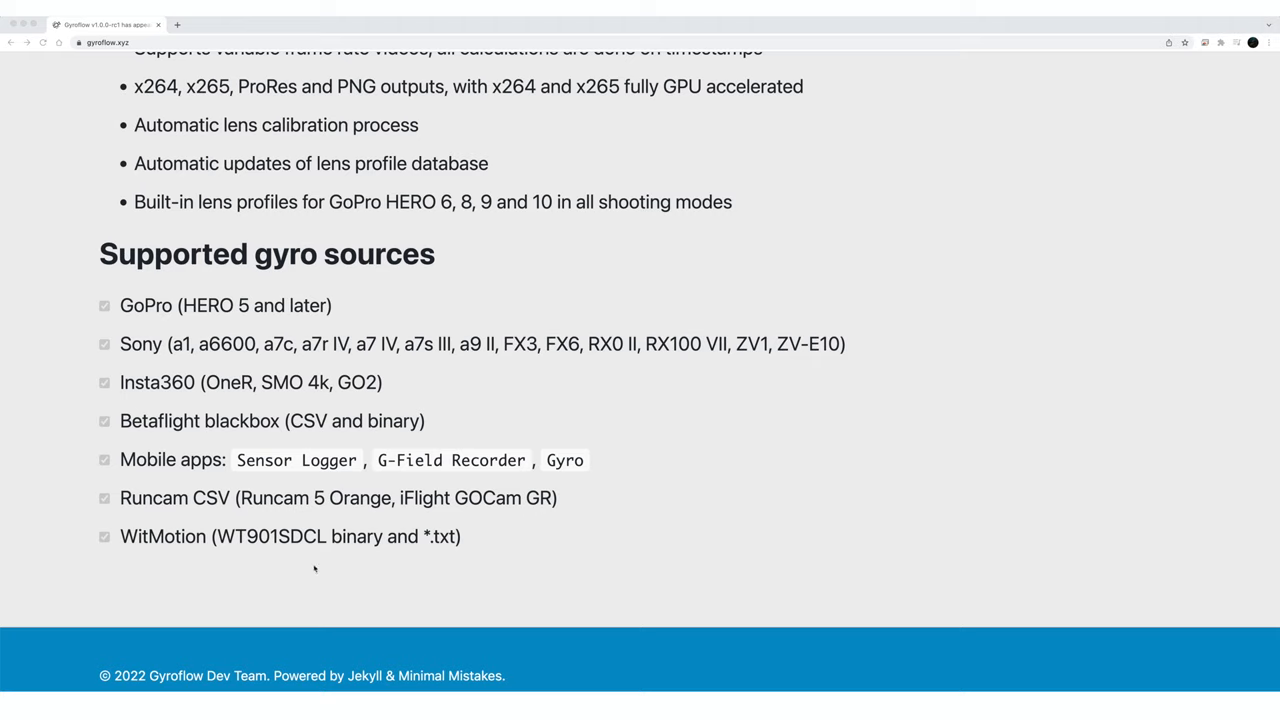
{"action": "mouse_move", "coordinate": [56, 536]}
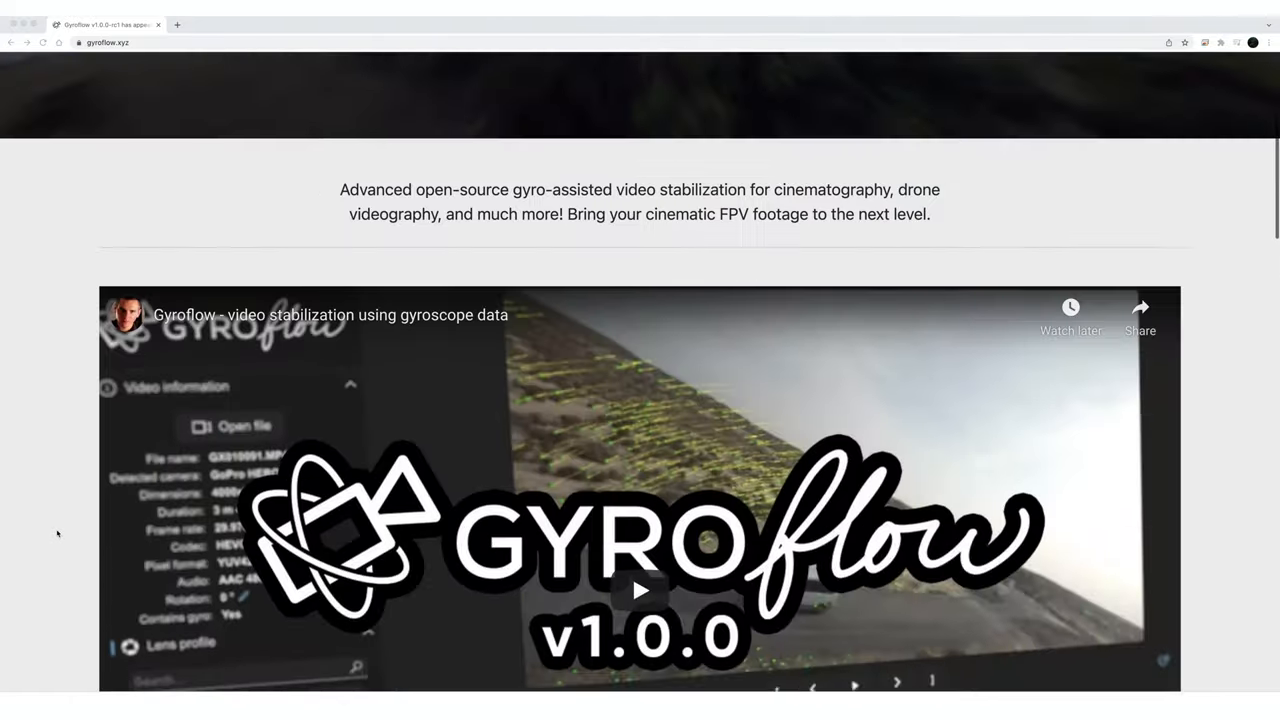
Return to the top and follow Download to the Gyroflow GitHub releases page
{"action": "scroll", "scroll_direction": "up", "scroll_amount": 3}
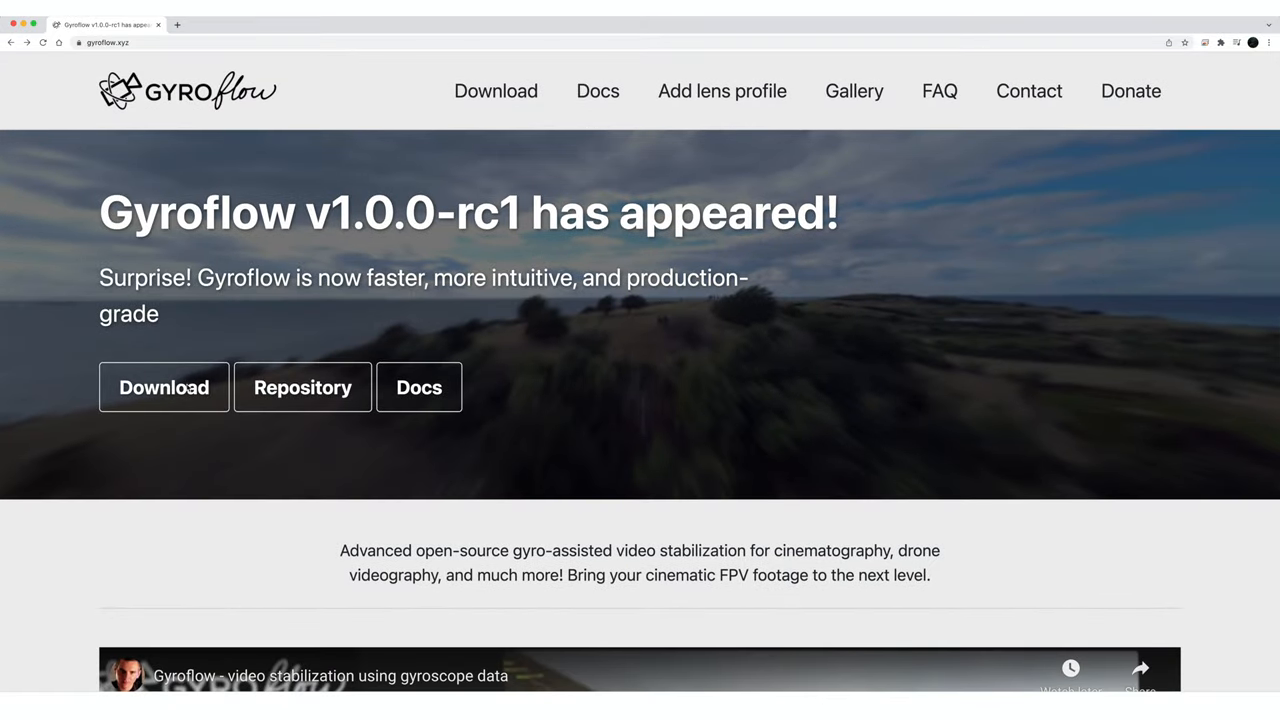
{"action": "left_click", "coordinate": [302, 388]}
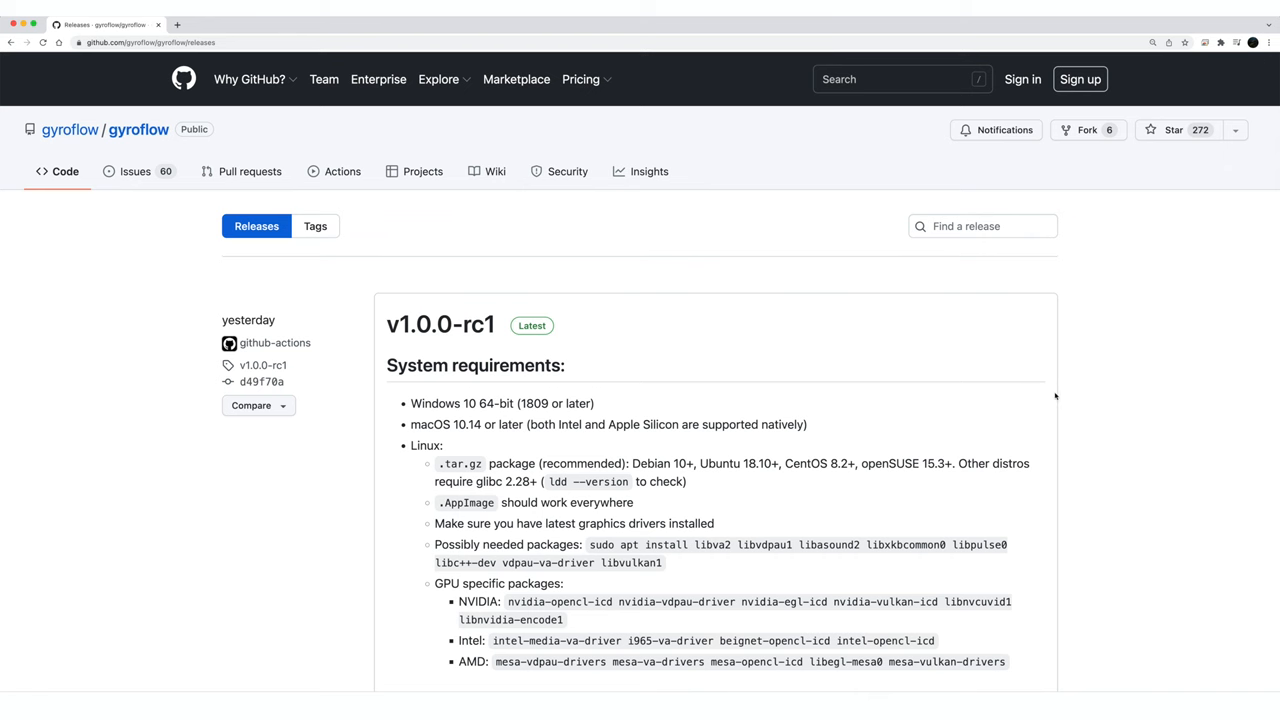
Check the v1.0.0-rc1 release assets, then go back to gyroflow.xyz and open Docs
{"action": "scroll", "scroll_direction": "down", "scroll_amount": 3}
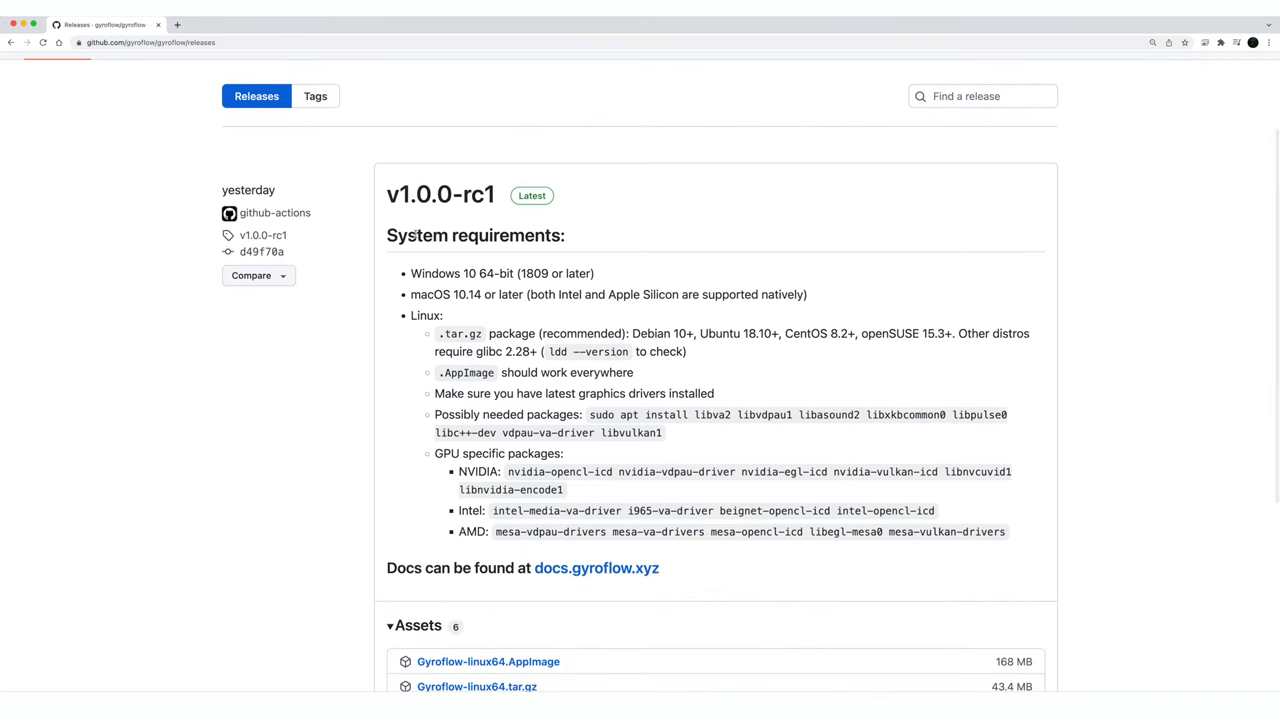
{"action": "scroll", "scroll_direction": "down", "scroll_amount": 3}
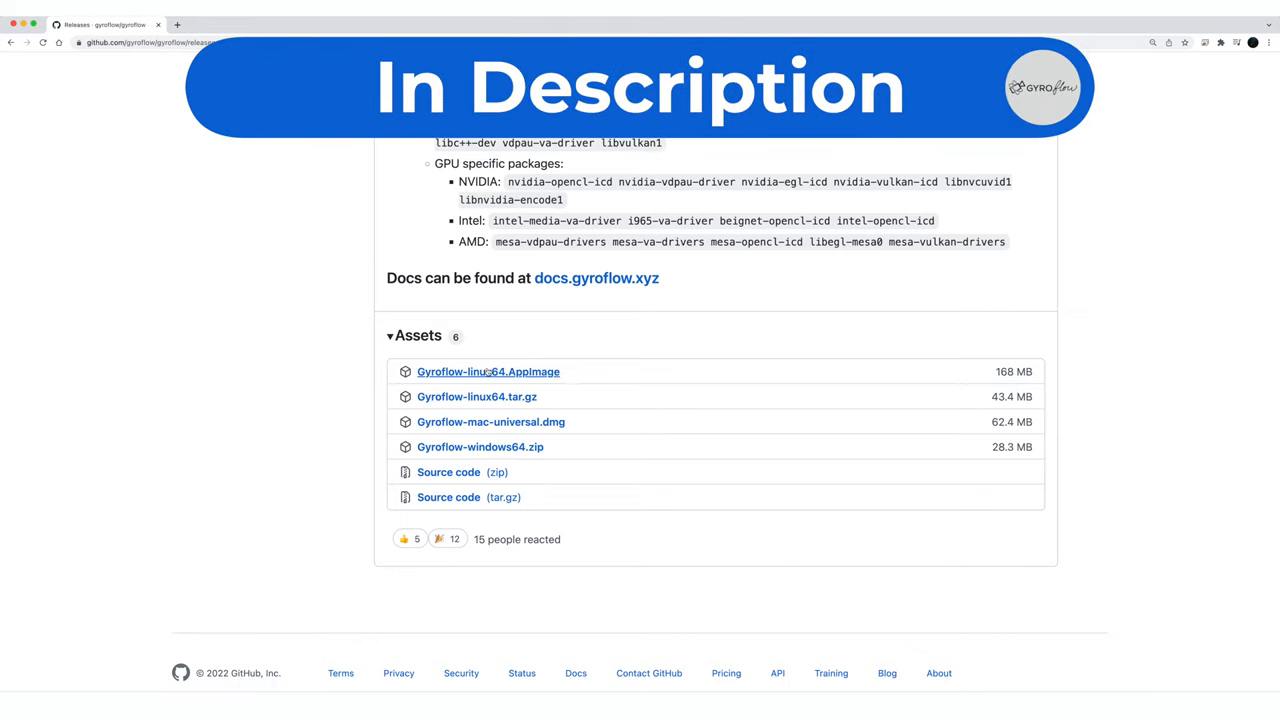
{"action": "scroll", "scroll_direction": "up", "scroll_amount": 3}
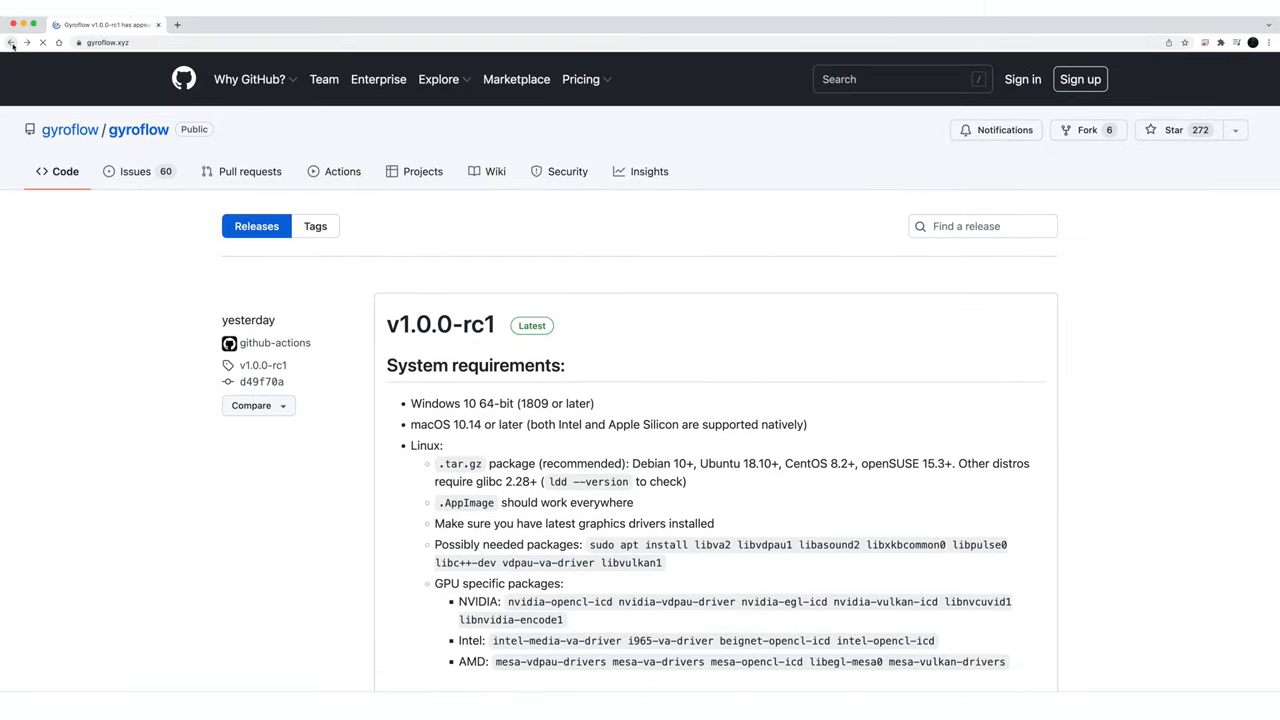
{"action": "left_click", "coordinate": [12, 42]}
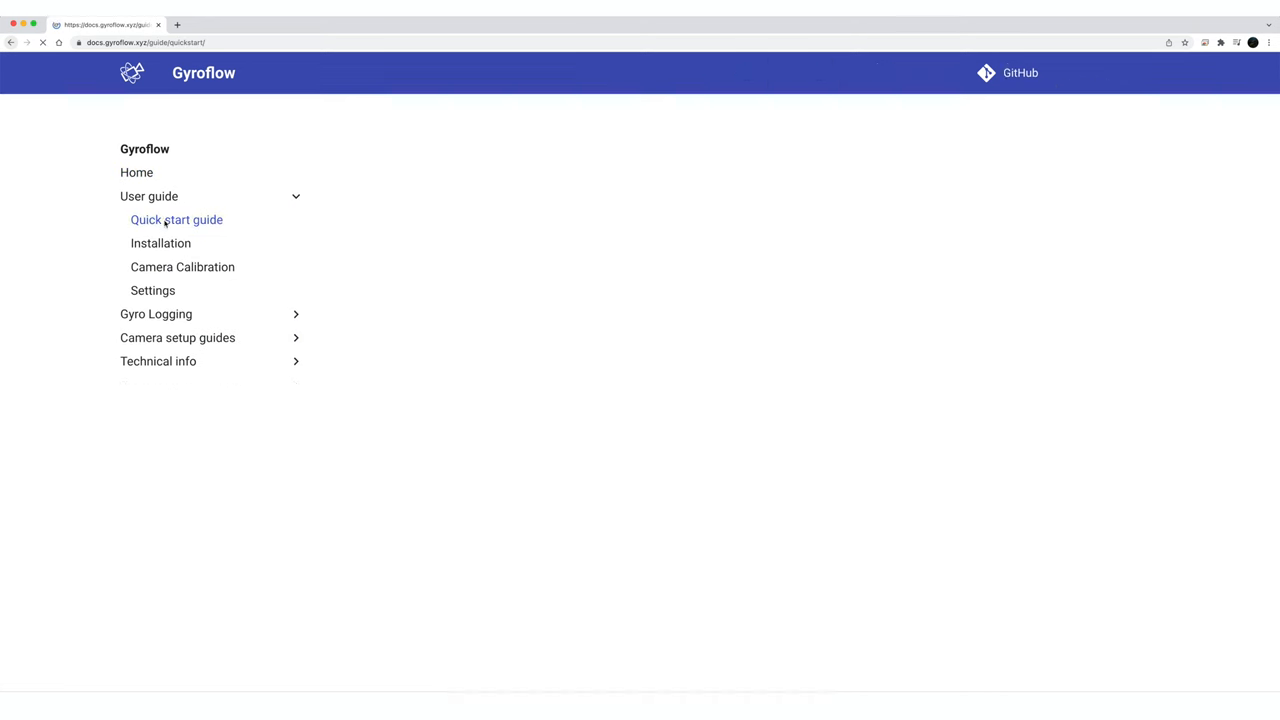
Browse the user guide's quick start, installation, calibration and Settings pages
{"action": "left_click", "coordinate": [176, 218]}
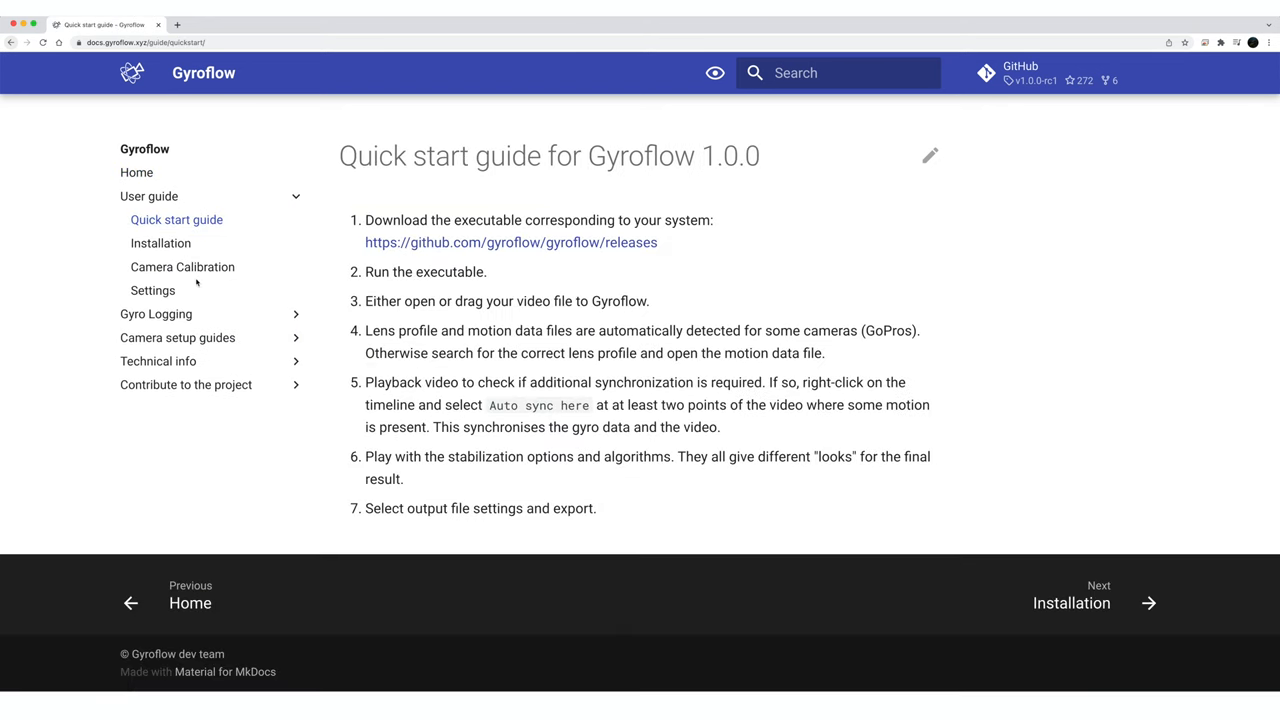
{"action": "left_click", "coordinate": [160, 242]}
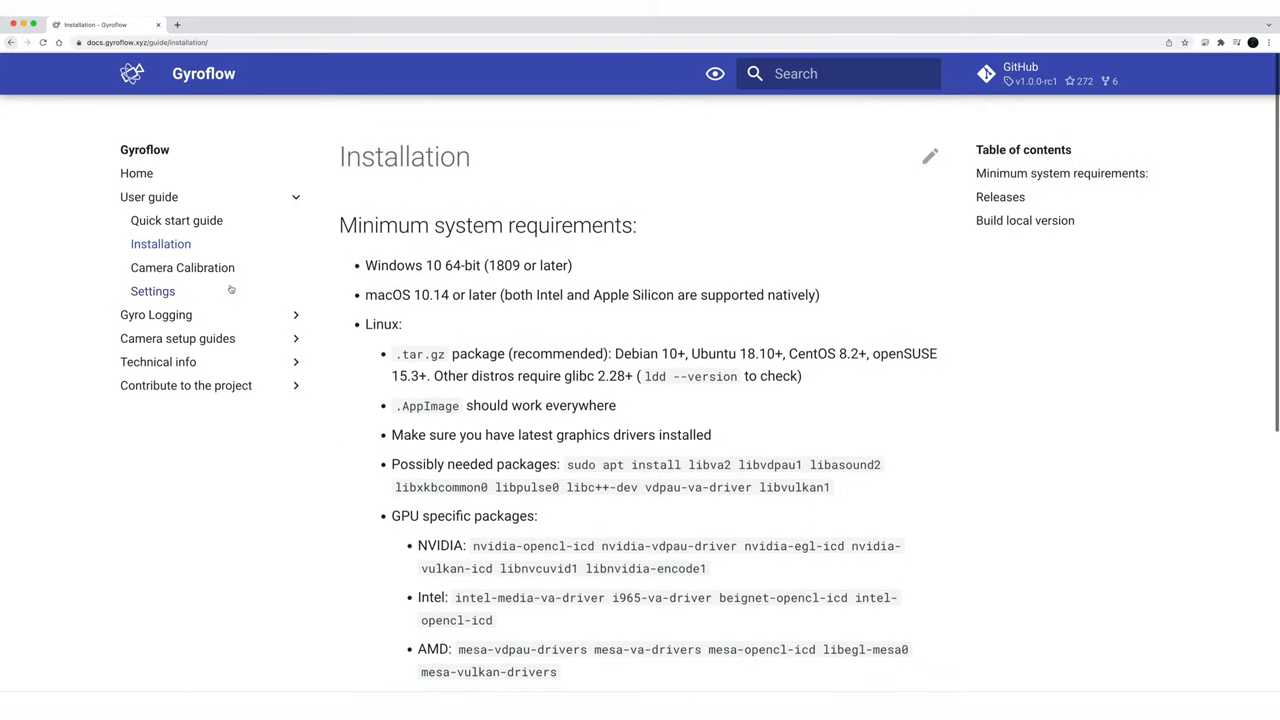
{"action": "left_click", "coordinate": [182, 268]}
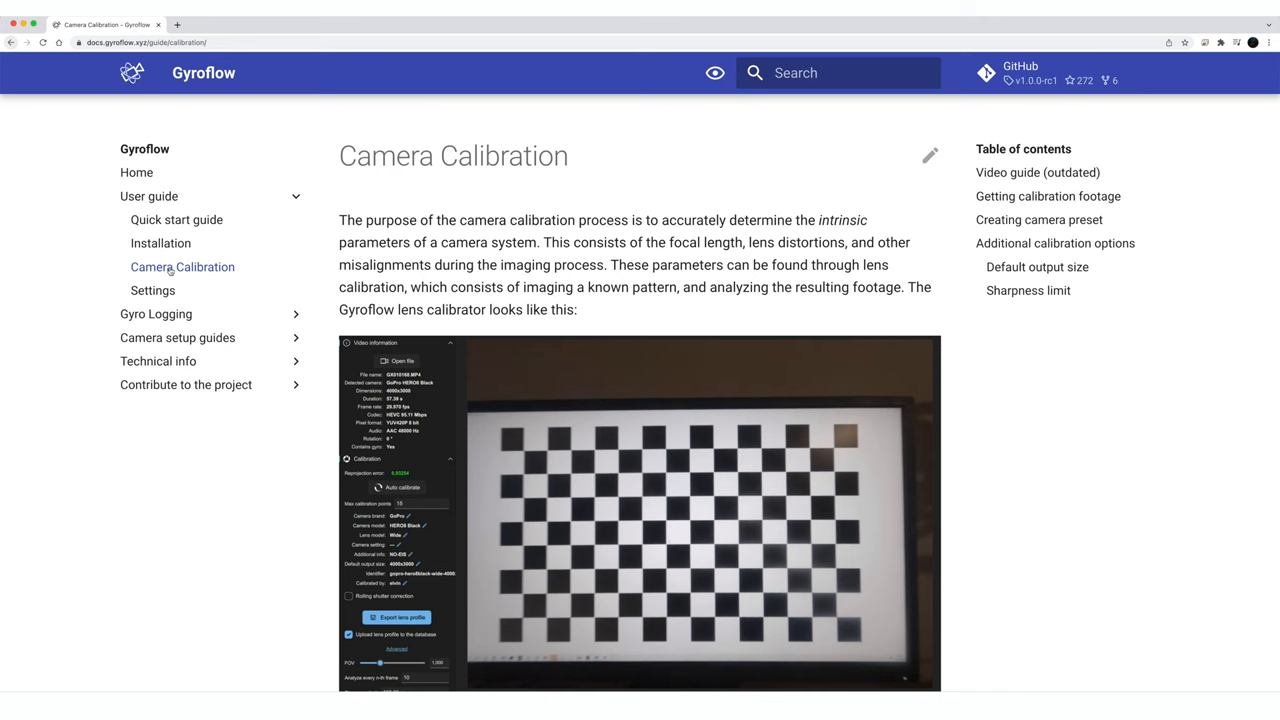
{"action": "left_click", "coordinate": [152, 290]}
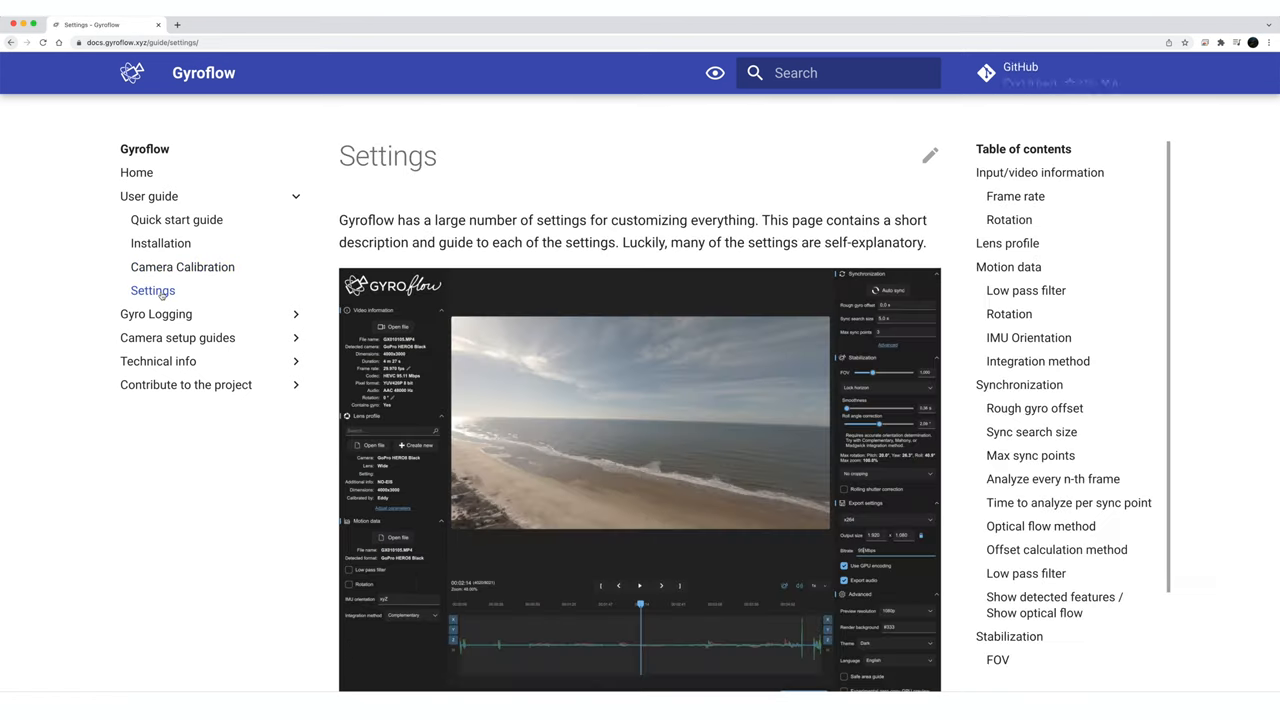
Read the Settings page's synchronization, stabilization and crop sections, then the camera setup guides
{"action": "scroll", "scroll_direction": "down", "scroll_amount": 3}
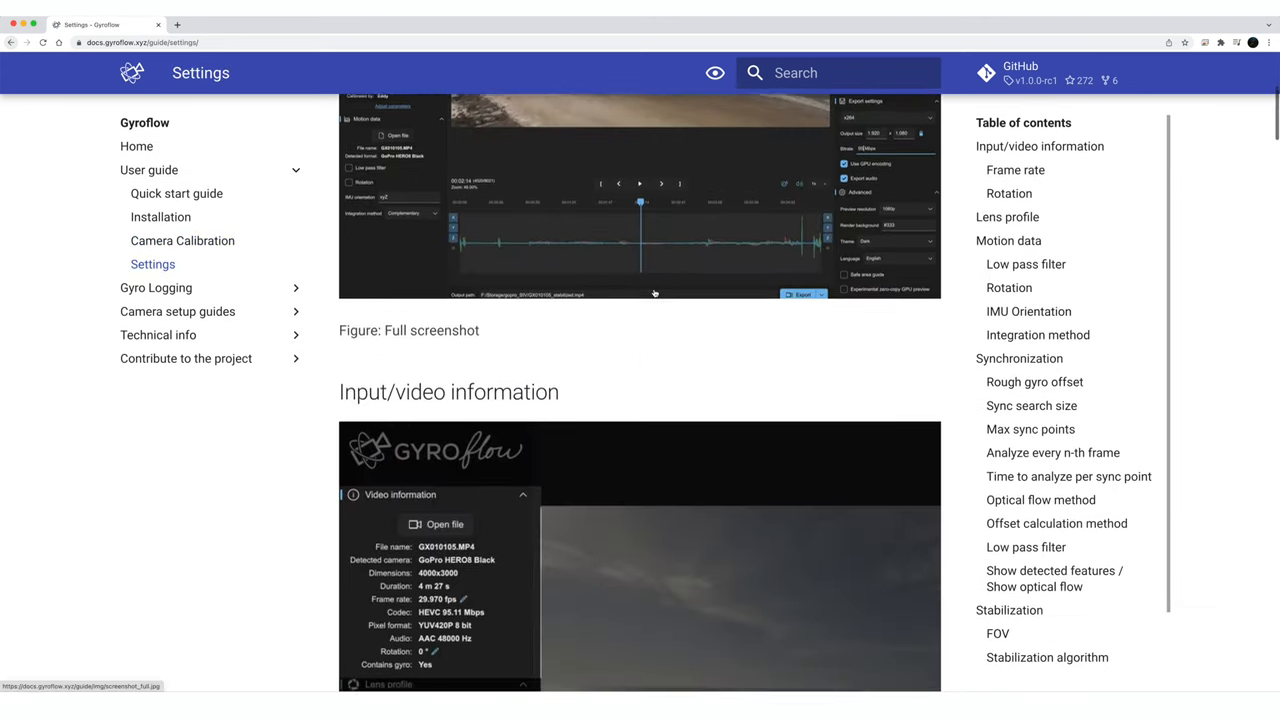
{"action": "scroll", "scroll_direction": "down", "scroll_amount": 3}
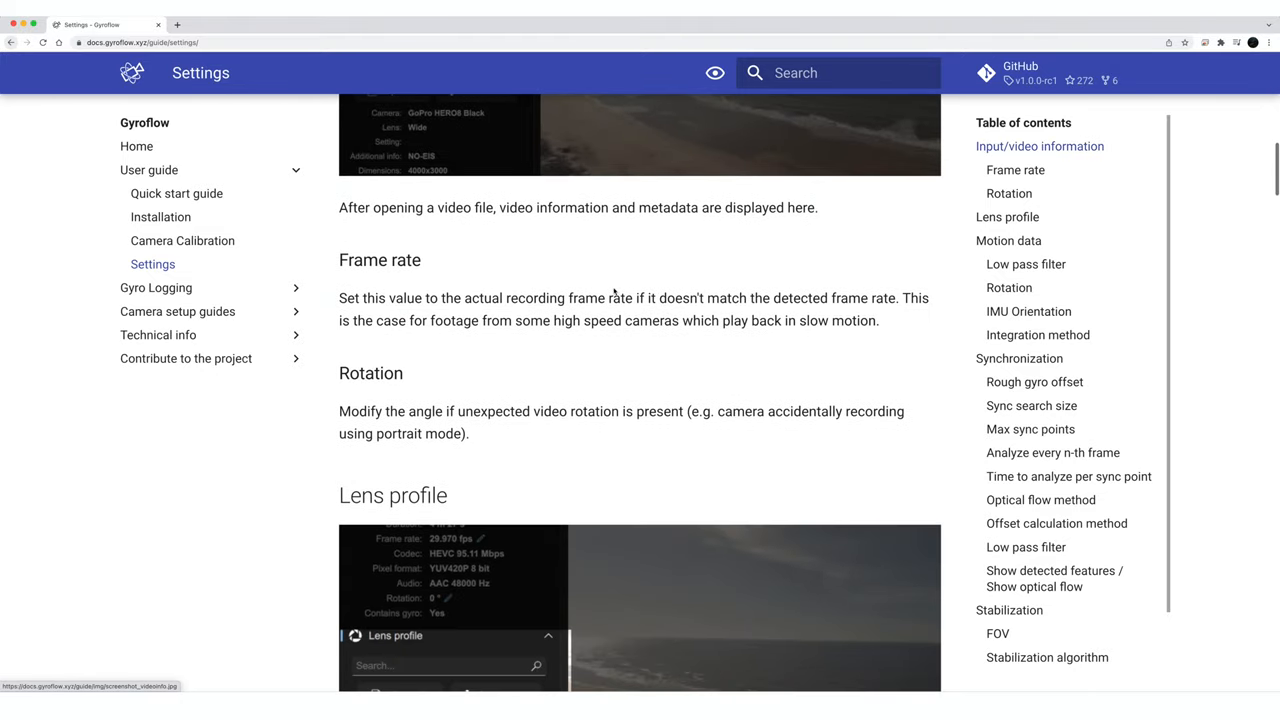
{"action": "scroll", "scroll_direction": "down", "scroll_amount": 3}
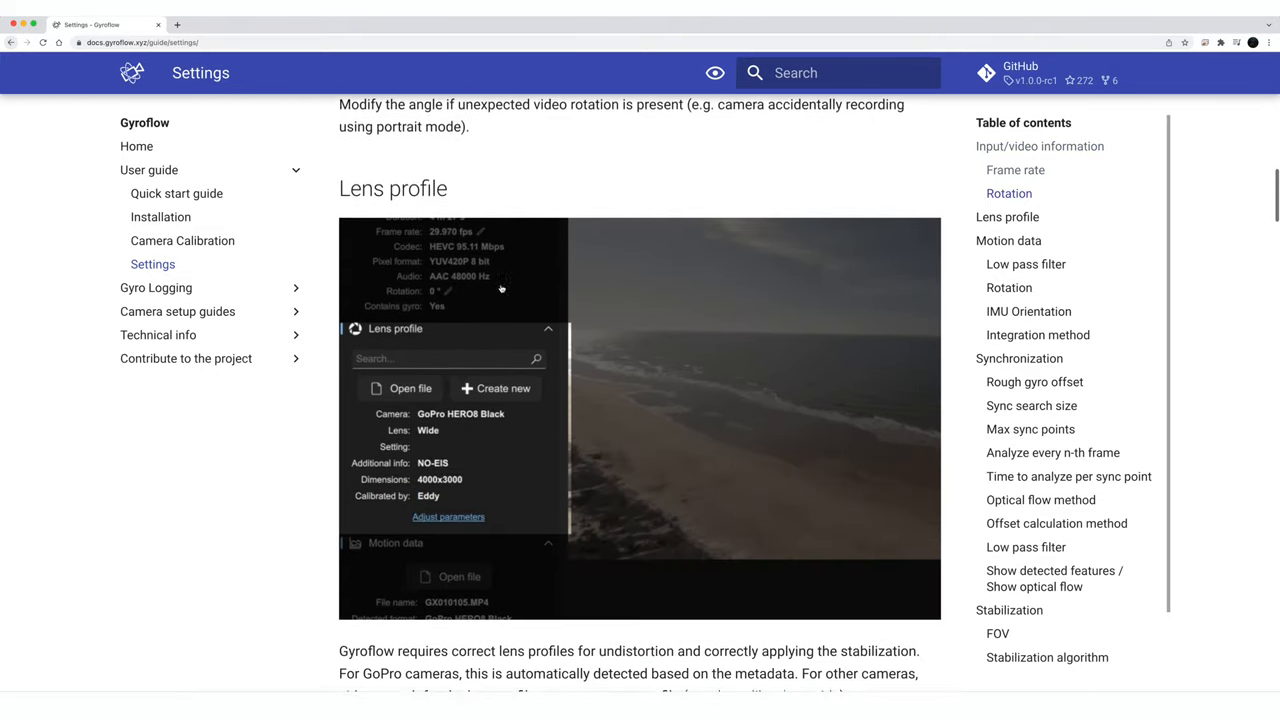
{"action": "scroll", "scroll_direction": "down", "scroll_amount": 3}
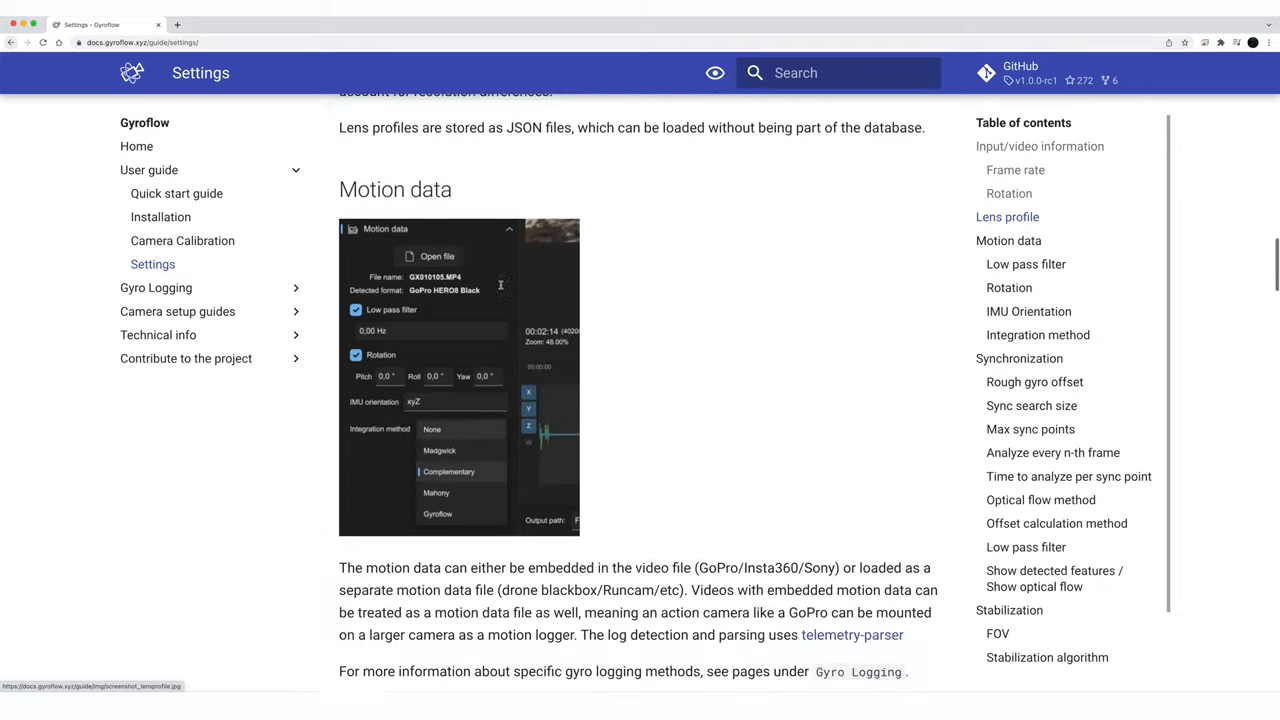
{"action": "scroll", "scroll_direction": "down", "scroll_amount": 3}
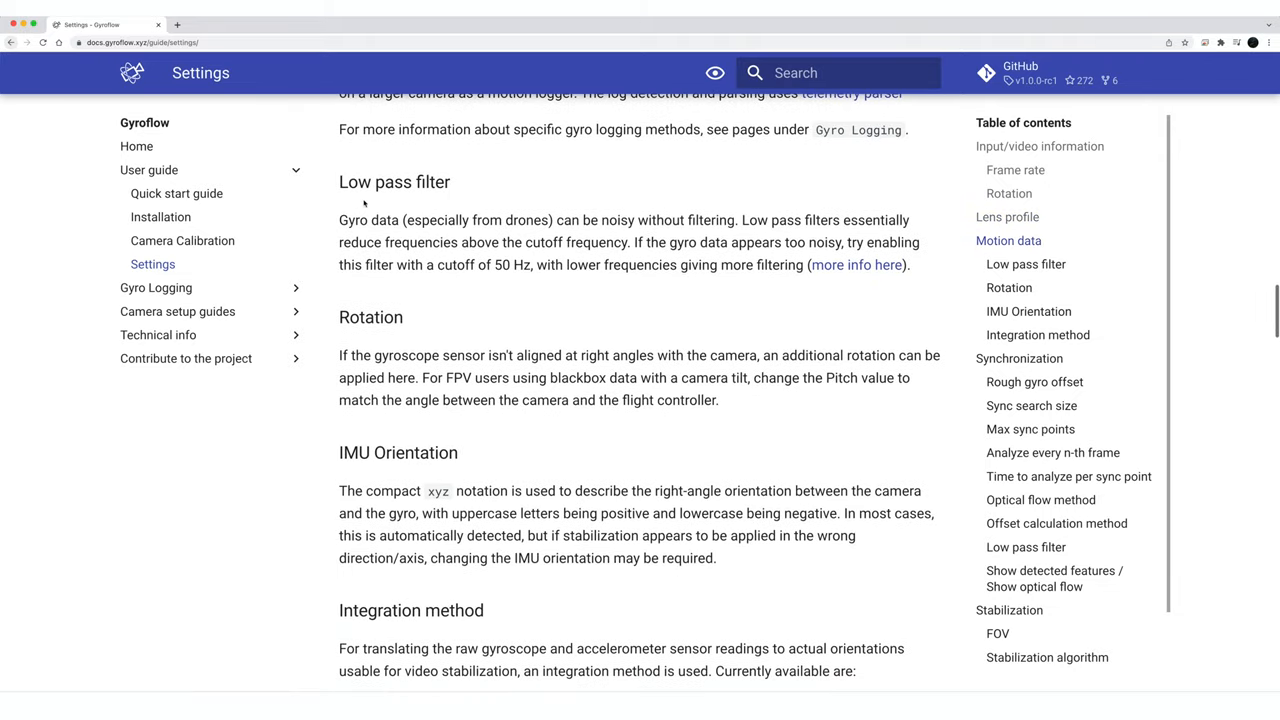
{"action": "scroll", "scroll_direction": "down", "scroll_amount": 3}
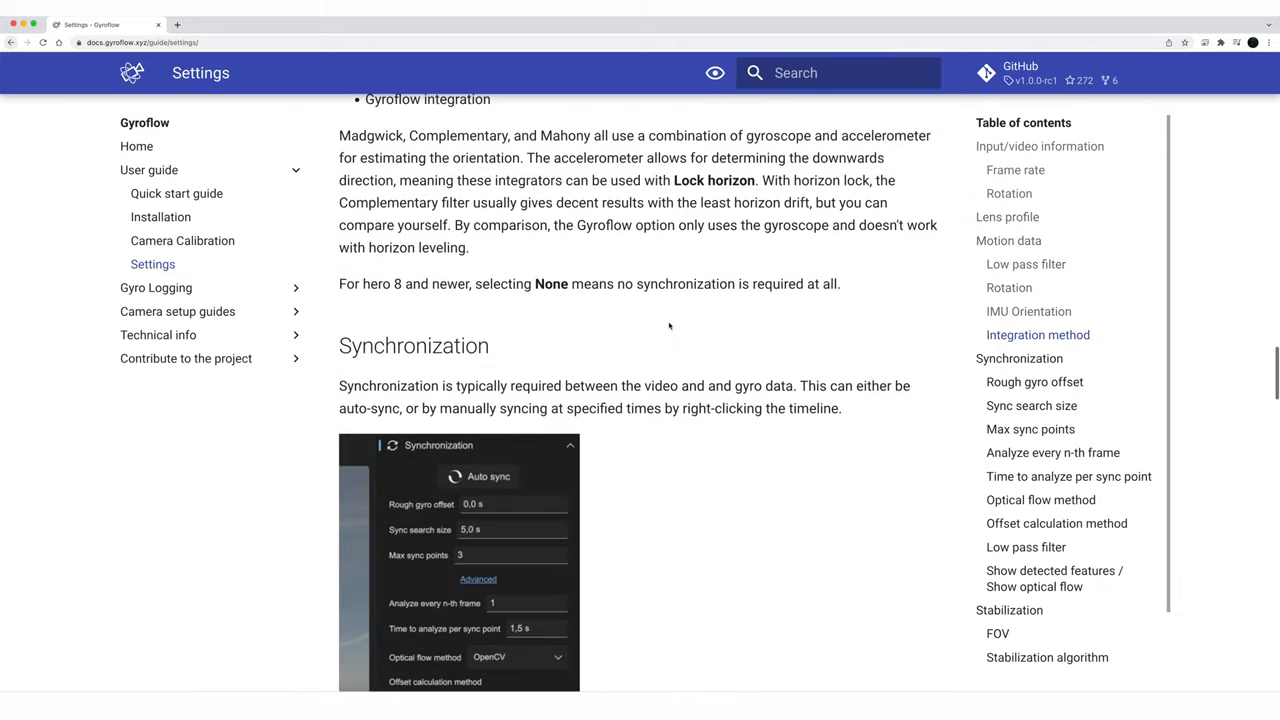
{"action": "scroll", "scroll_direction": "down", "scroll_amount": 3}
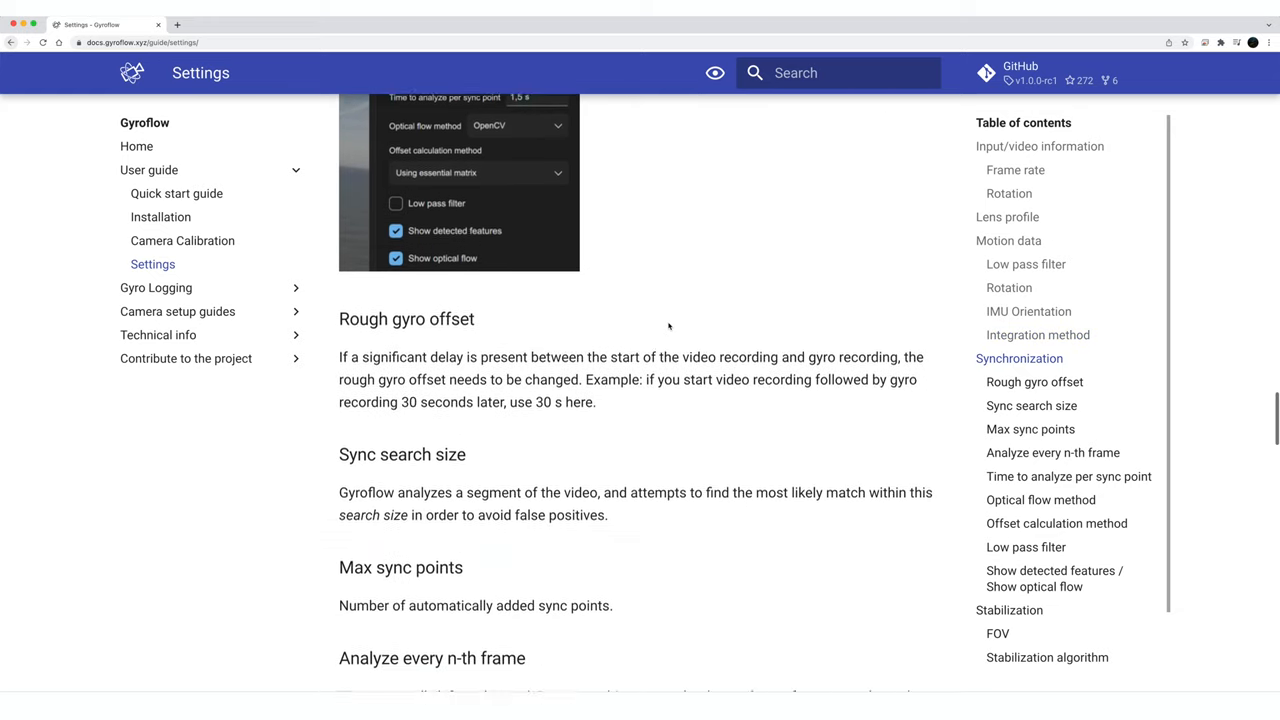
{"action": "scroll", "scroll_direction": "down", "scroll_amount": 3}
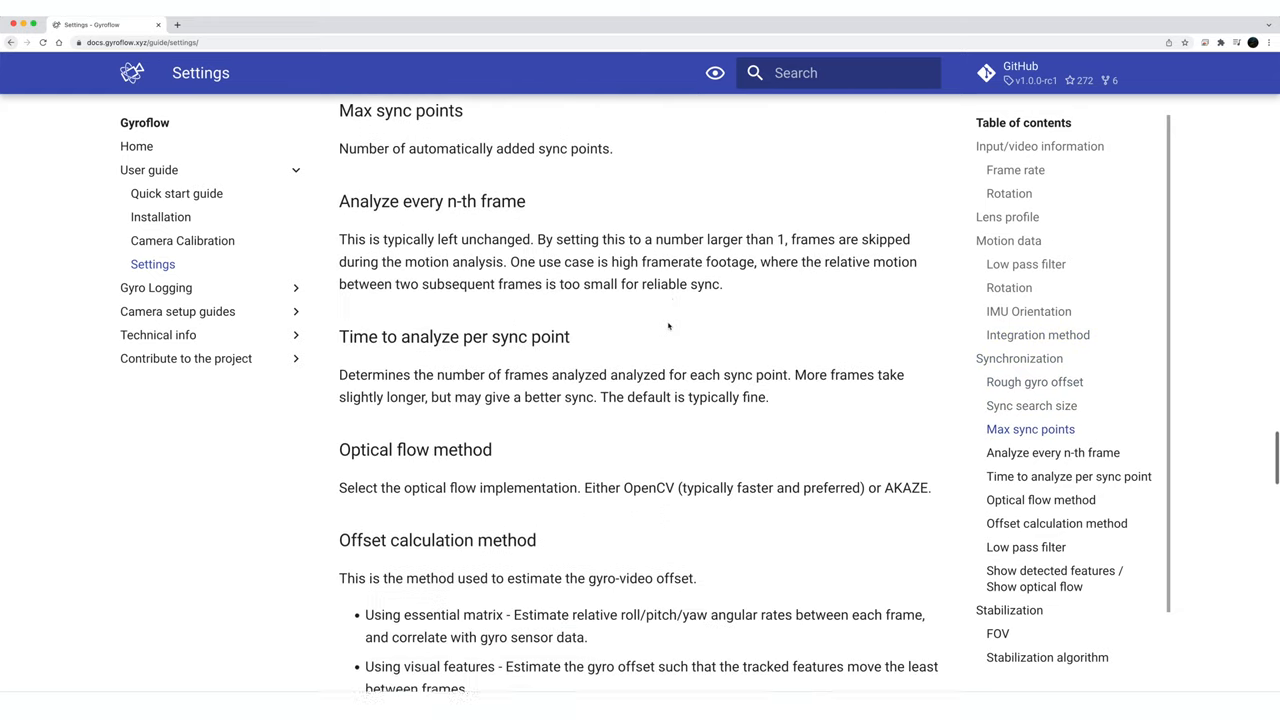
{"action": "scroll", "scroll_direction": "down", "scroll_amount": 3}
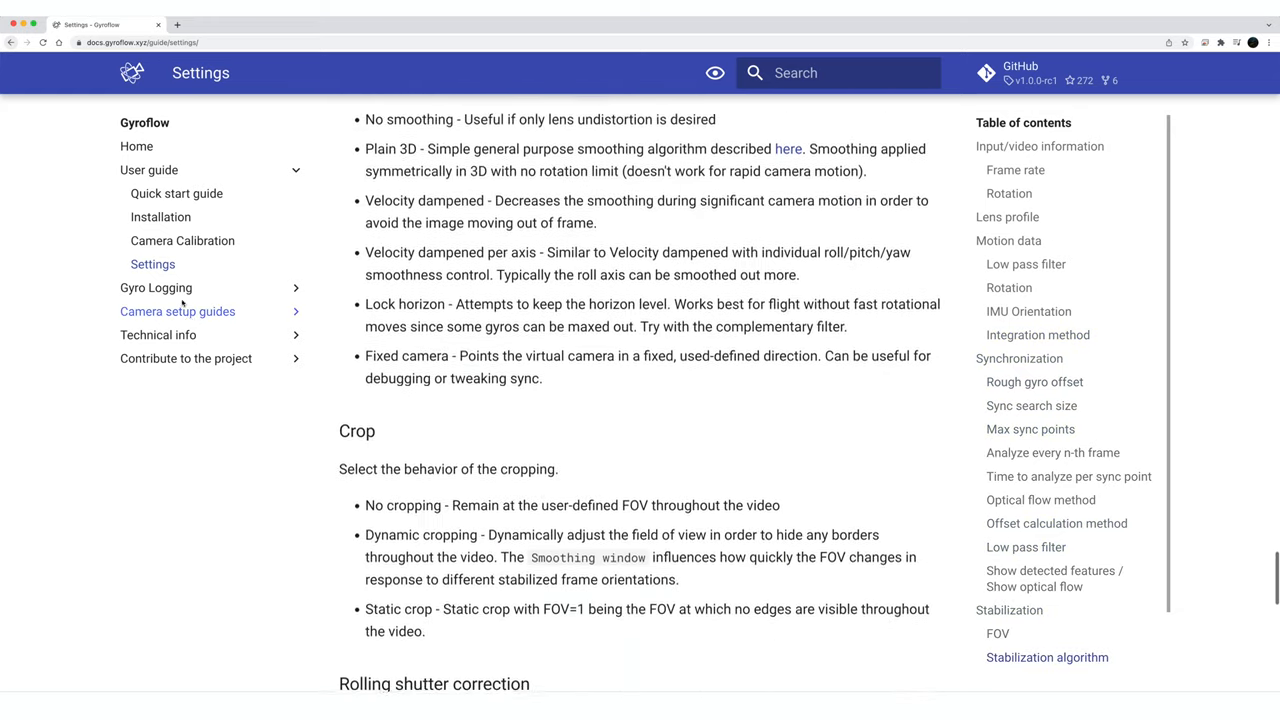
{"action": "left_click", "coordinate": [156, 288]}
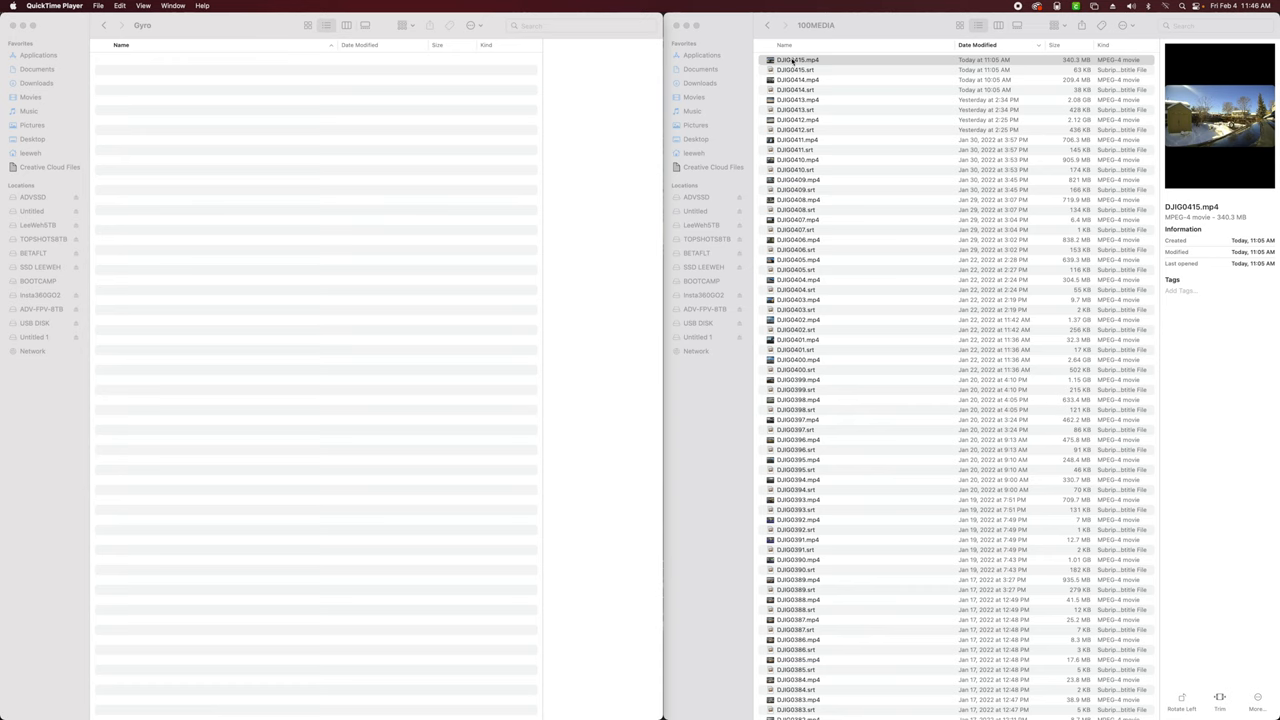
{"action": "mouse_move", "coordinate": [792, 62]}
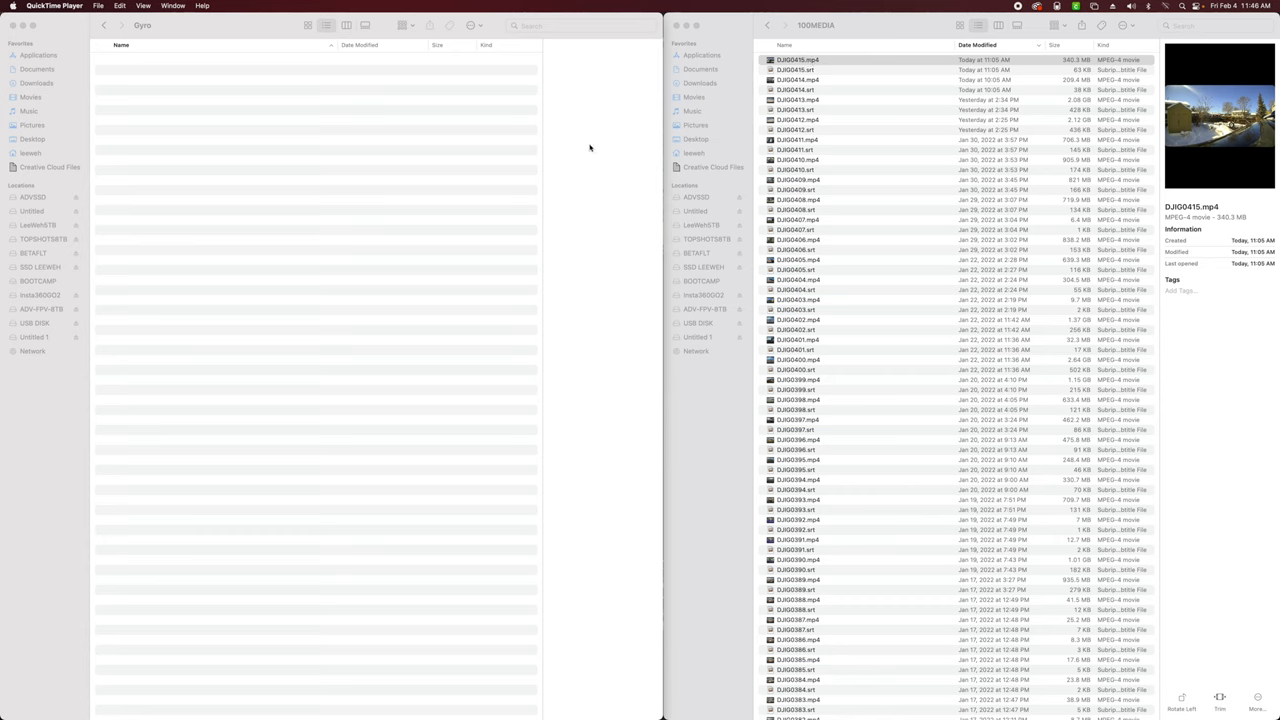
{"action": "mouse_move", "coordinate": [402, 130]}
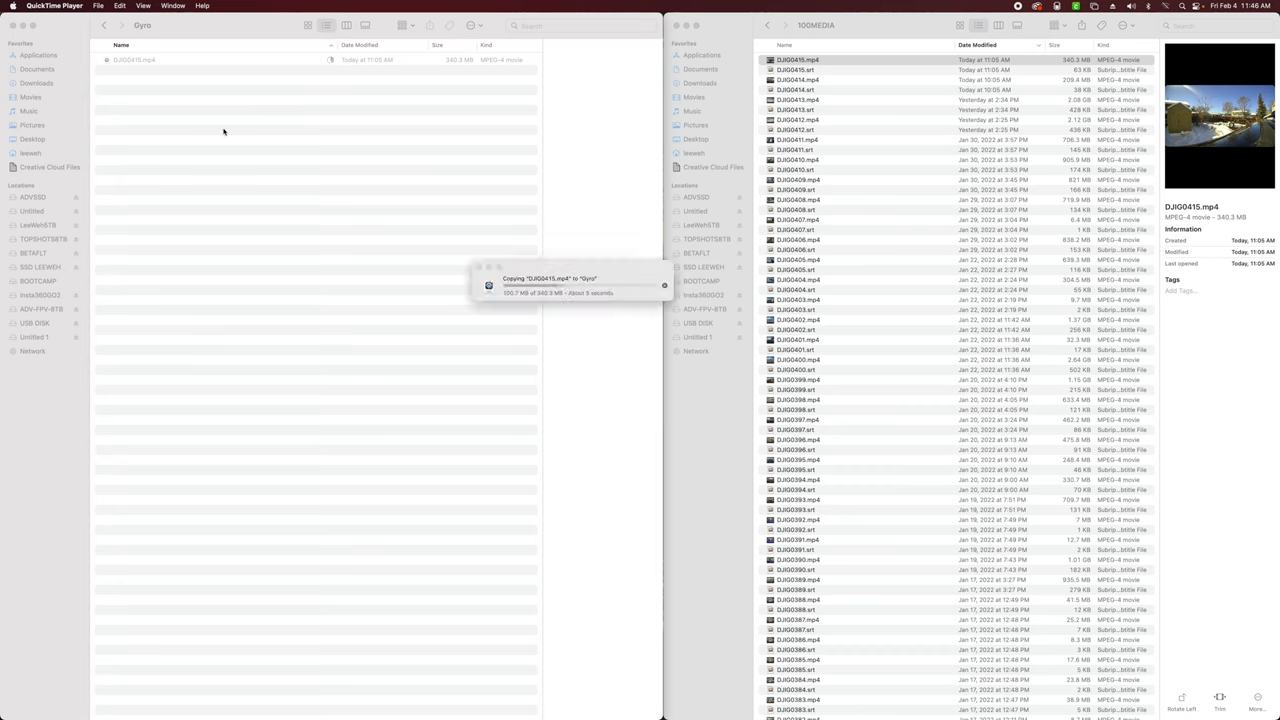
{"action": "mouse_move", "coordinate": [148, 96]}
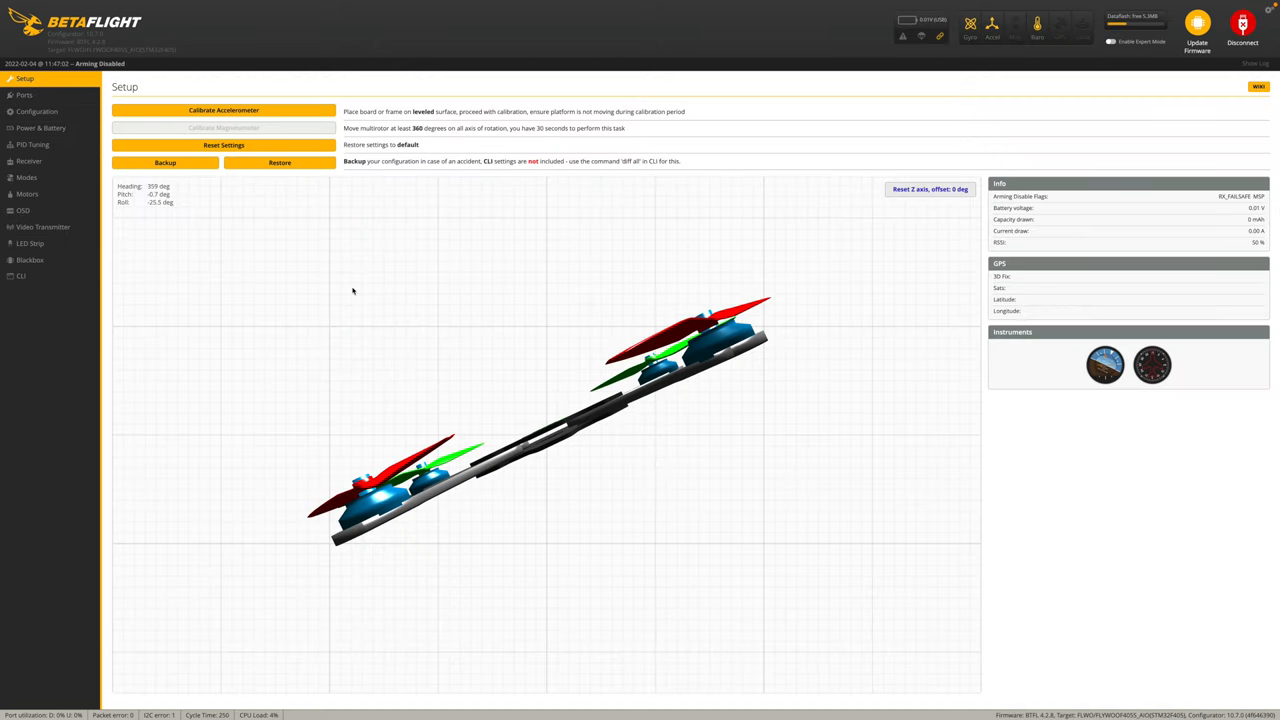
In the Blackbox tab, activate Mass Storage Device Mode for the log flash
{"action": "left_click", "coordinate": [28, 260]}
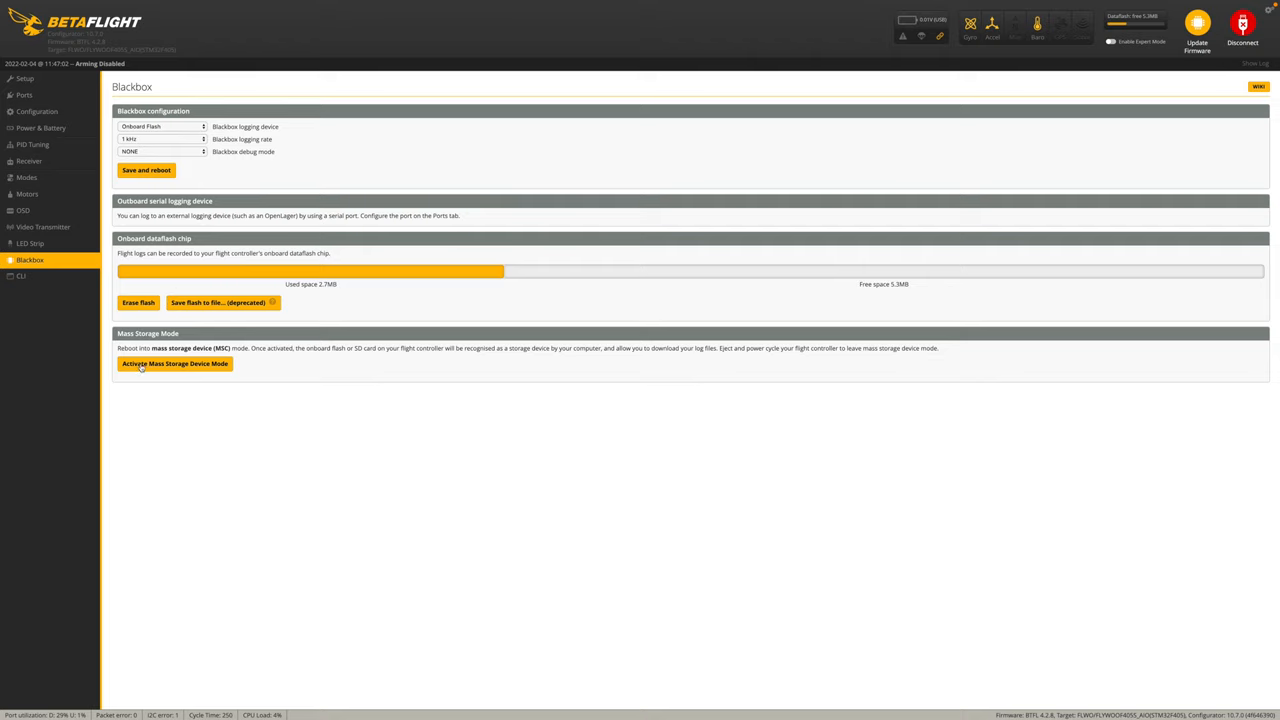
{"action": "left_click", "coordinate": [1242, 24]}
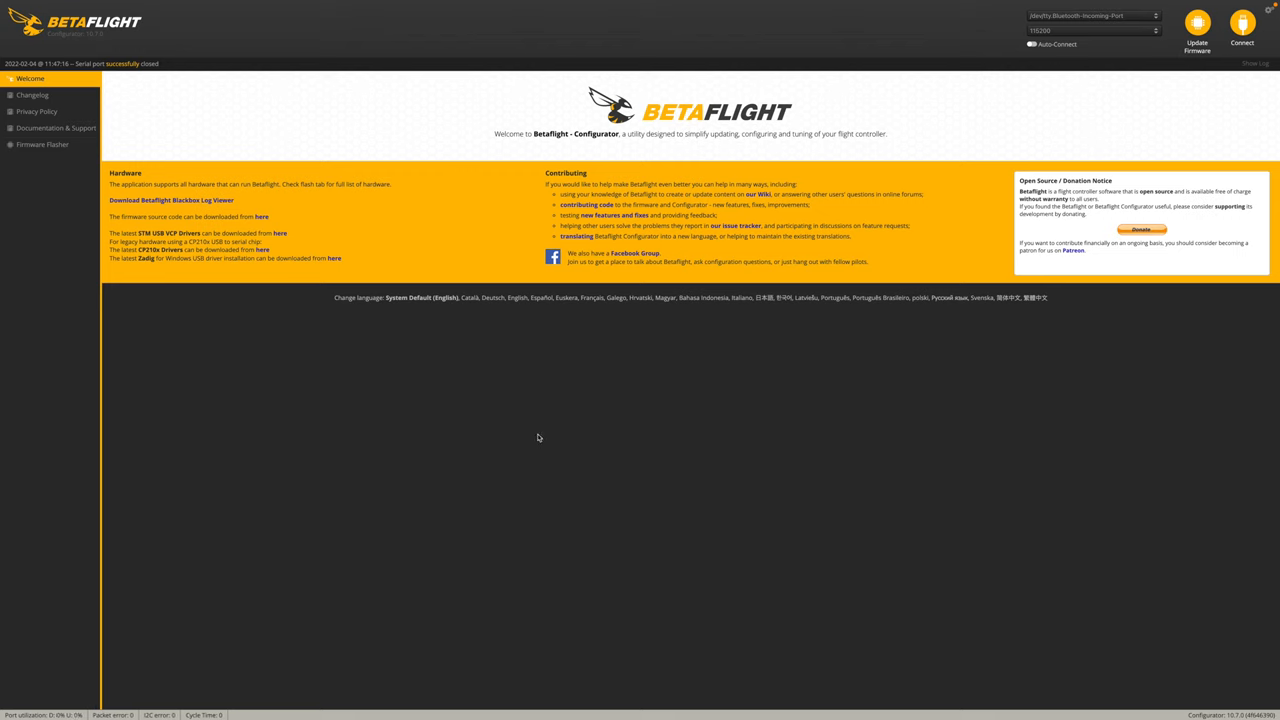
Launch Betaflight Blackbox Explorer via Spotlight
{"action": "type", "text": "b"}
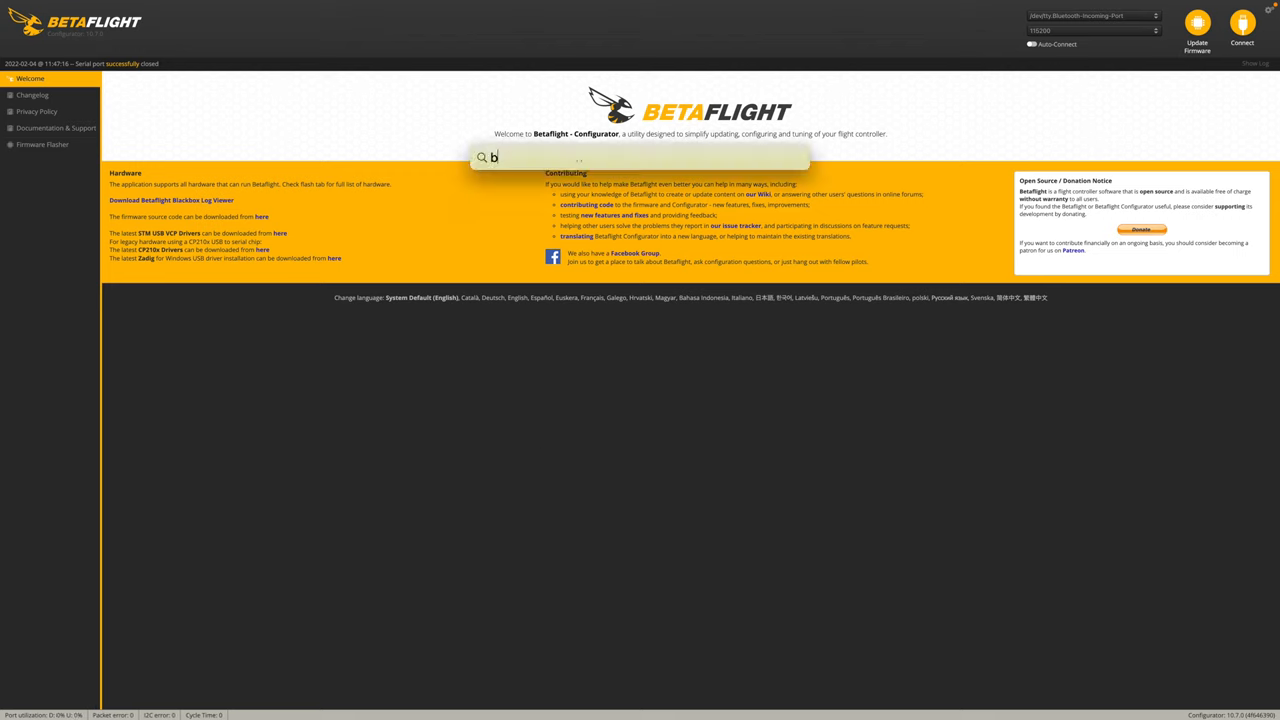
{"action": "type", "text": "etafl"}
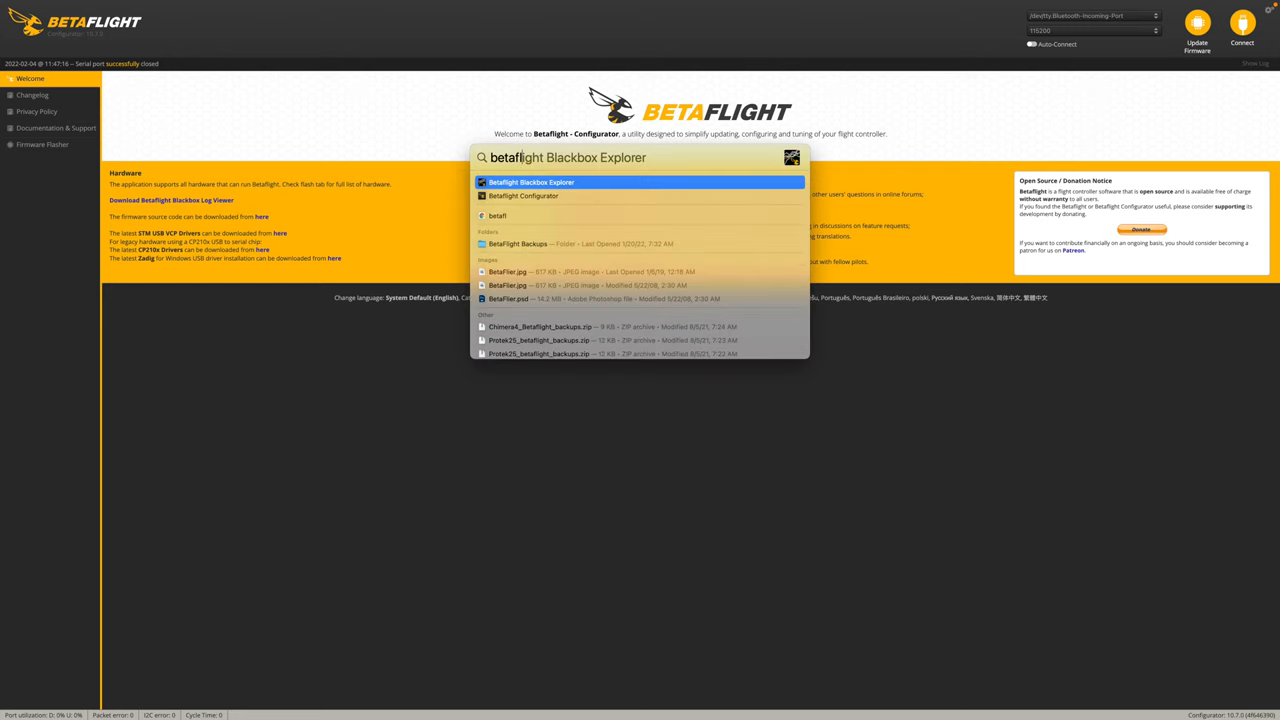
{"action": "left_click", "coordinate": [532, 182]}
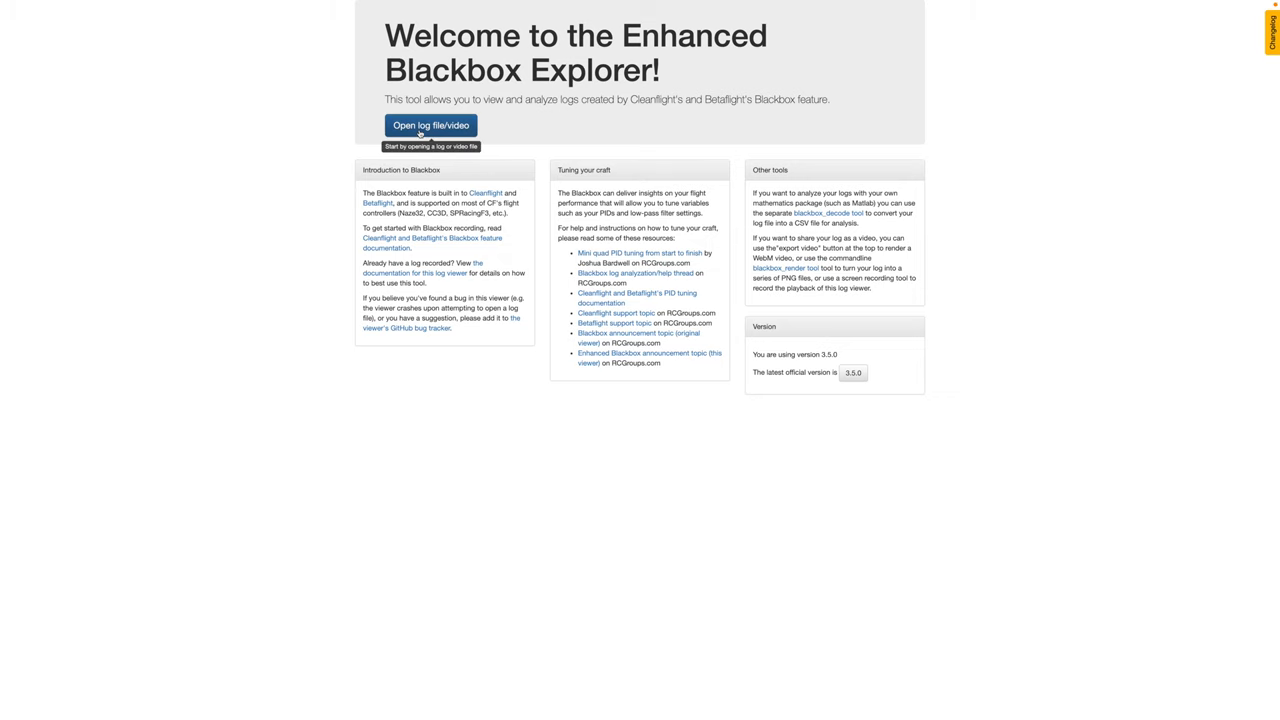
Load the btfl_002.bbl flight log and start its CSV export
{"action": "left_click", "coordinate": [432, 124]}
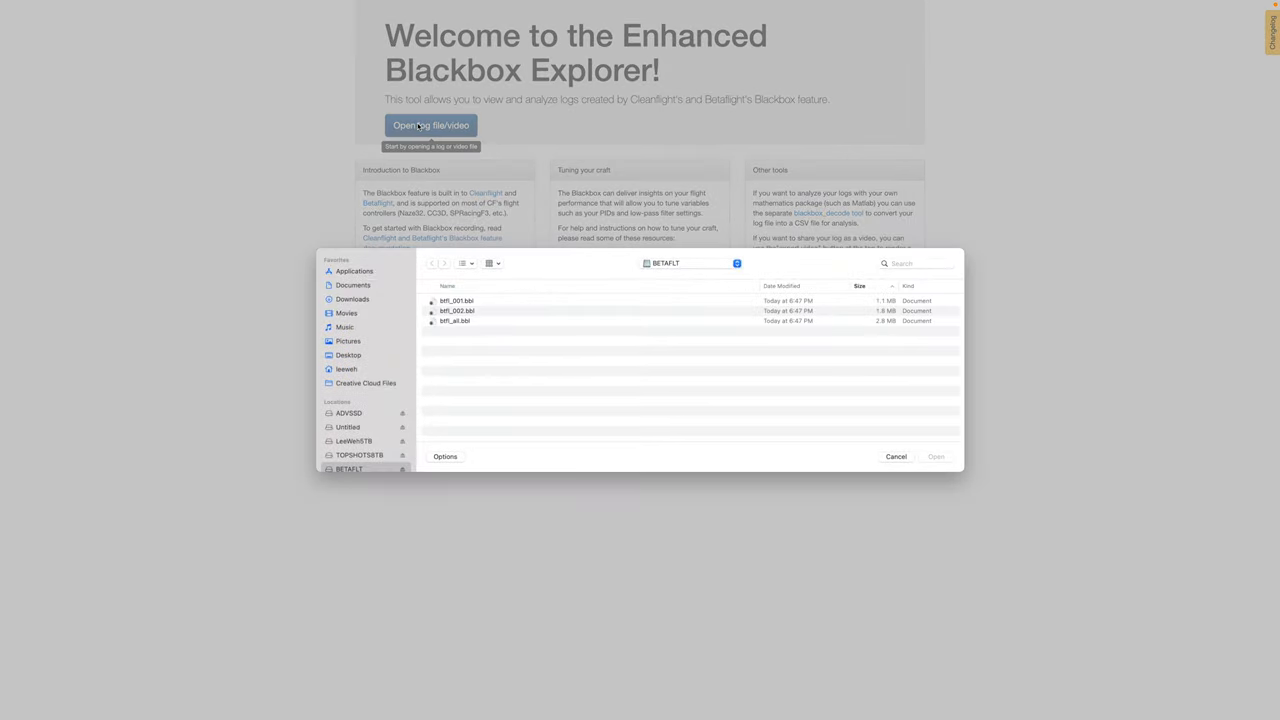
{"action": "scroll", "scroll_direction": "down", "scroll_amount": 3}
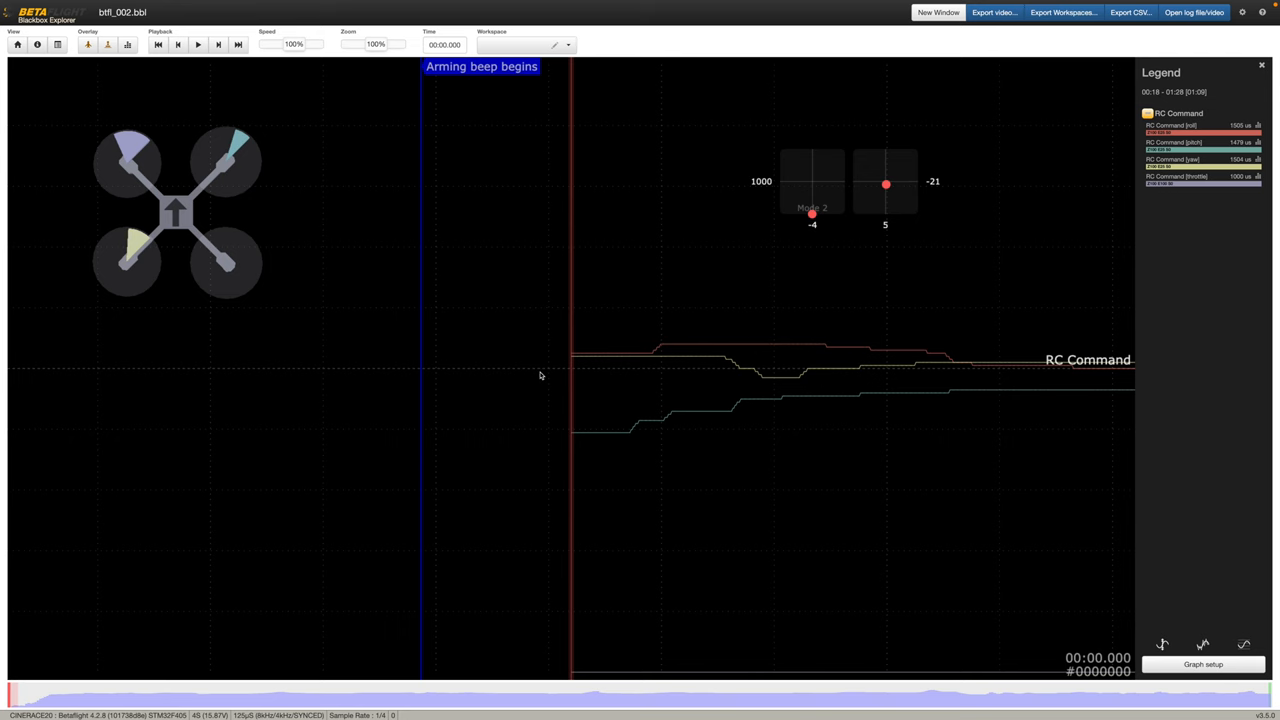
{"action": "mouse_move", "coordinate": [612, 332]}
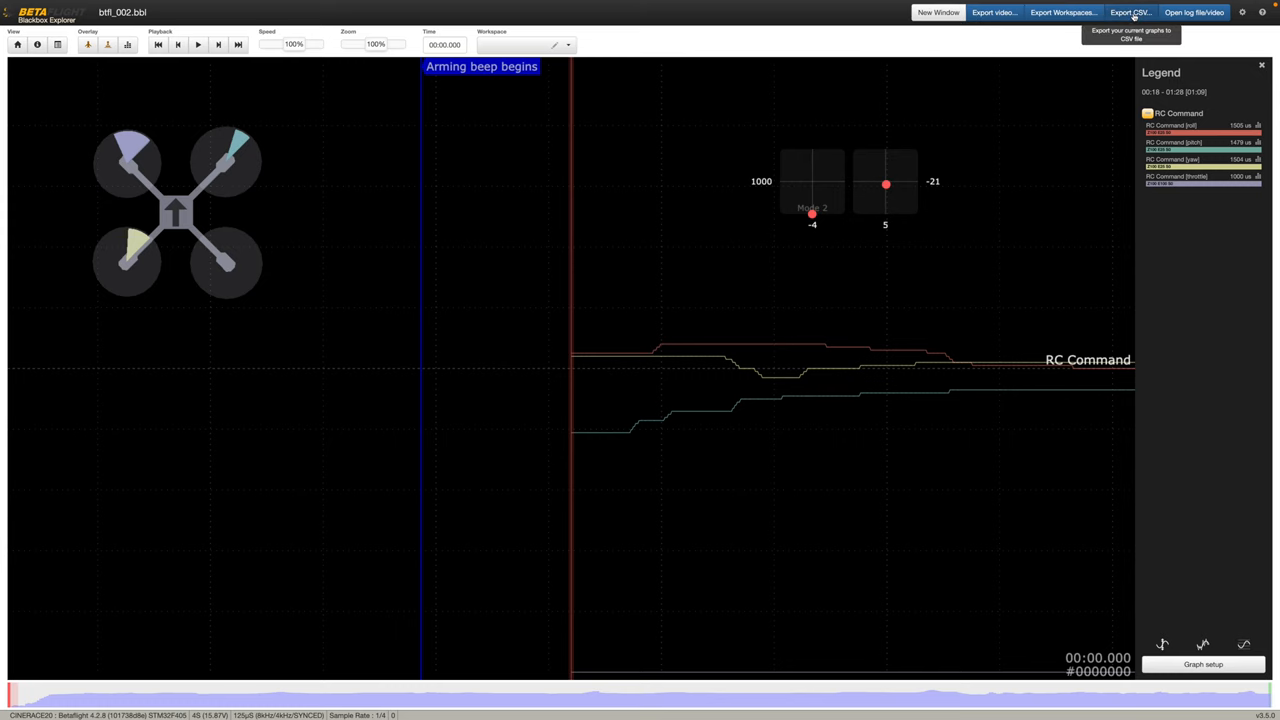
{"action": "left_click", "coordinate": [1128, 12]}
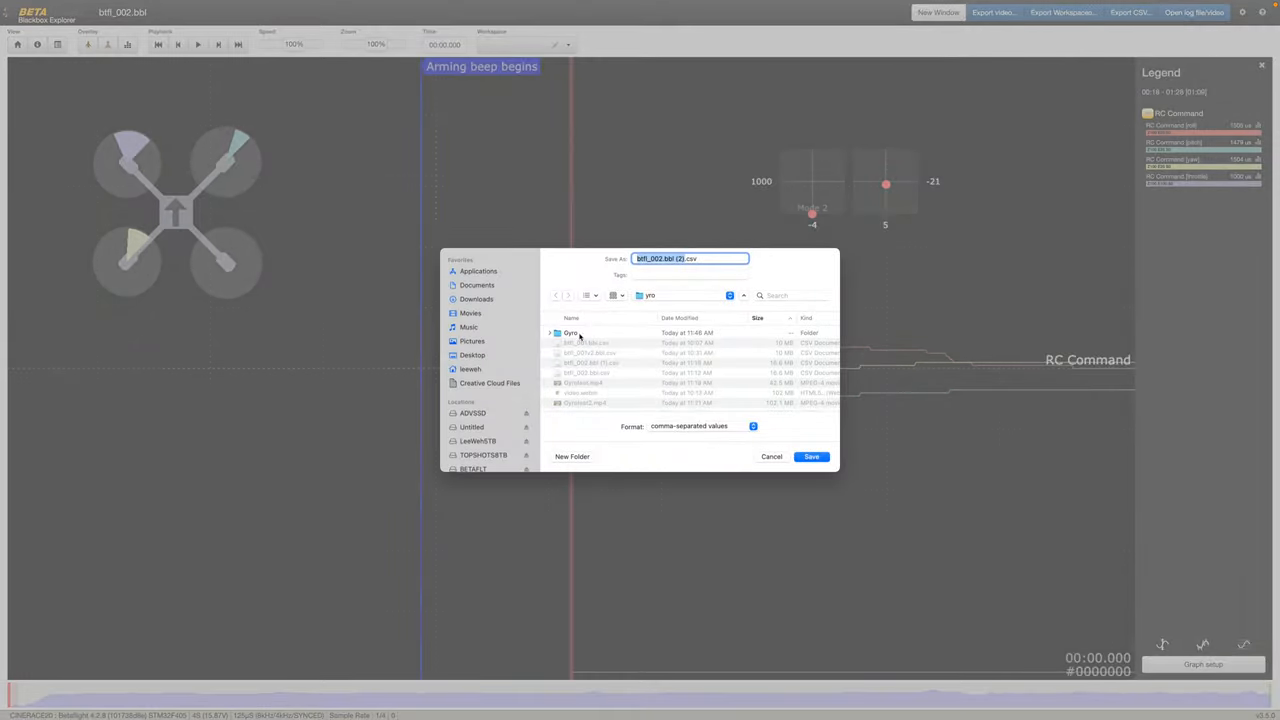
Save the export as DJIG0415bbb.csv into the Gyro folder beside the video
{"action": "double_click", "coordinate": [570, 332]}
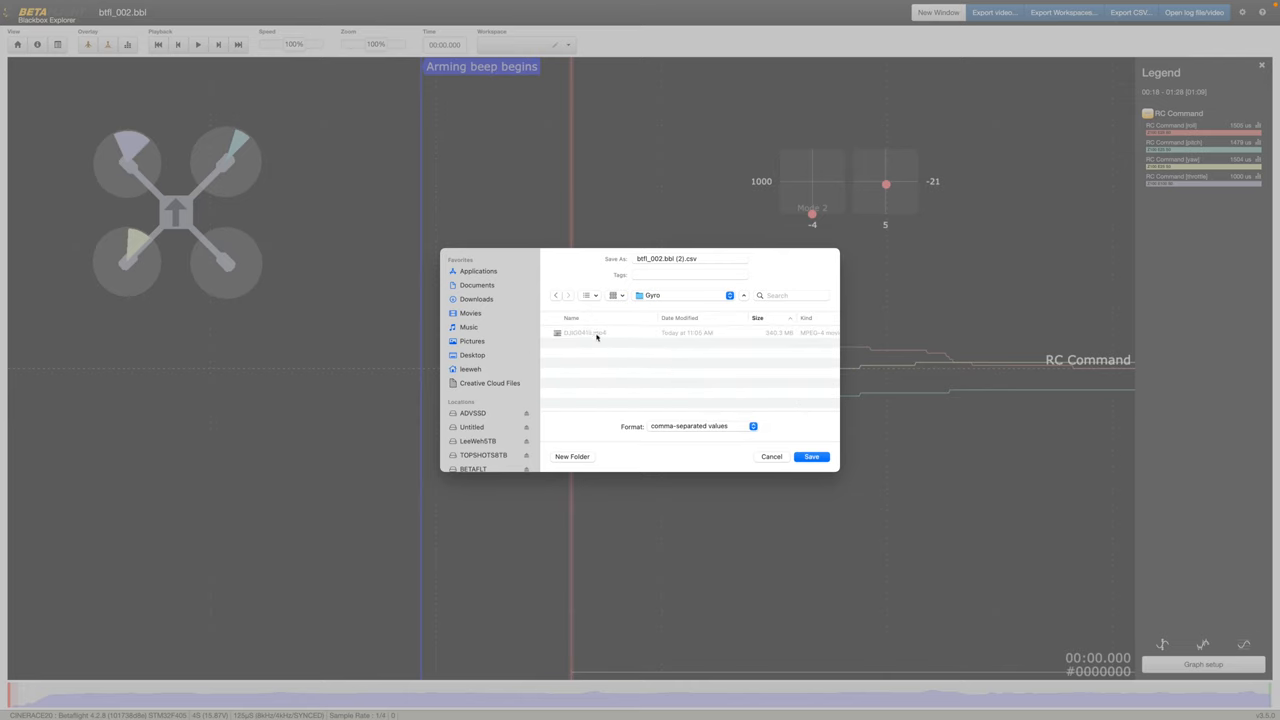
{"action": "type", "text": "DJIG0415.csv"}
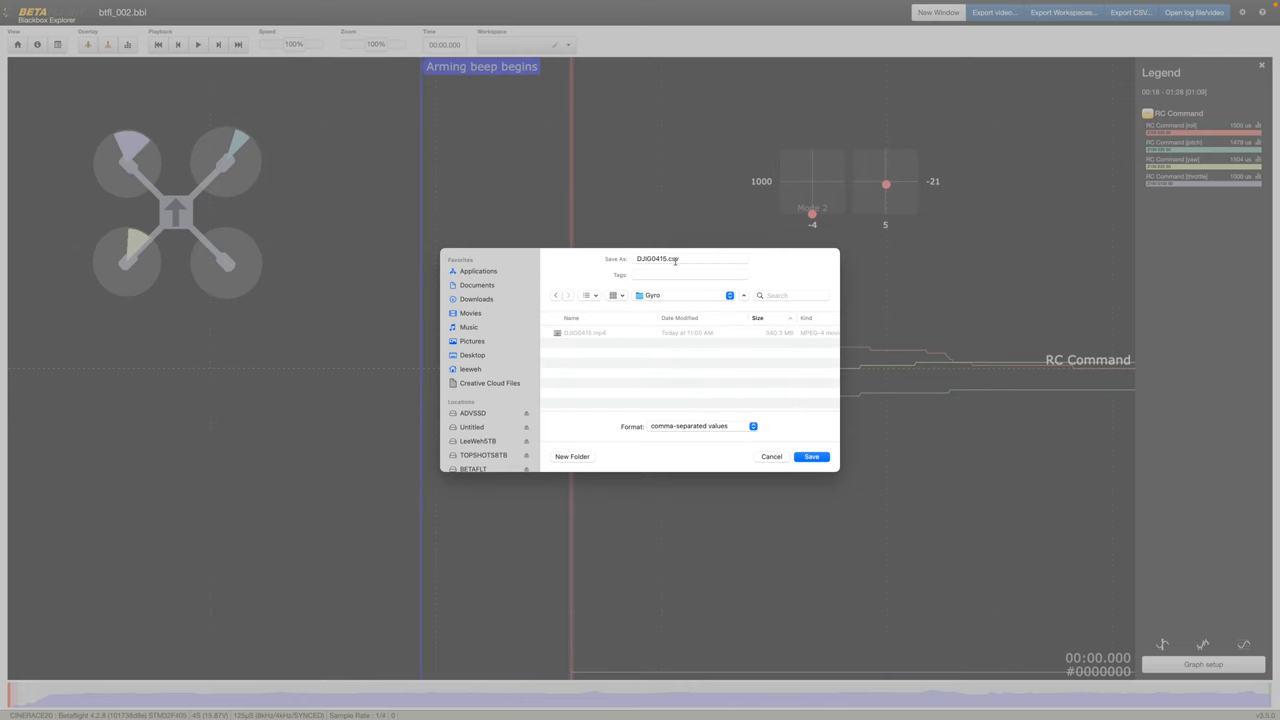
{"action": "left_click", "coordinate": [688, 258]}
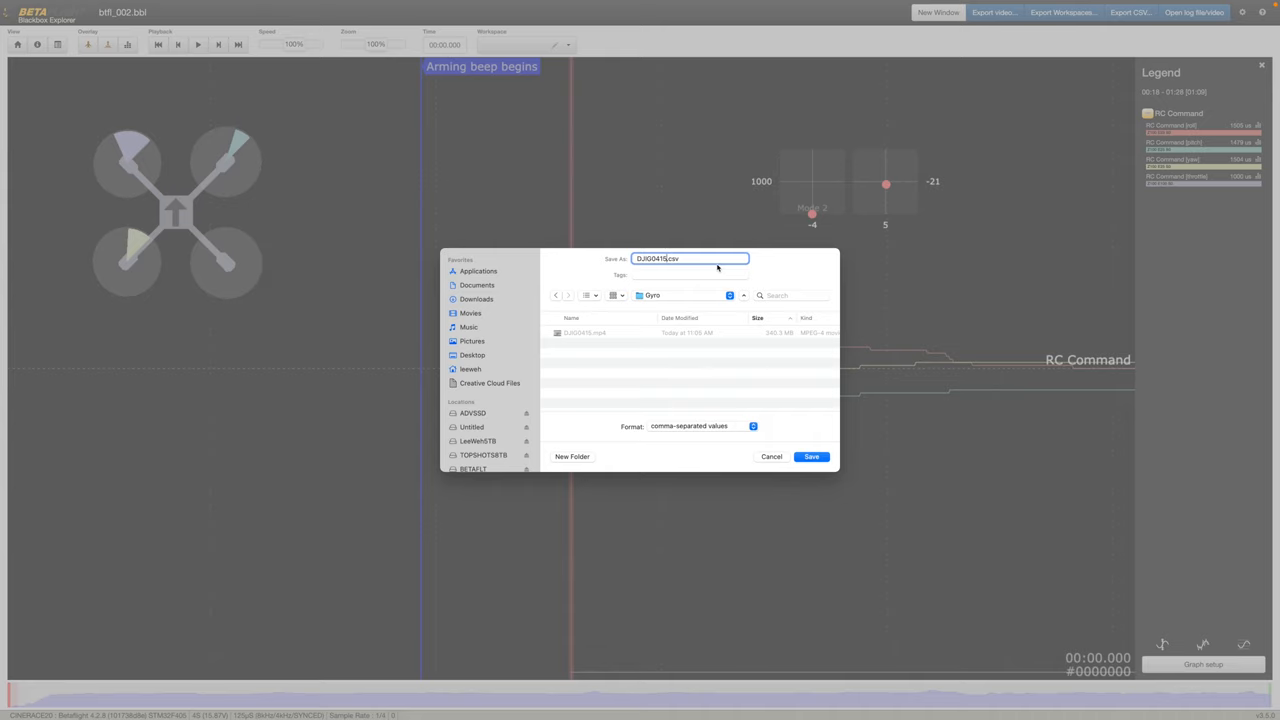
{"action": "type", "text": "bbb"}
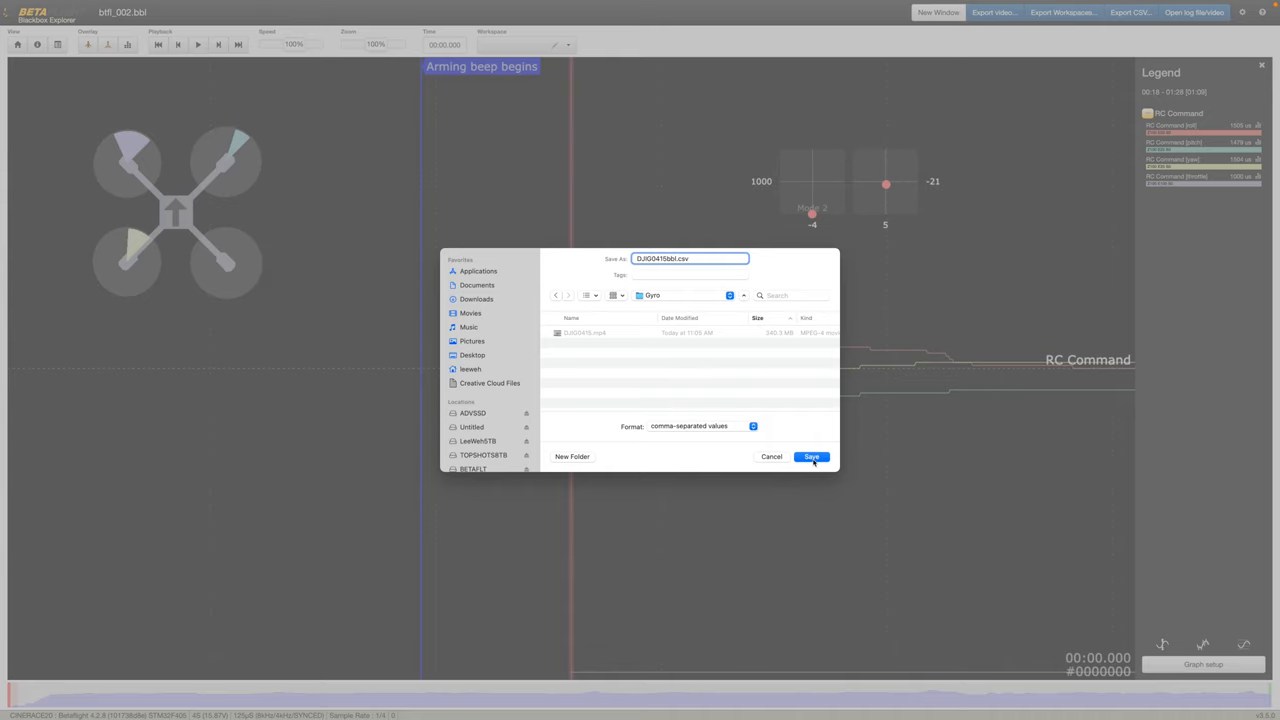
{"action": "left_click", "coordinate": [812, 456]}
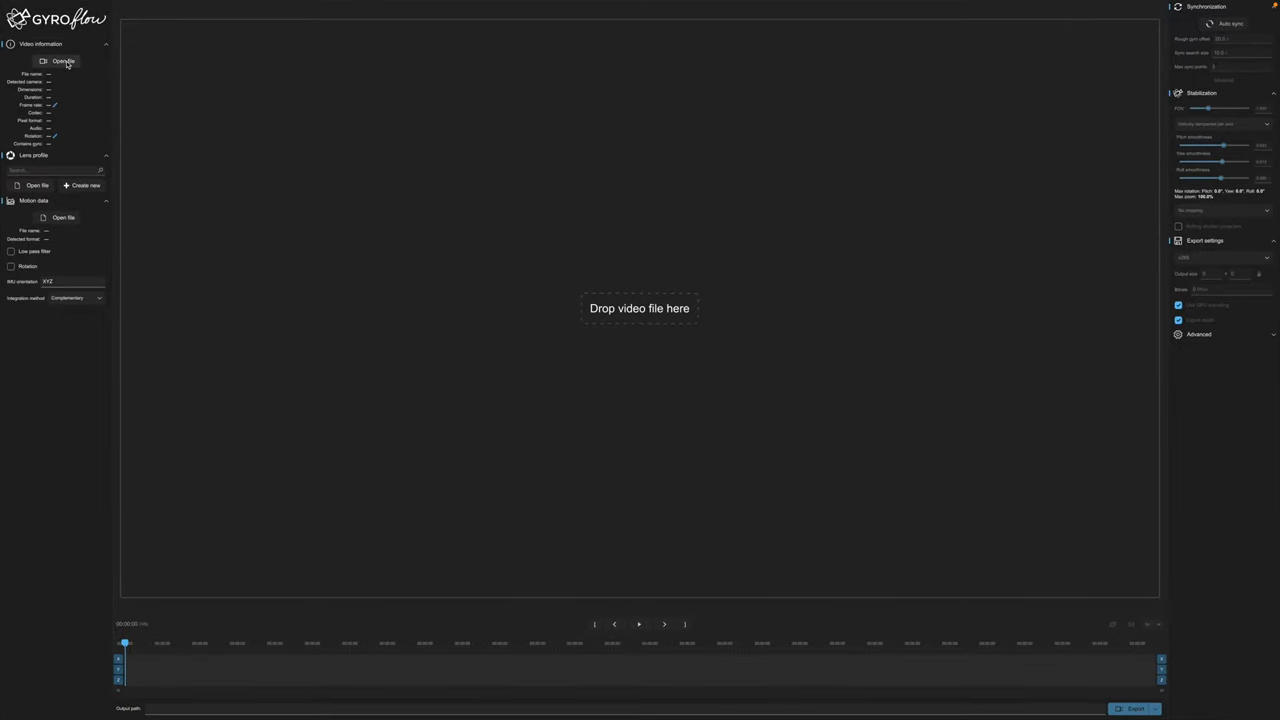
Load the DJIG0415.mp4 clip into Gyroflow's Video information panel
{"action": "left_click", "coordinate": [62, 60]}
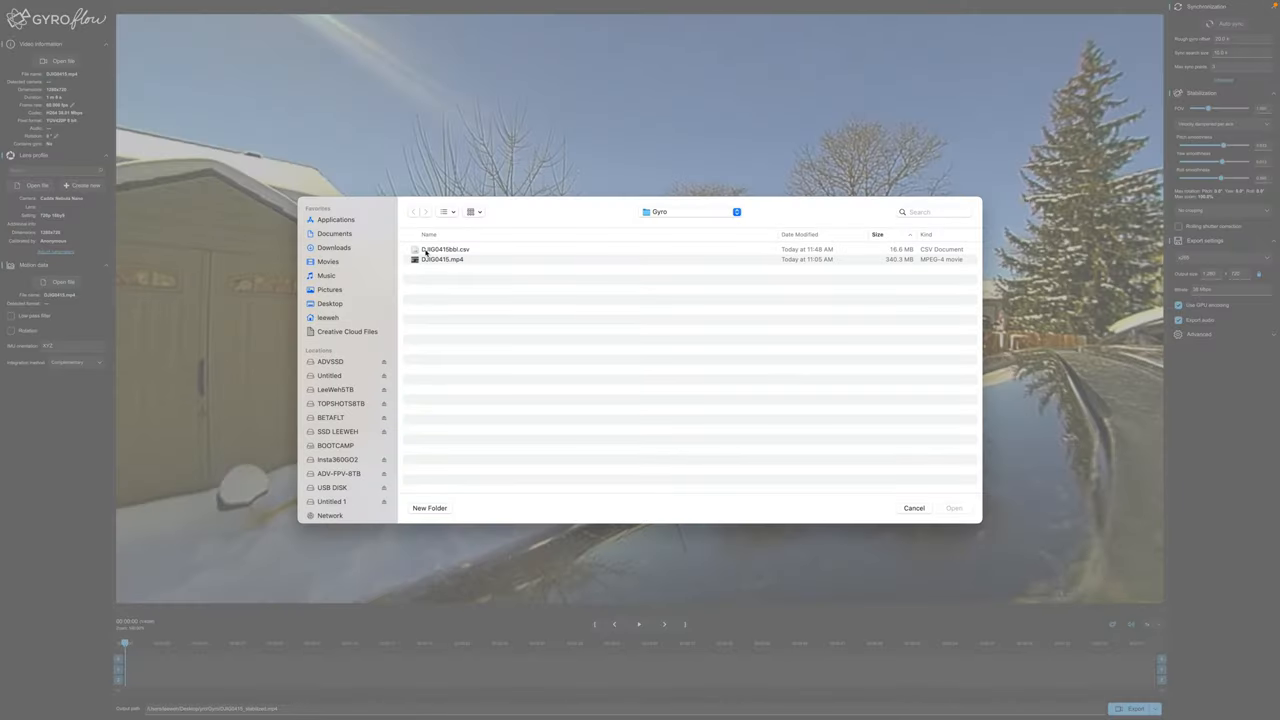
Attach DJIG0415bbb.csv as the clip's motion data
{"action": "left_click", "coordinate": [444, 248]}
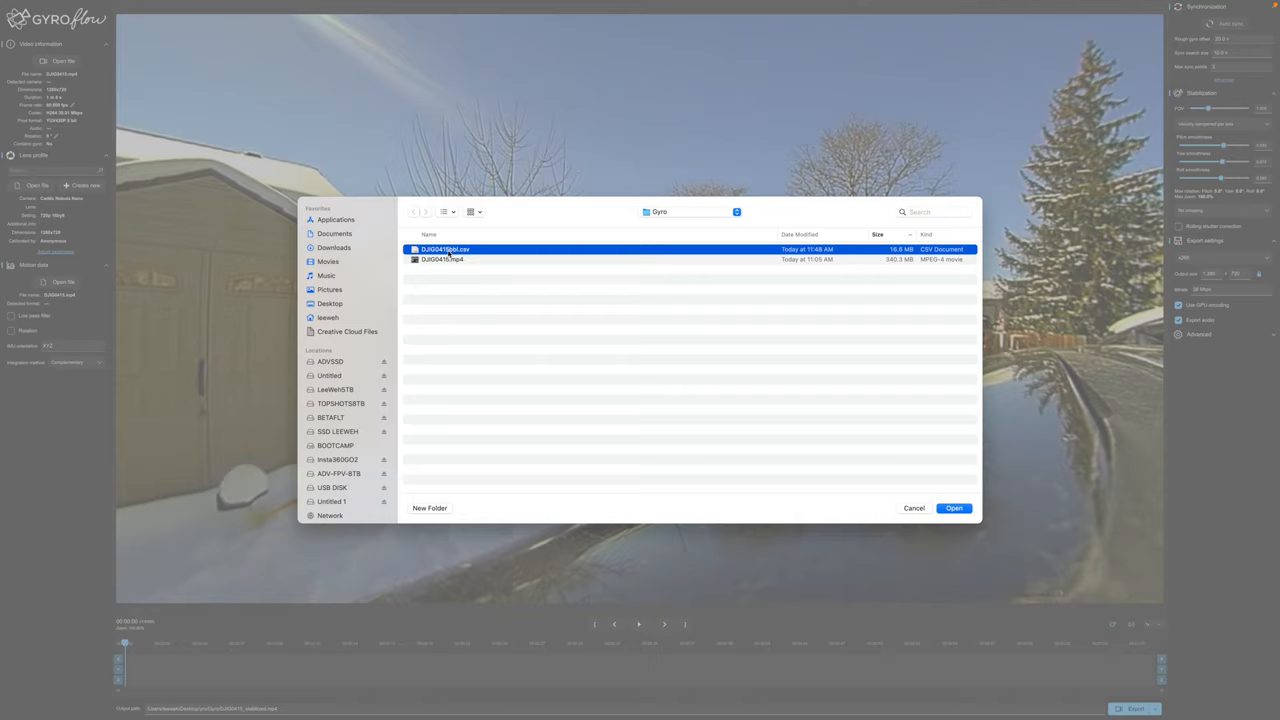
{"action": "left_click", "coordinate": [952, 508]}
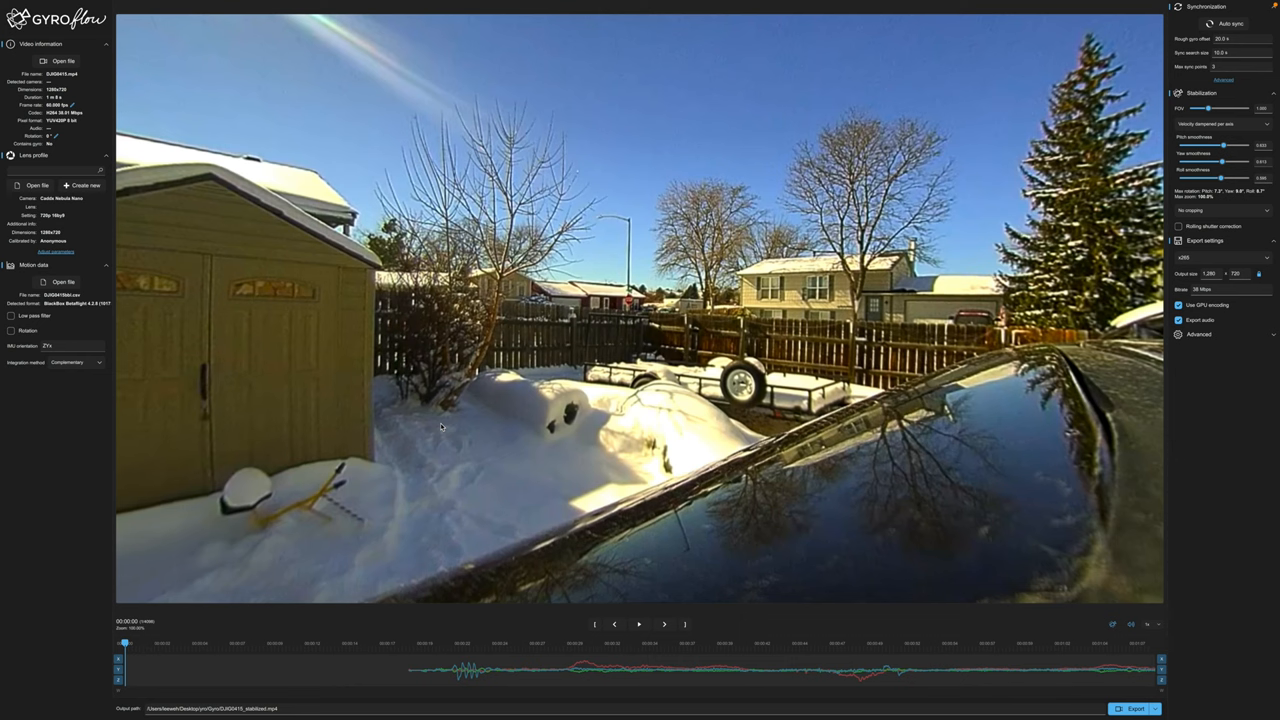
Preview the footage at several points along the timeline
{"action": "left_click", "coordinate": [640, 624]}
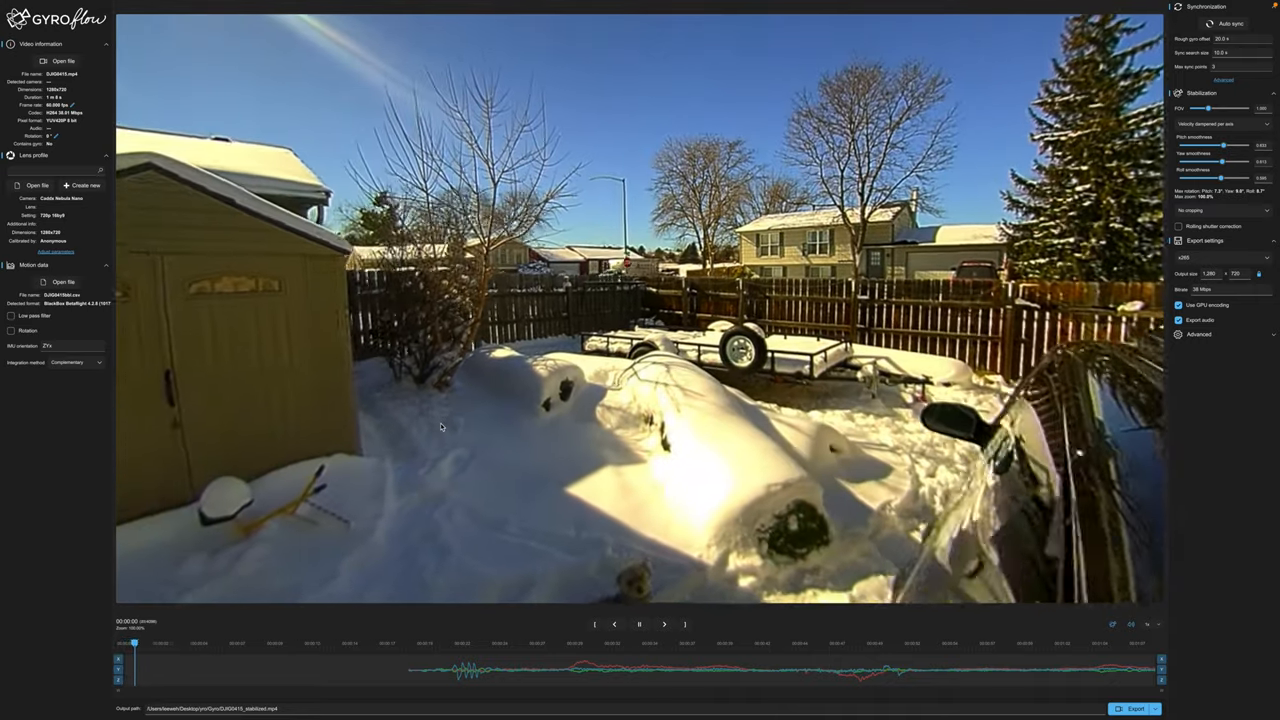
{"action": "left_click", "coordinate": [640, 624]}
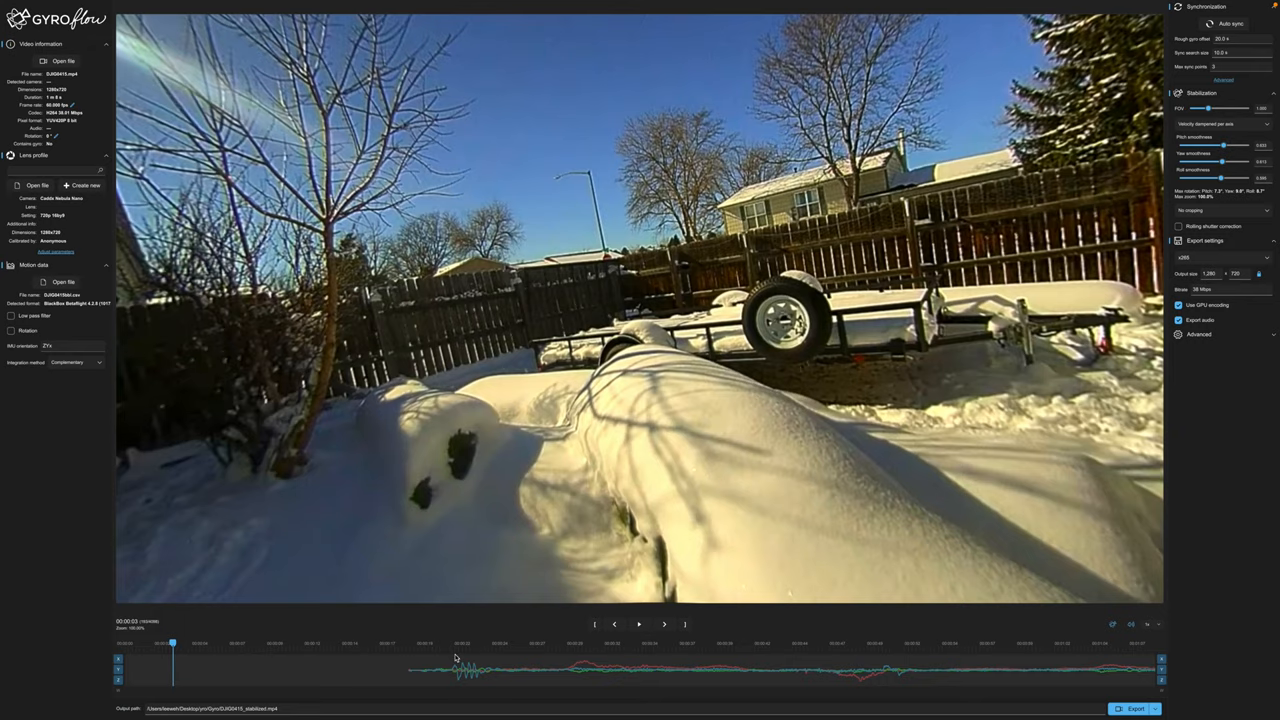
{"action": "left_click", "coordinate": [456, 648]}
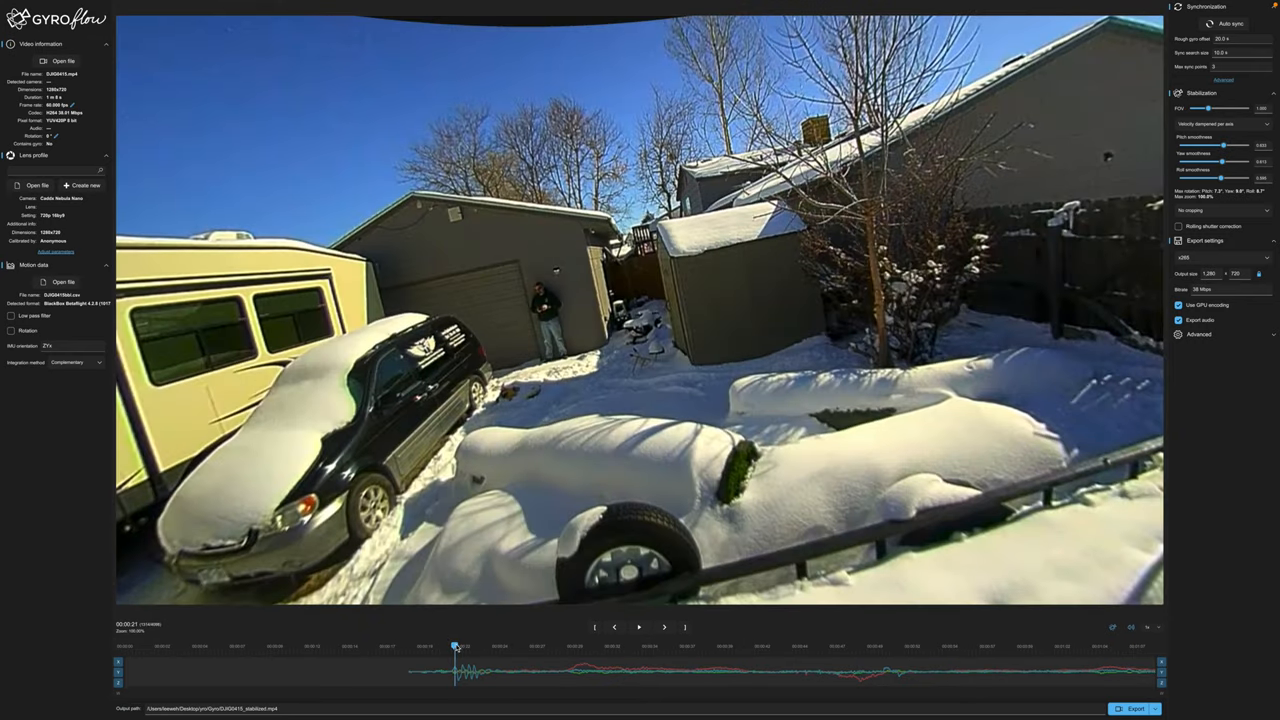
{"action": "left_click", "coordinate": [640, 628]}
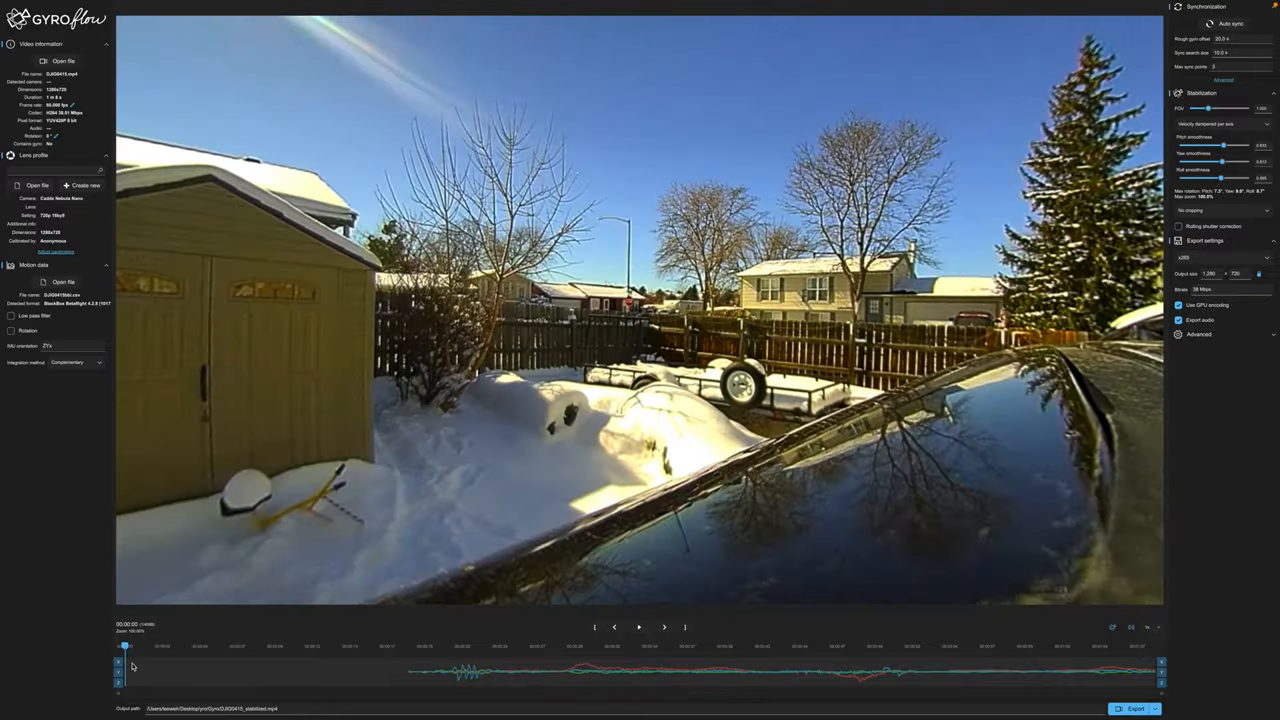
{"action": "mouse_move", "coordinate": [312, 660]}
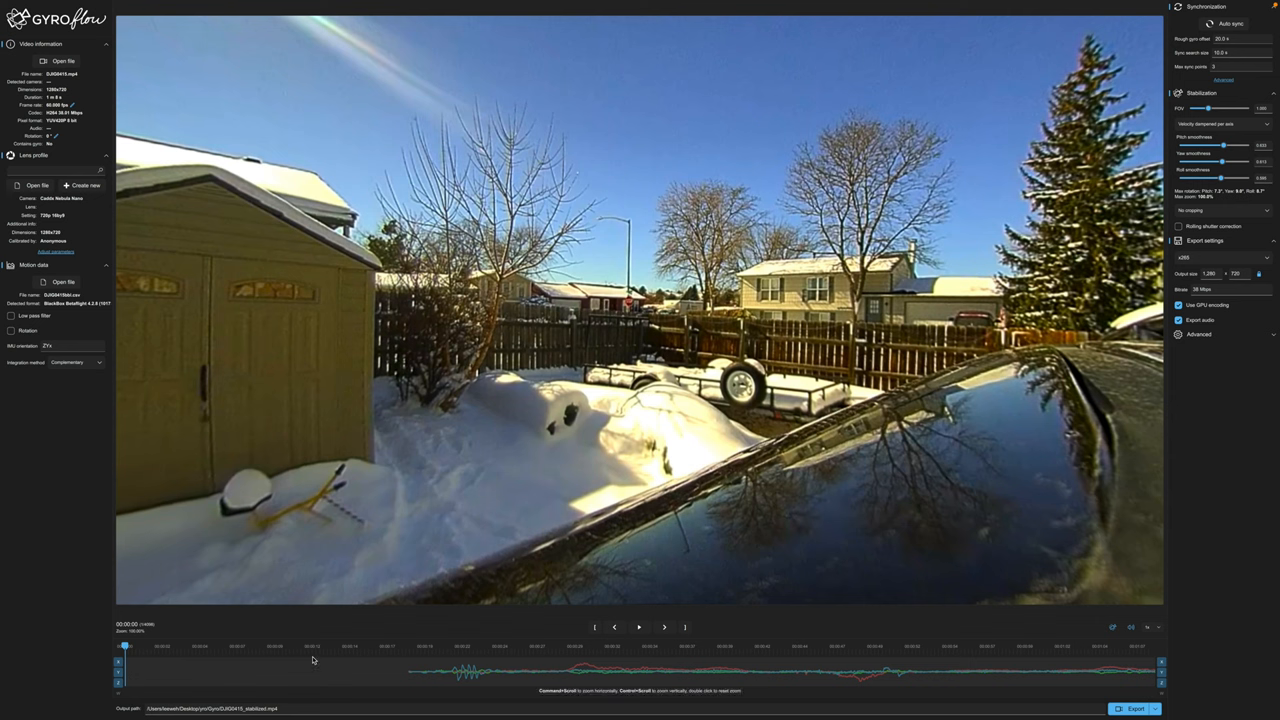
{"action": "left_click", "coordinate": [410, 646]}
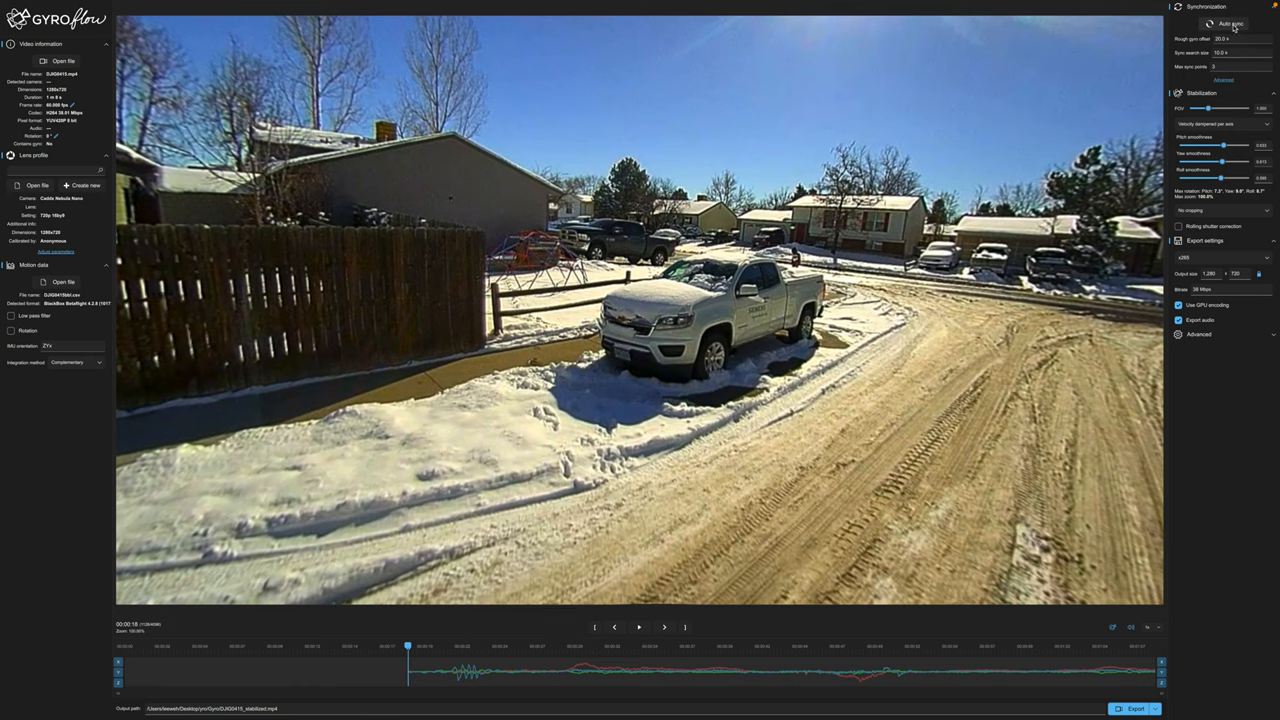
Auto-sync the video with the motion data and enable the low-pass filter
{"action": "left_click", "coordinate": [1228, 24]}
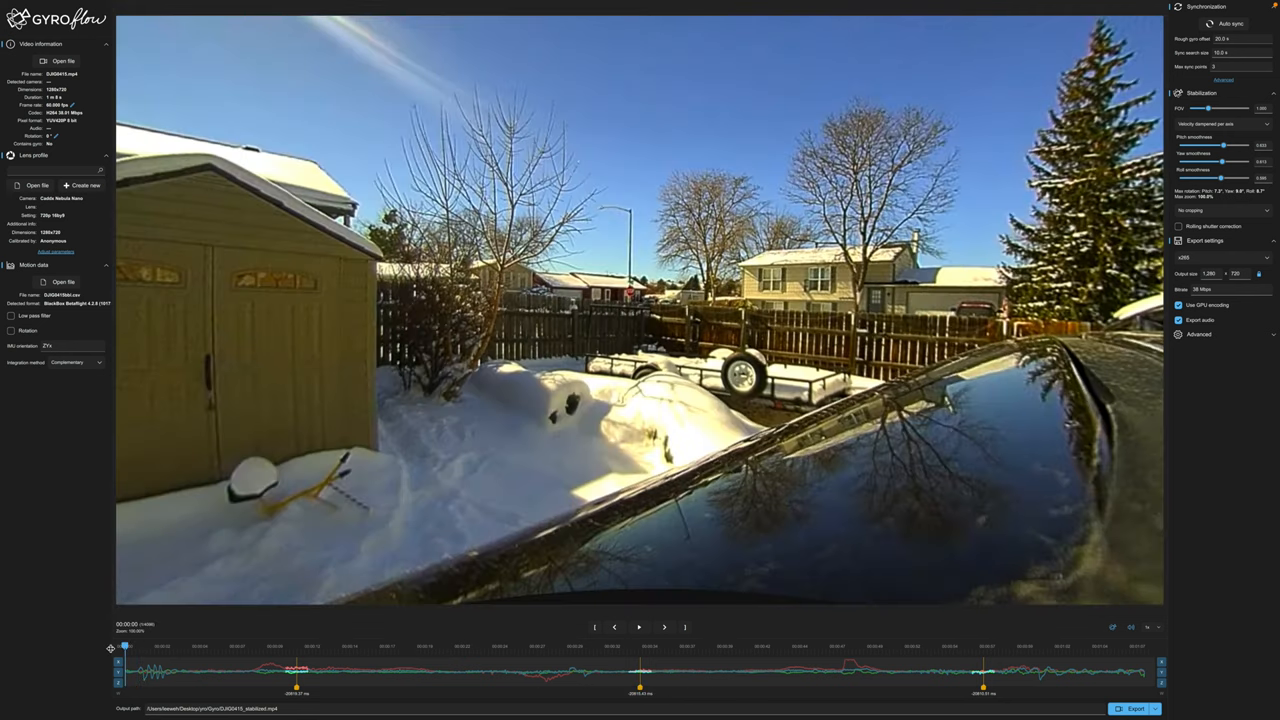
{"action": "left_click", "coordinate": [640, 628]}
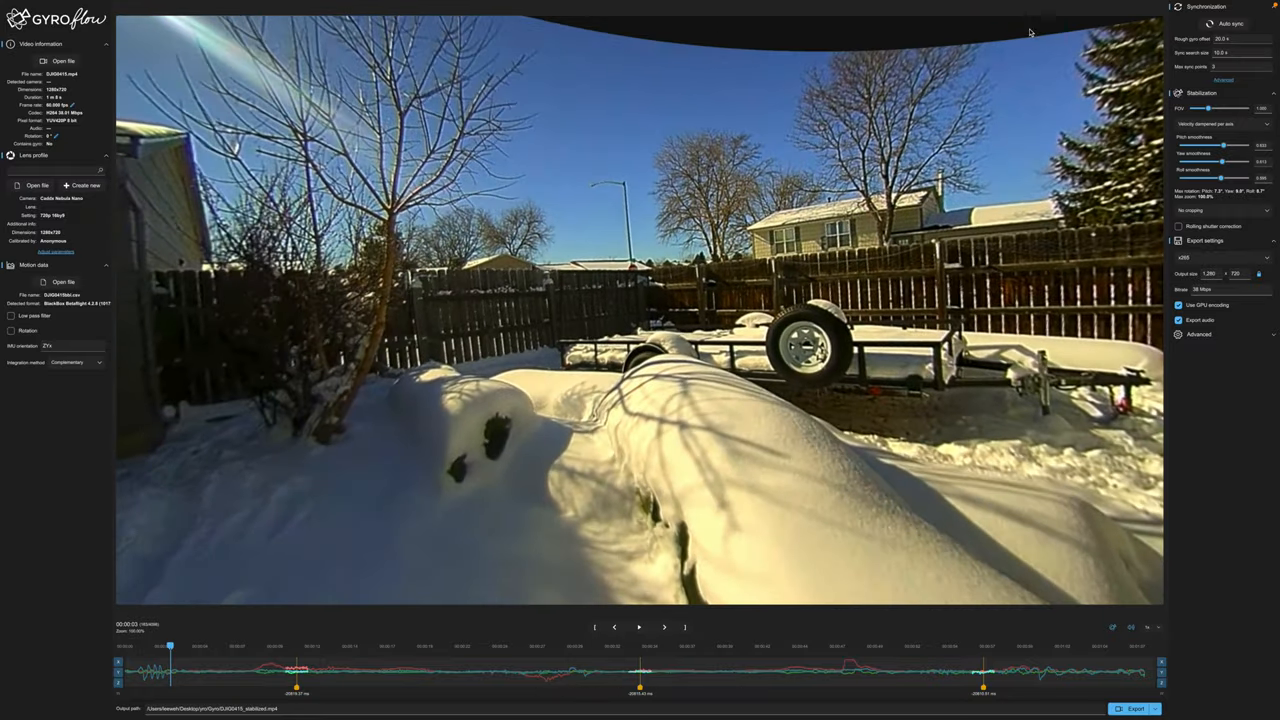
{"action": "mouse_move", "coordinate": [1196, 214]}
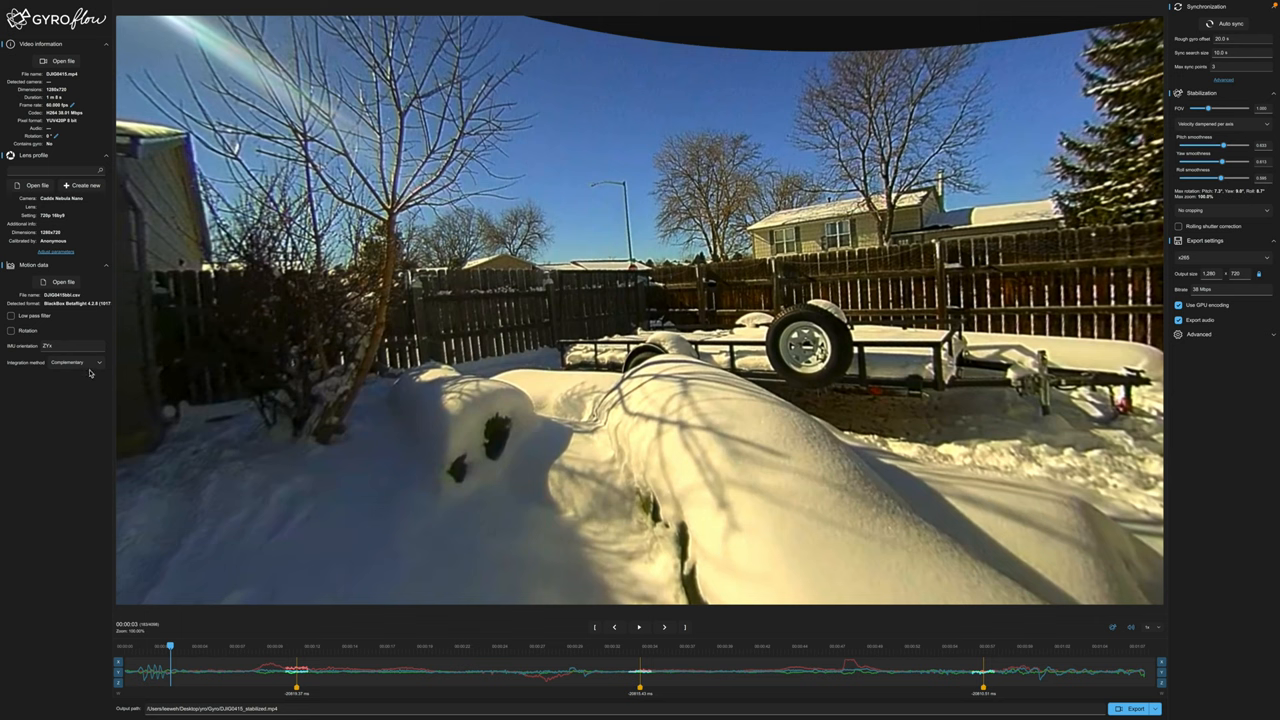
{"action": "left_click", "coordinate": [12, 316]}
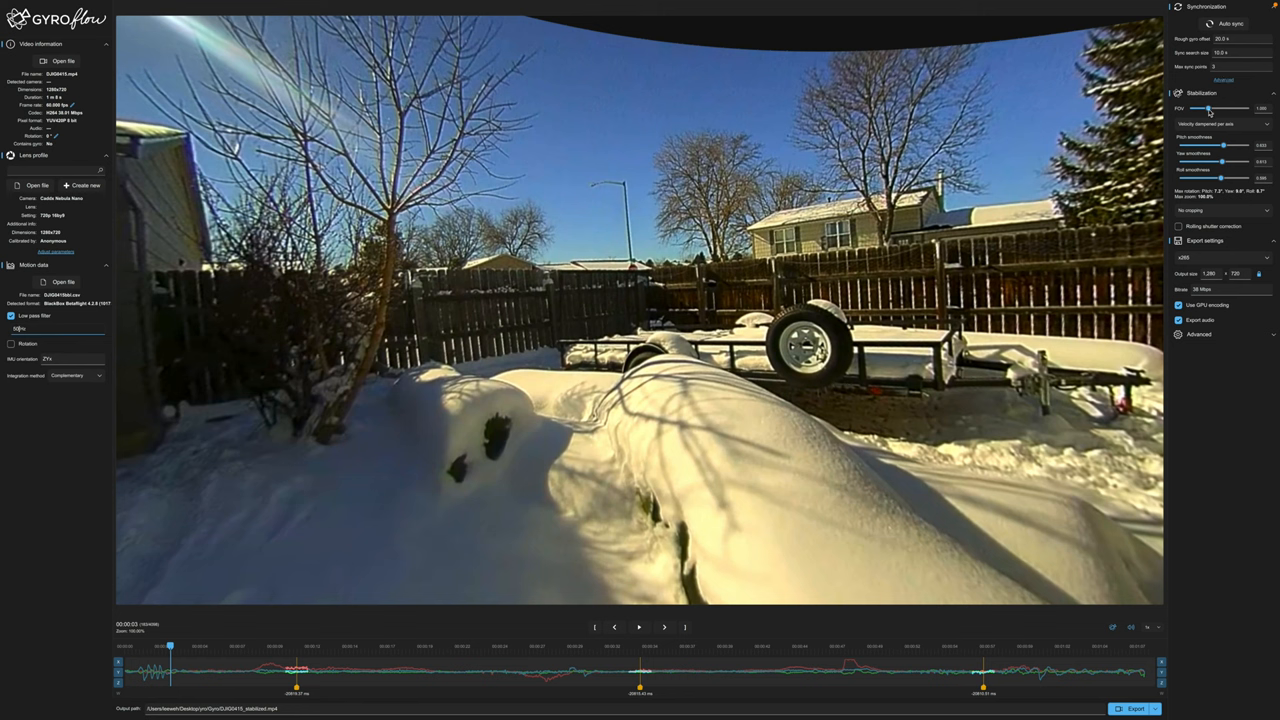
Try Velocity dampened per axis, Lock horizon and Fixed camera smoothing methods
{"action": "left_click_drag", "start_coordinate": [1208, 108], "coordinate": [1212, 108]}
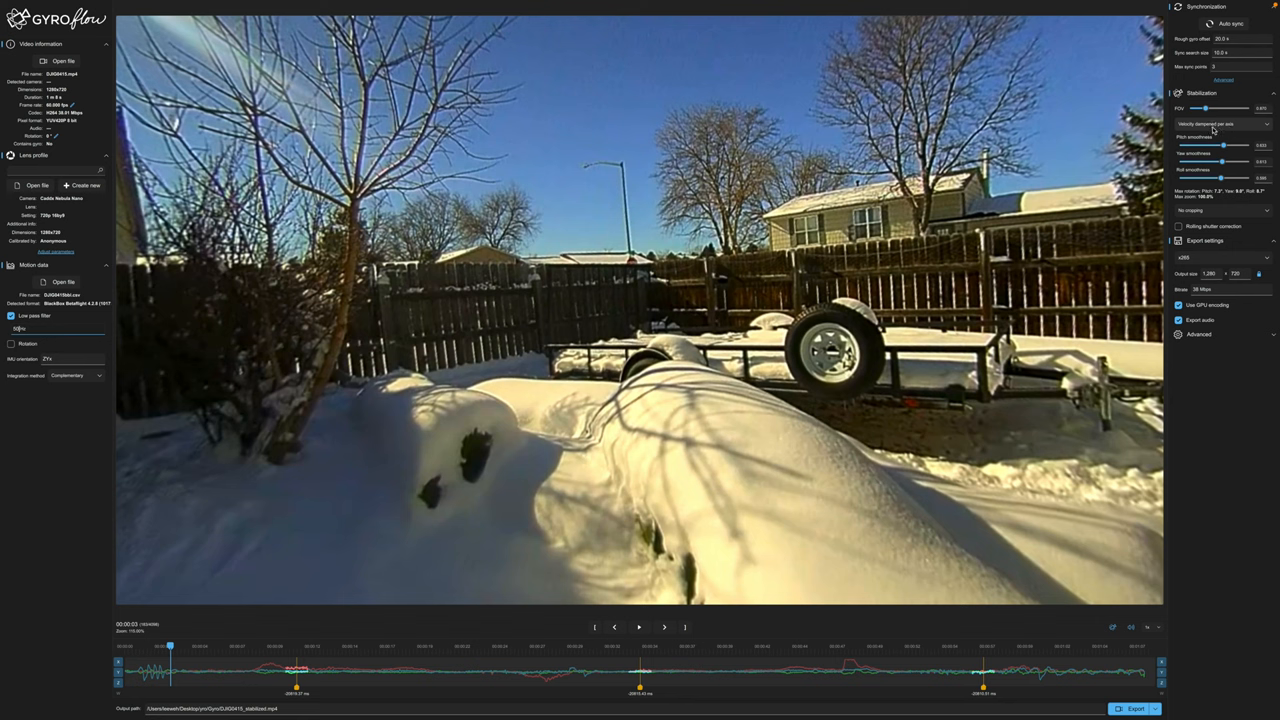
{"action": "mouse_move", "coordinate": [1218, 128]}
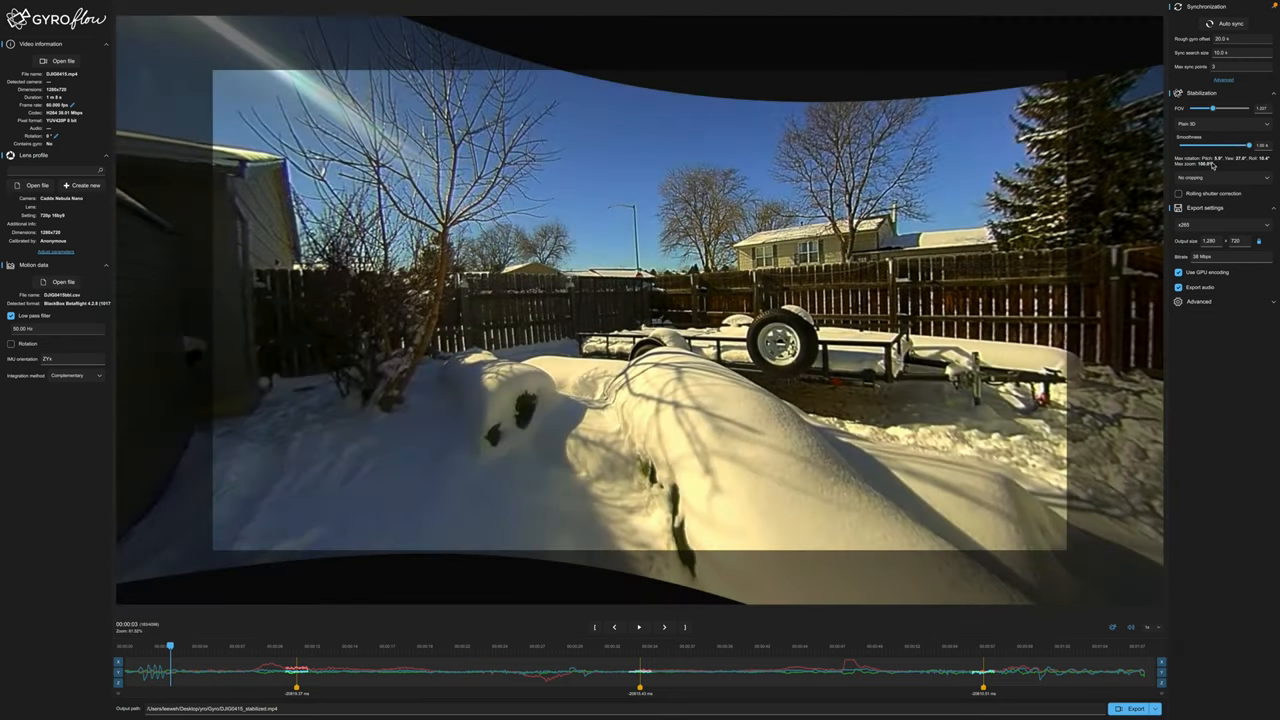
{"action": "left_click", "coordinate": [1222, 136]}
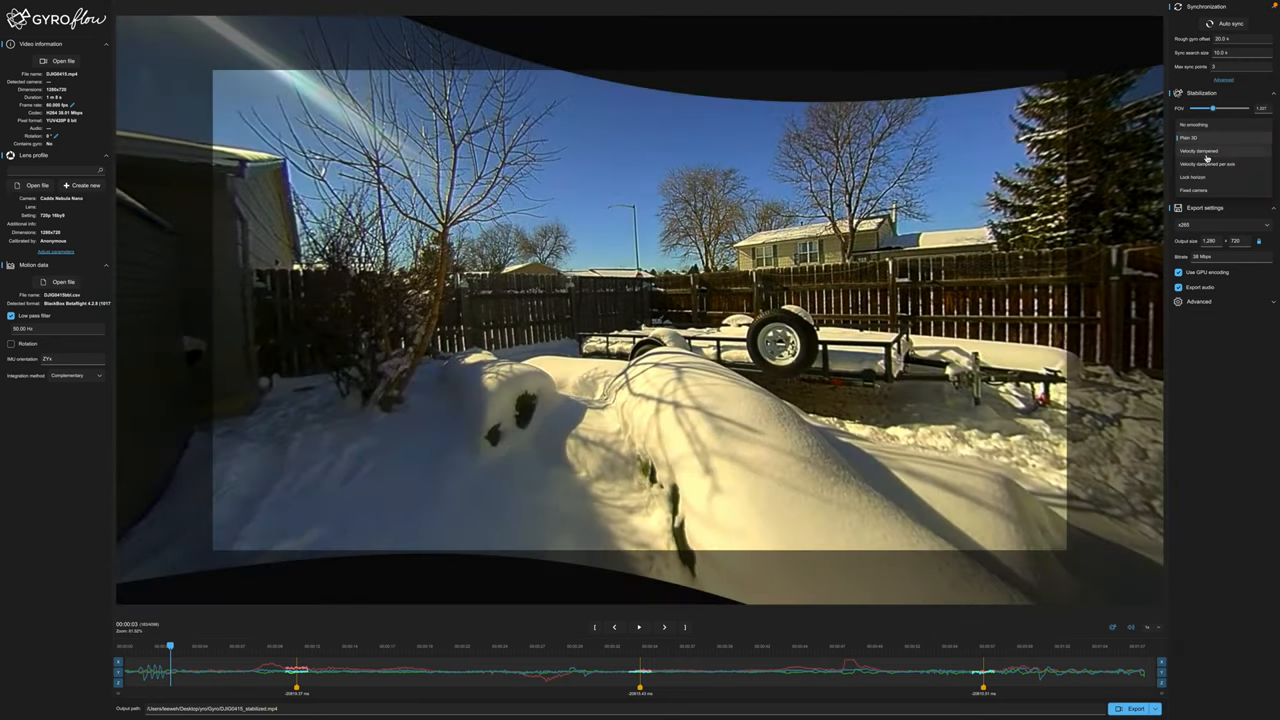
{"action": "left_click", "coordinate": [1206, 158]}
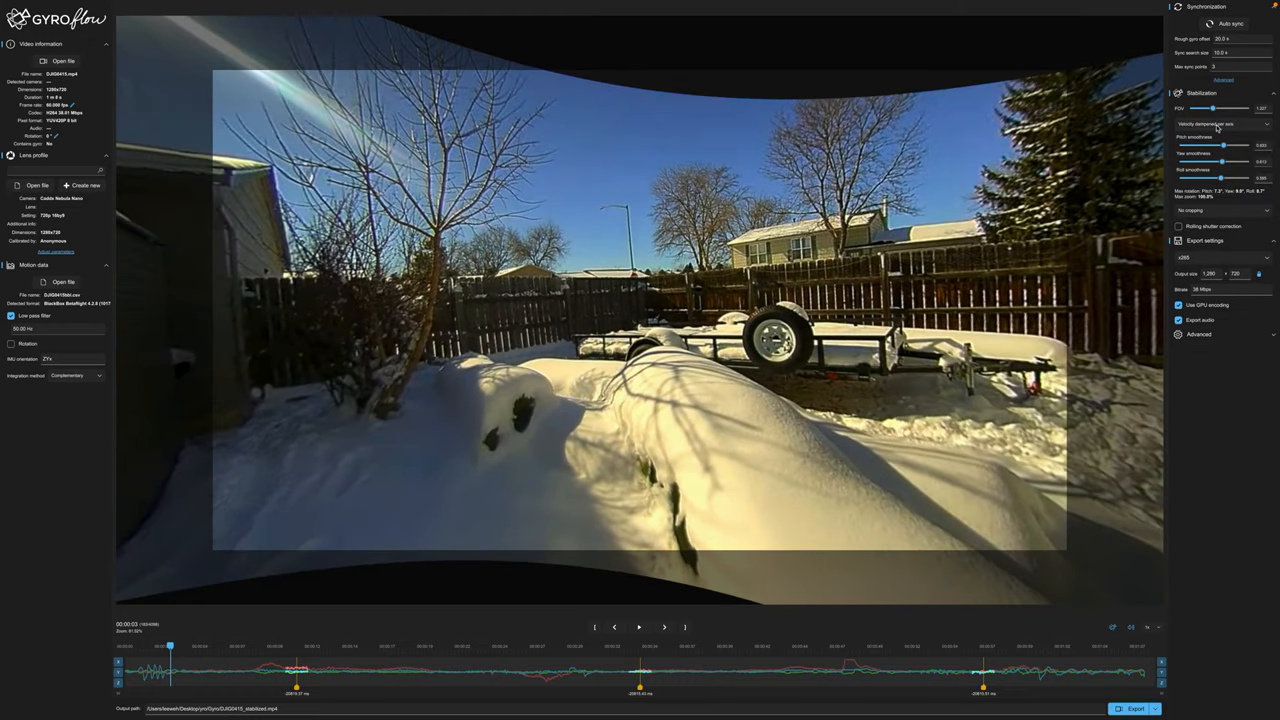
{"action": "left_click", "coordinate": [1220, 124]}
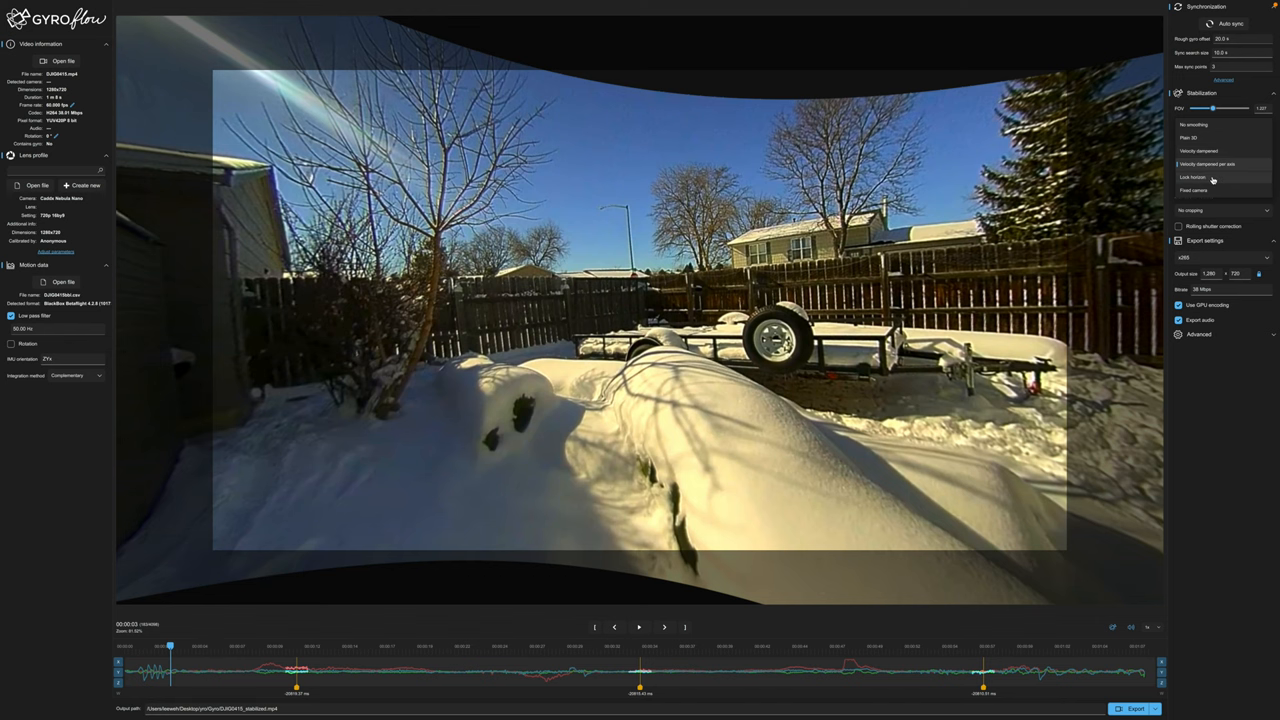
{"action": "left_click", "coordinate": [1208, 164]}
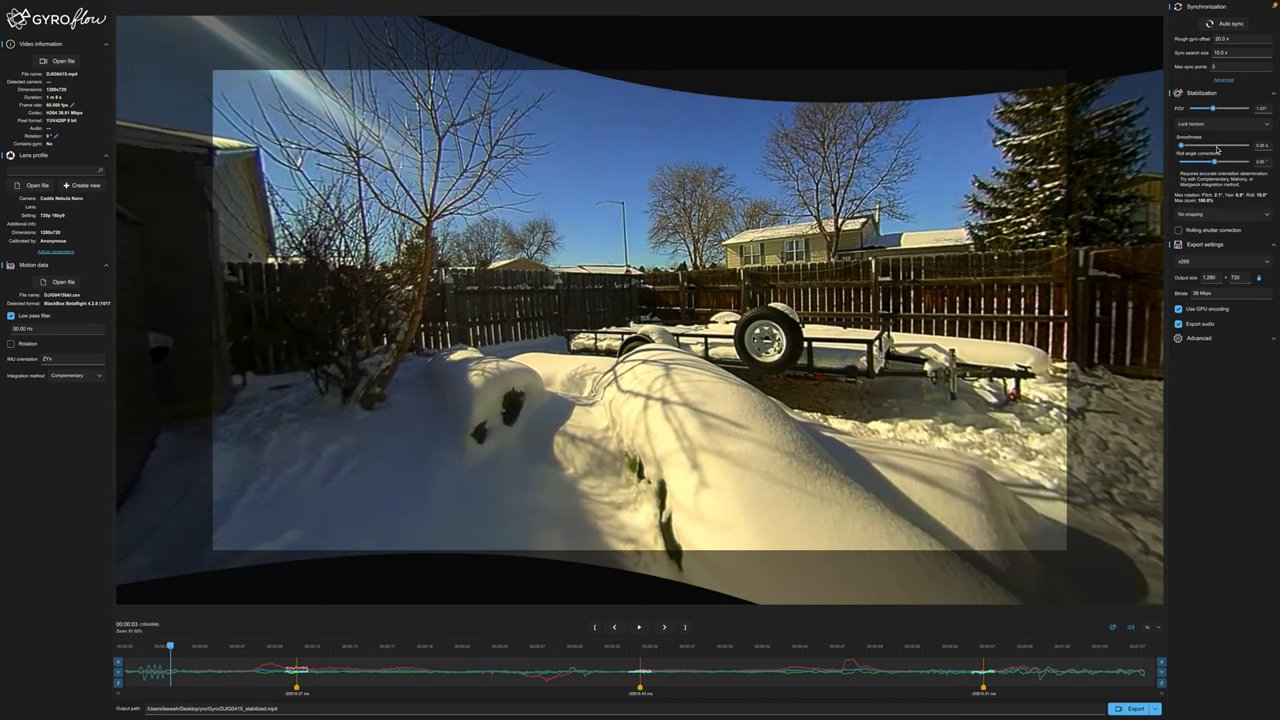
{"action": "left_click", "coordinate": [1220, 124]}
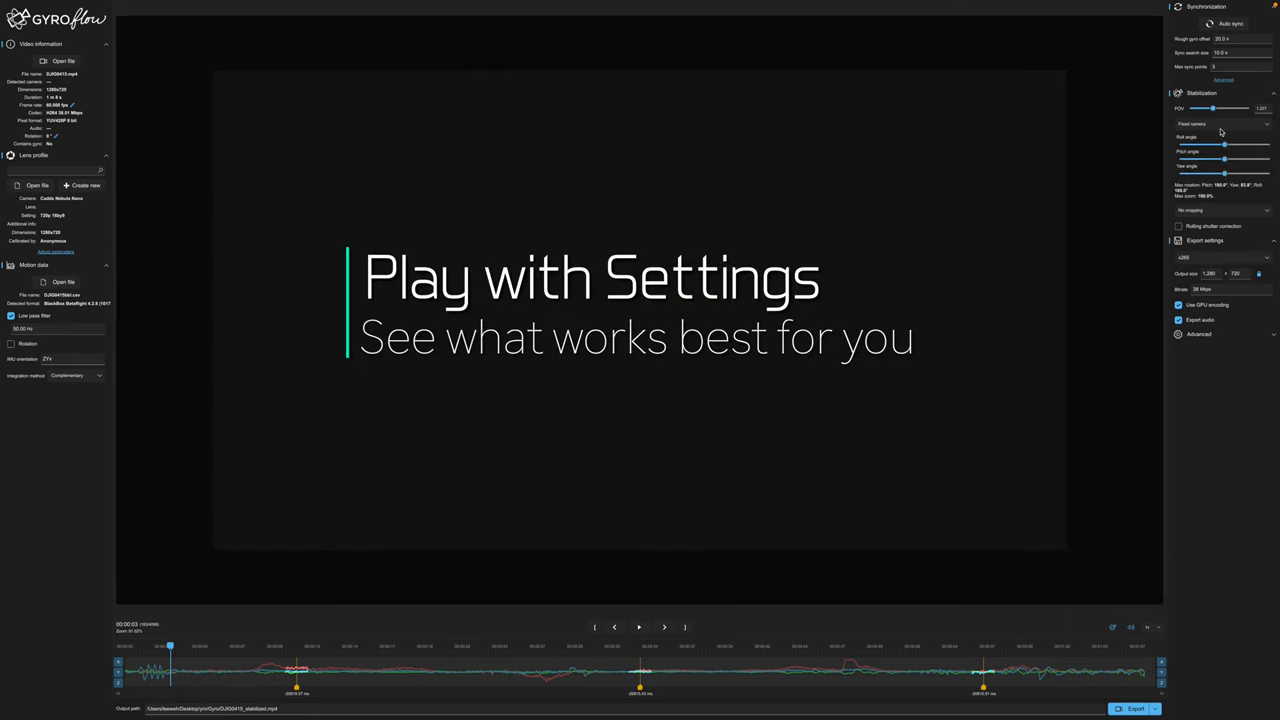
Select Velocity dampened per axis as the smoothing method again
{"action": "left_click", "coordinate": [1222, 124]}
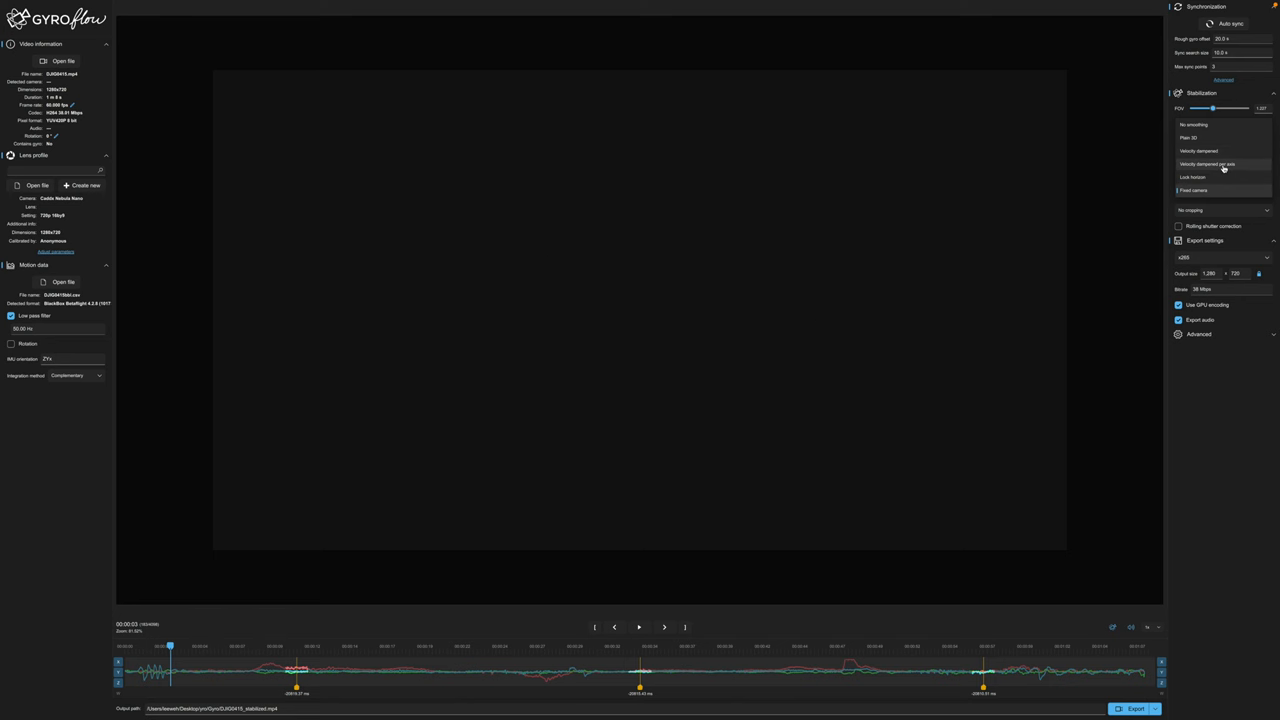
{"action": "left_click", "coordinate": [1208, 124]}
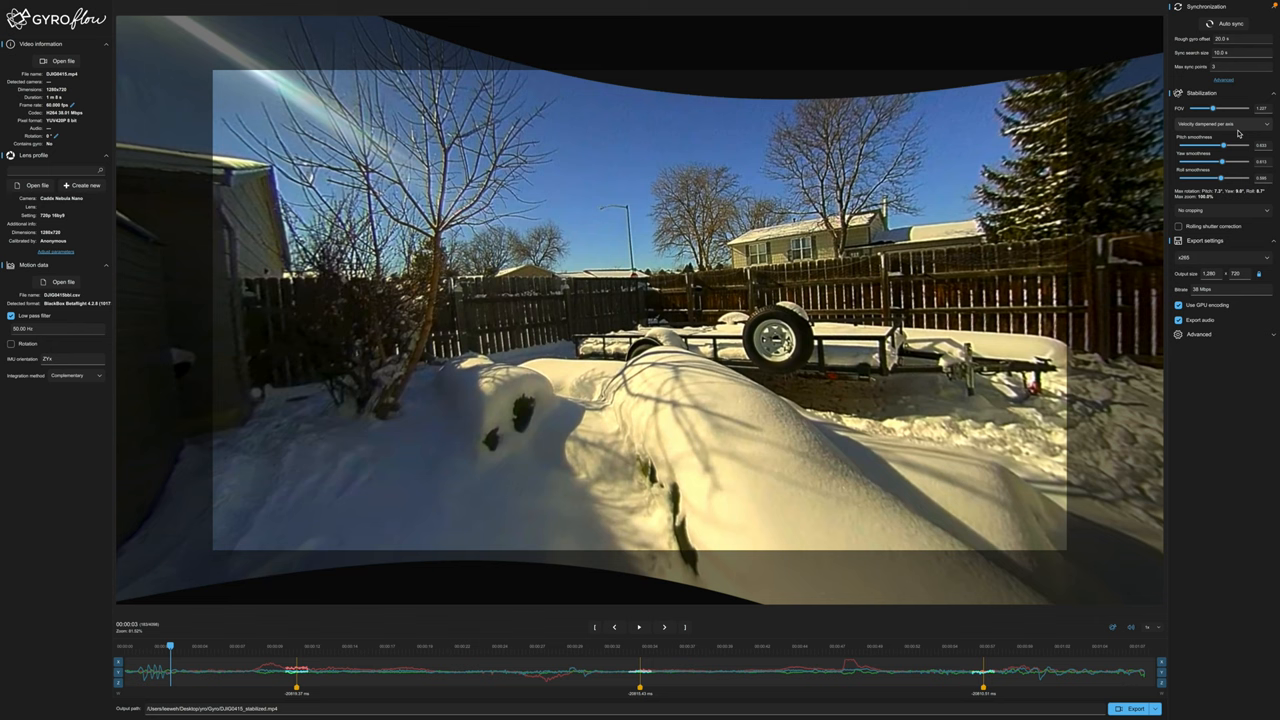
Reveal the advanced options, set cropping to Dynamic cropping and raise the smoothness strength
{"action": "left_click", "coordinate": [1200, 334]}
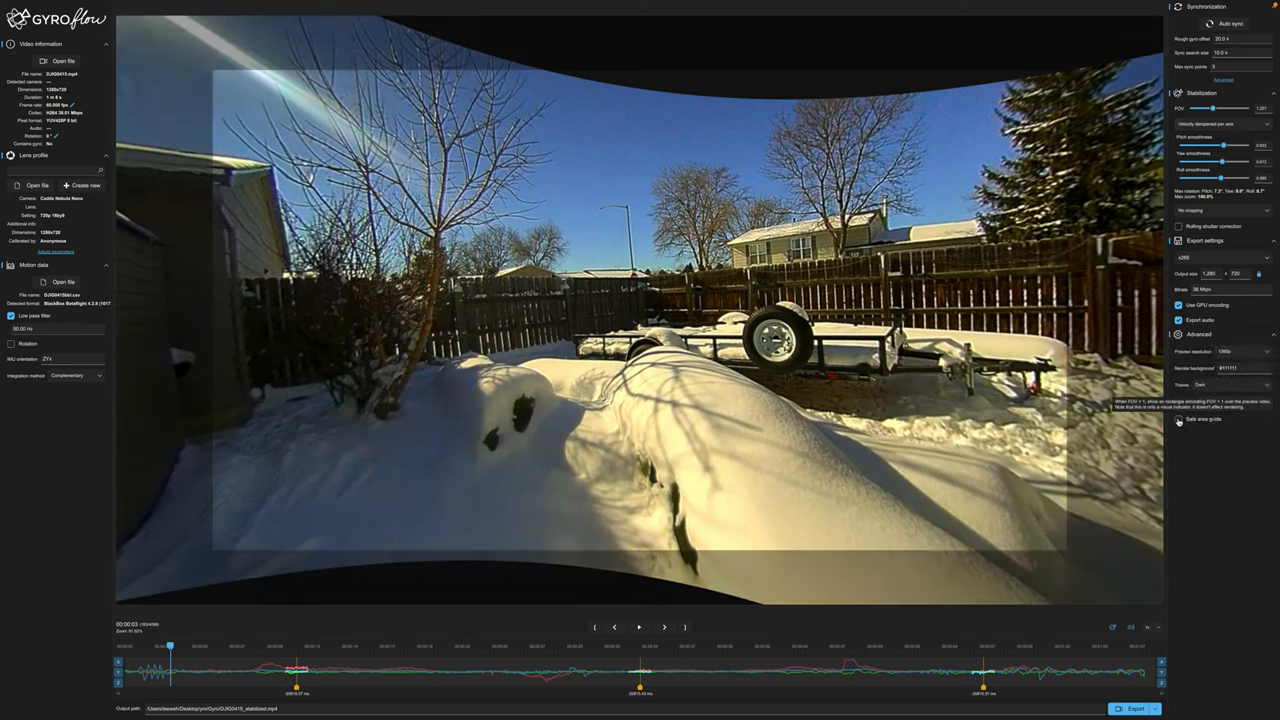
{"action": "left_click", "coordinate": [1180, 420]}
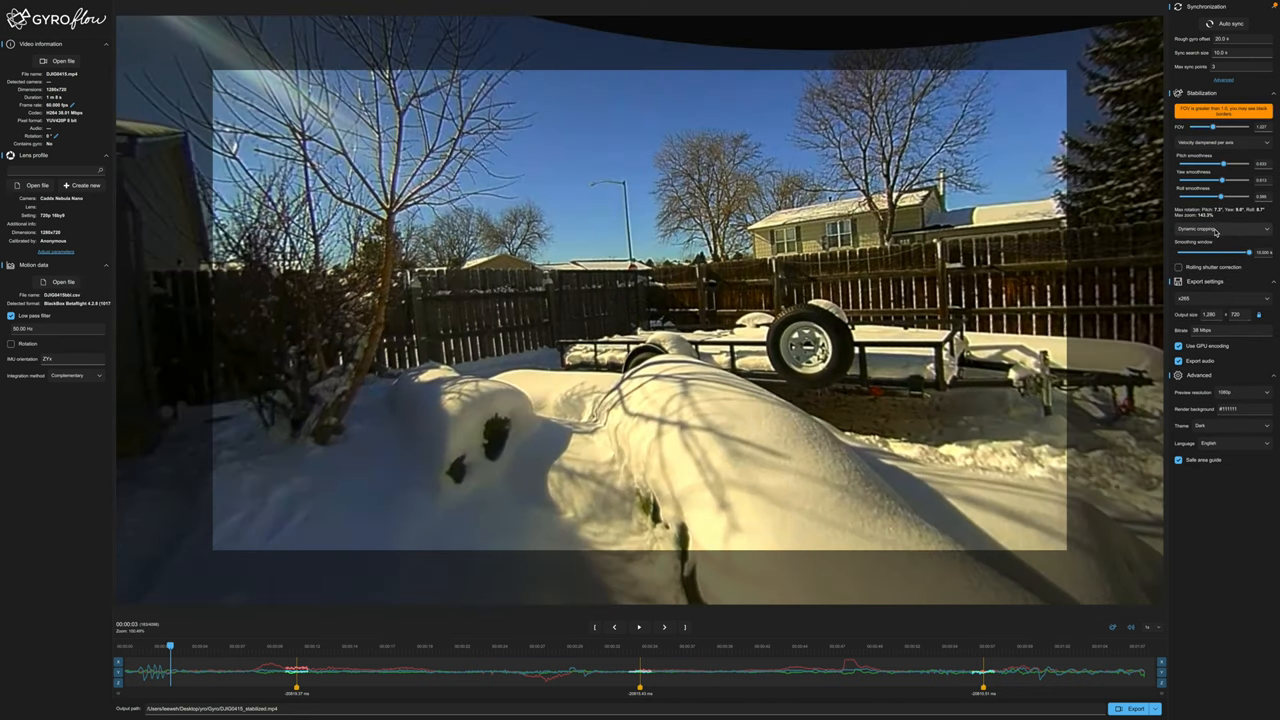
{"action": "left_click", "coordinate": [1220, 228]}
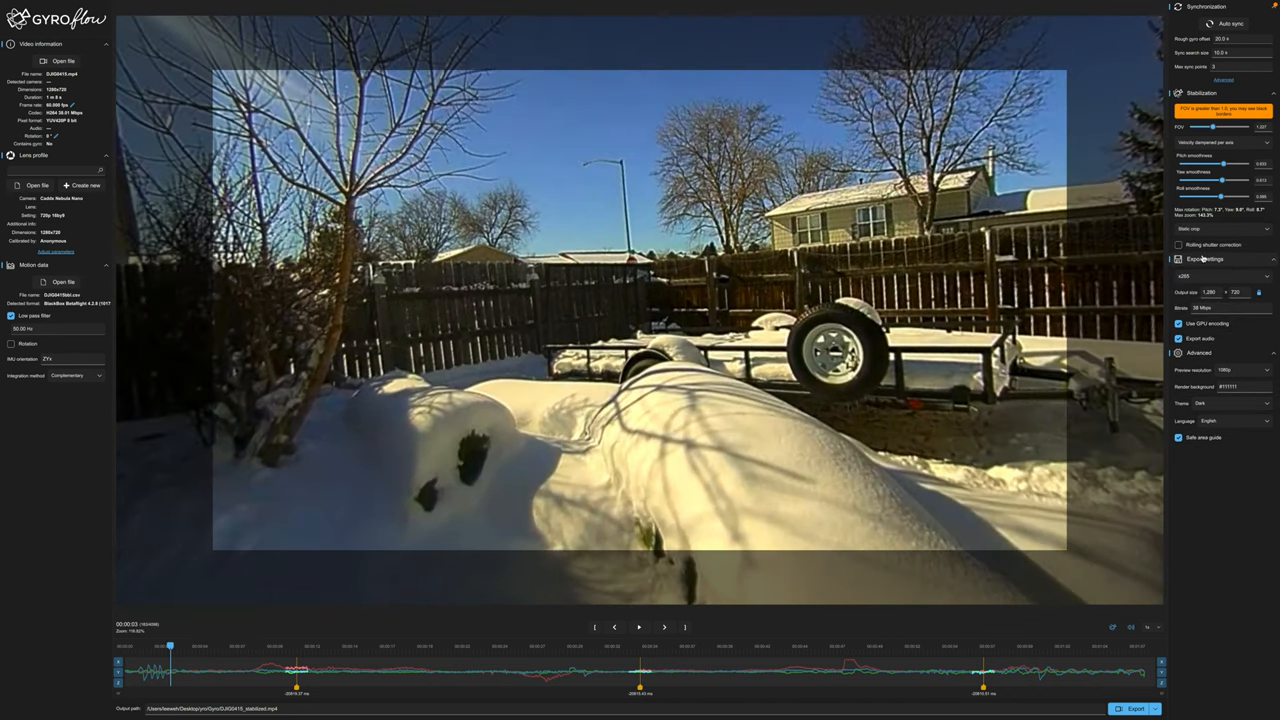
{"action": "left_click_drag", "start_coordinate": [1216, 128], "coordinate": [1210, 128]}
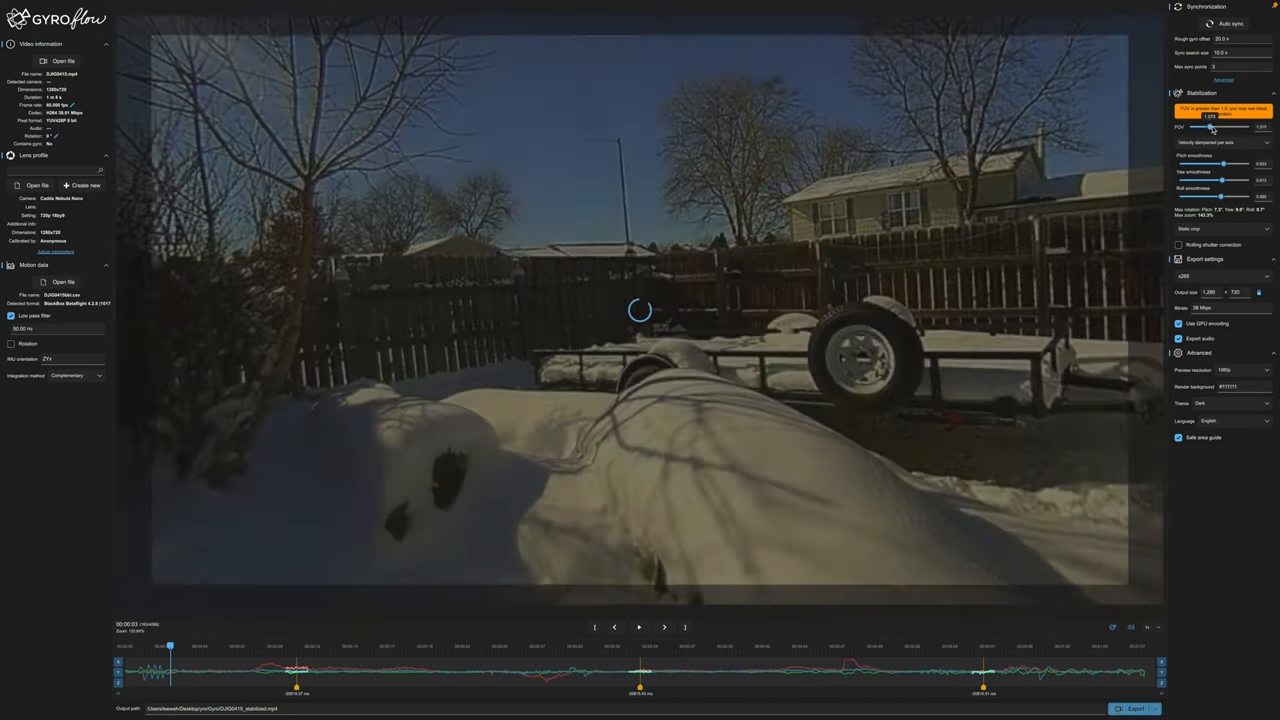
{"action": "left_click_drag", "start_coordinate": [1212, 128], "coordinate": [1250, 128]}
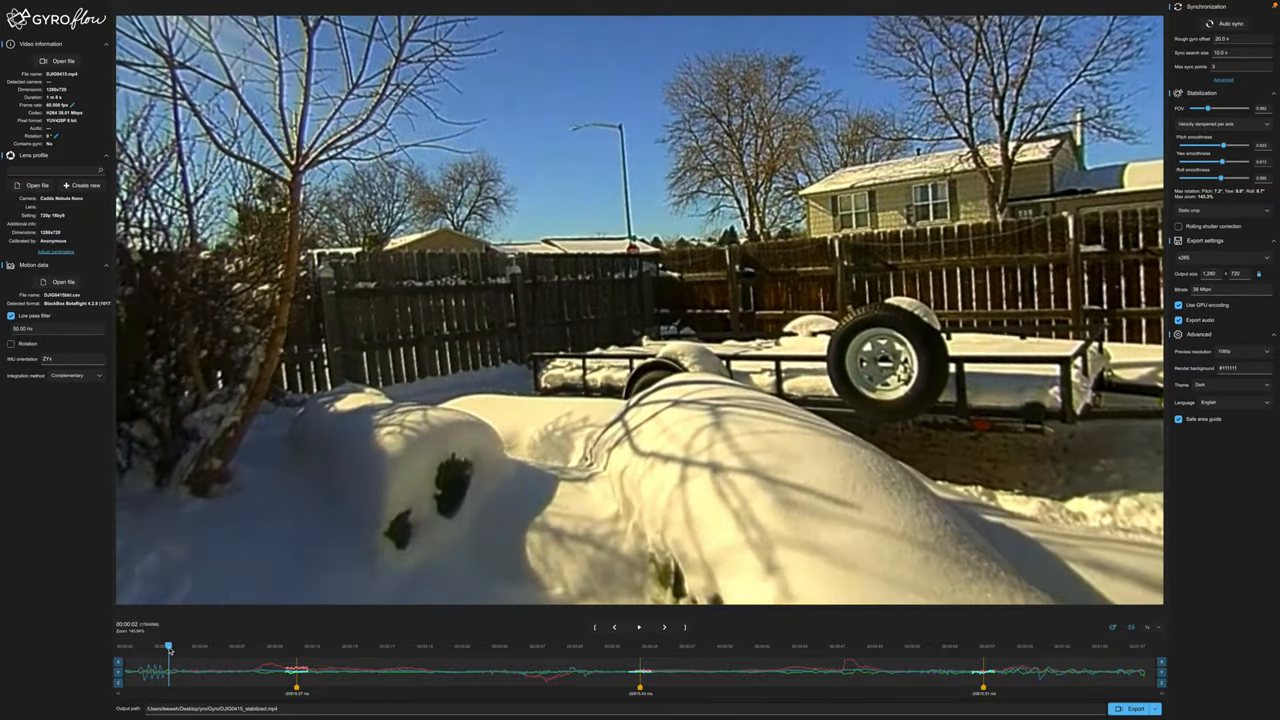
Review the stabilized preview at several points along the timeline
{"action": "left_click", "coordinate": [640, 628]}
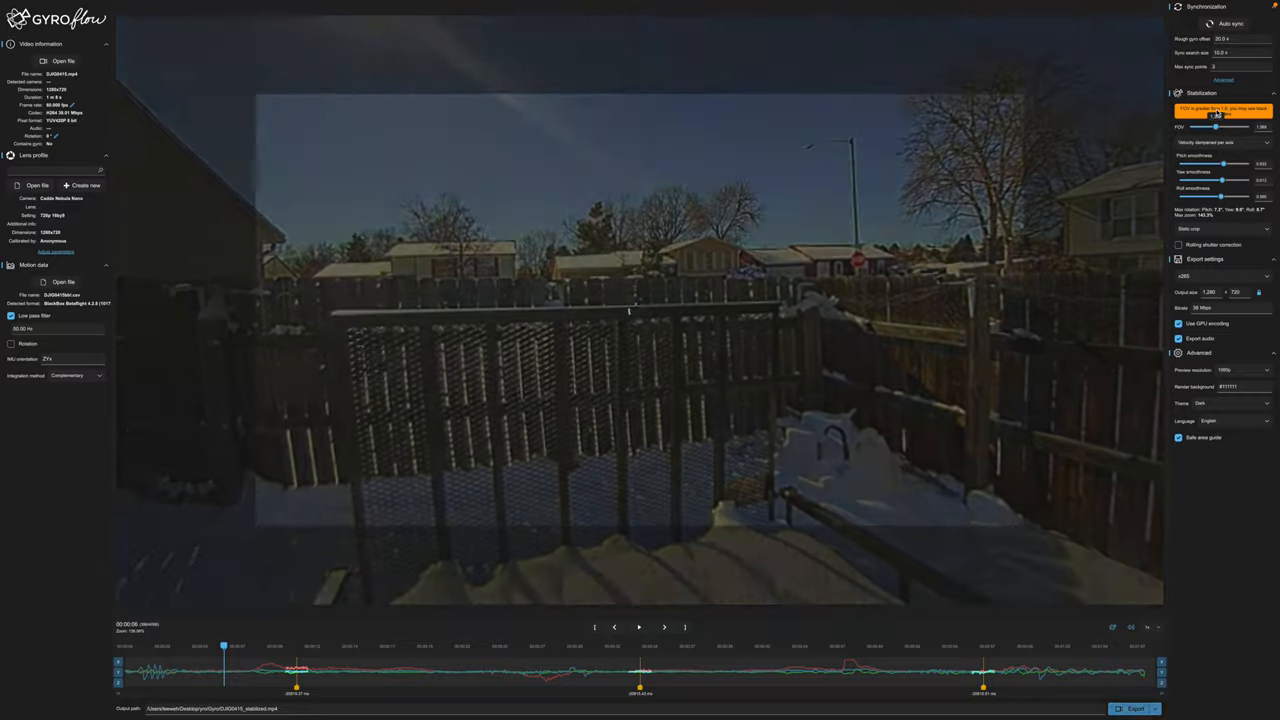
{"action": "left_click", "coordinate": [640, 628]}
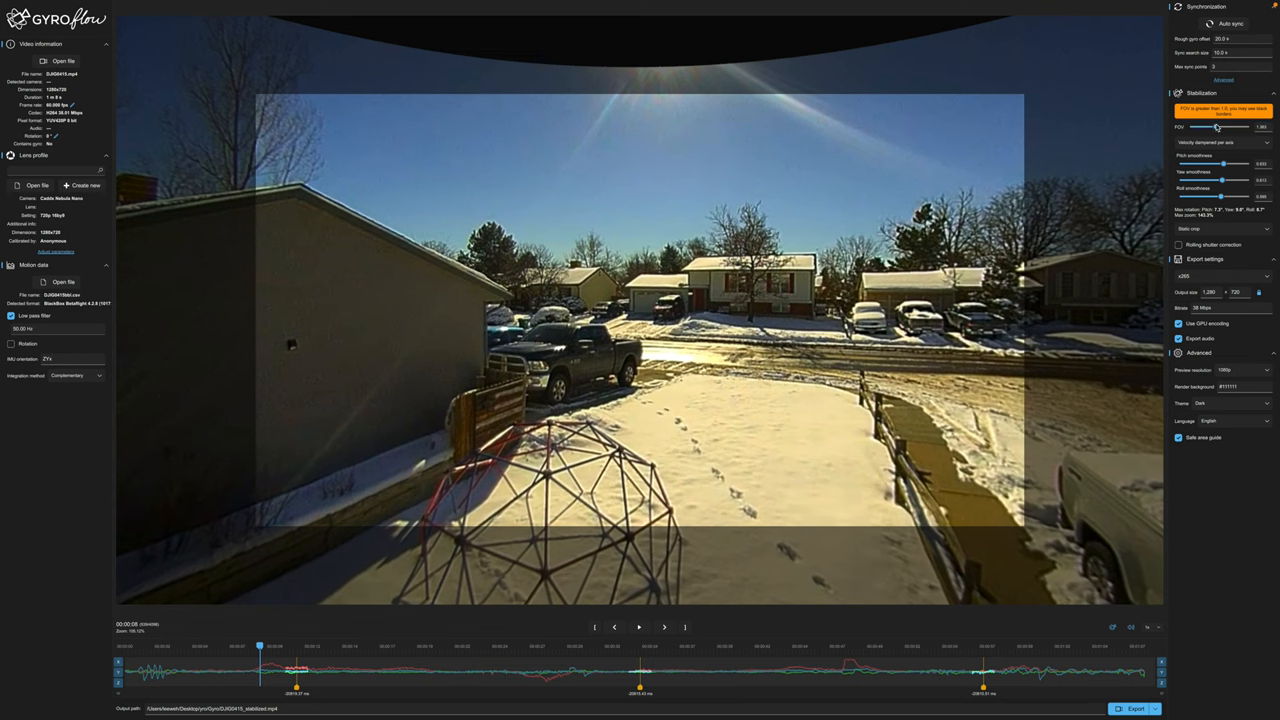
{"action": "left_click", "coordinate": [1222, 228]}
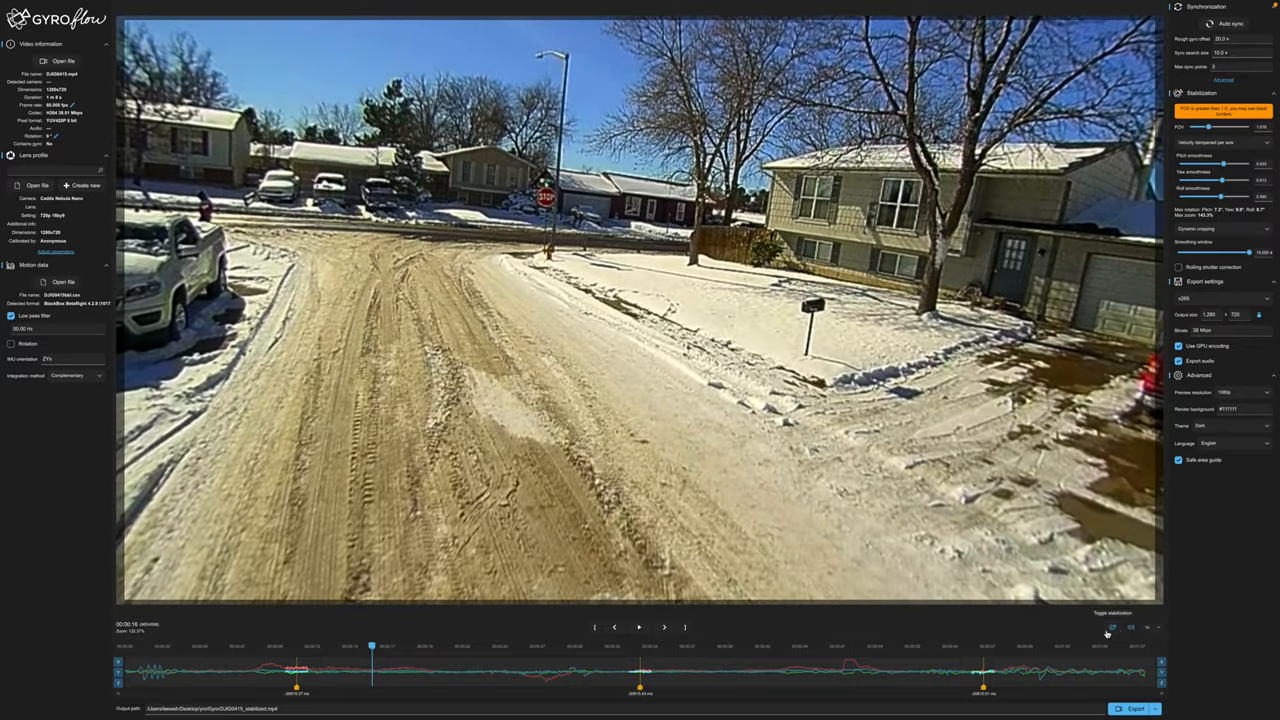
{"action": "left_click", "coordinate": [1112, 628]}
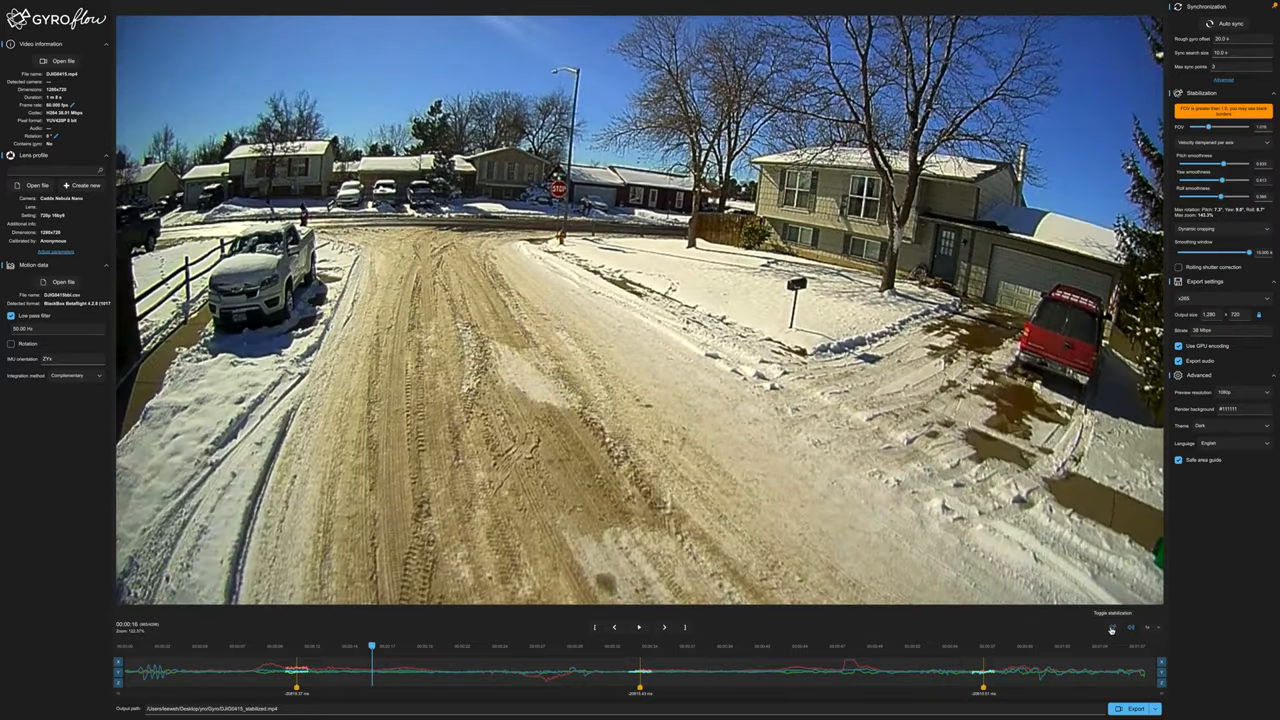
{"action": "left_click", "coordinate": [640, 628]}
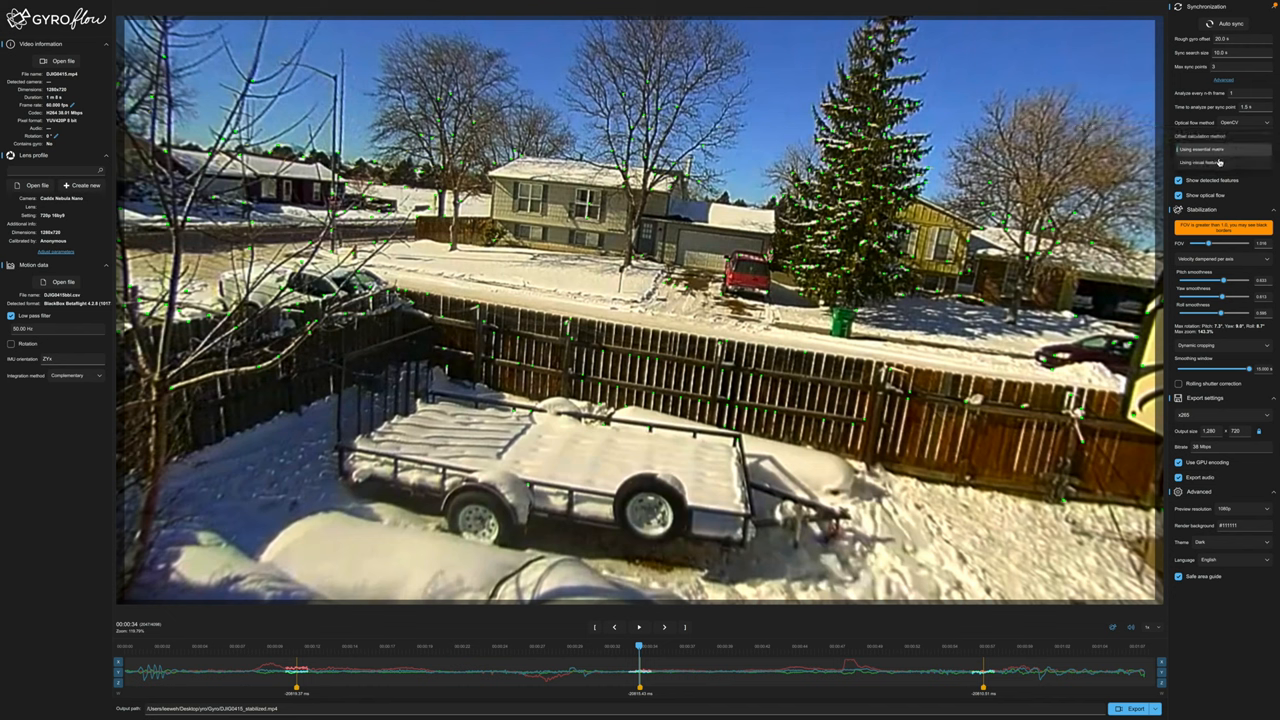
{"action": "mouse_move", "coordinate": [1216, 148]}
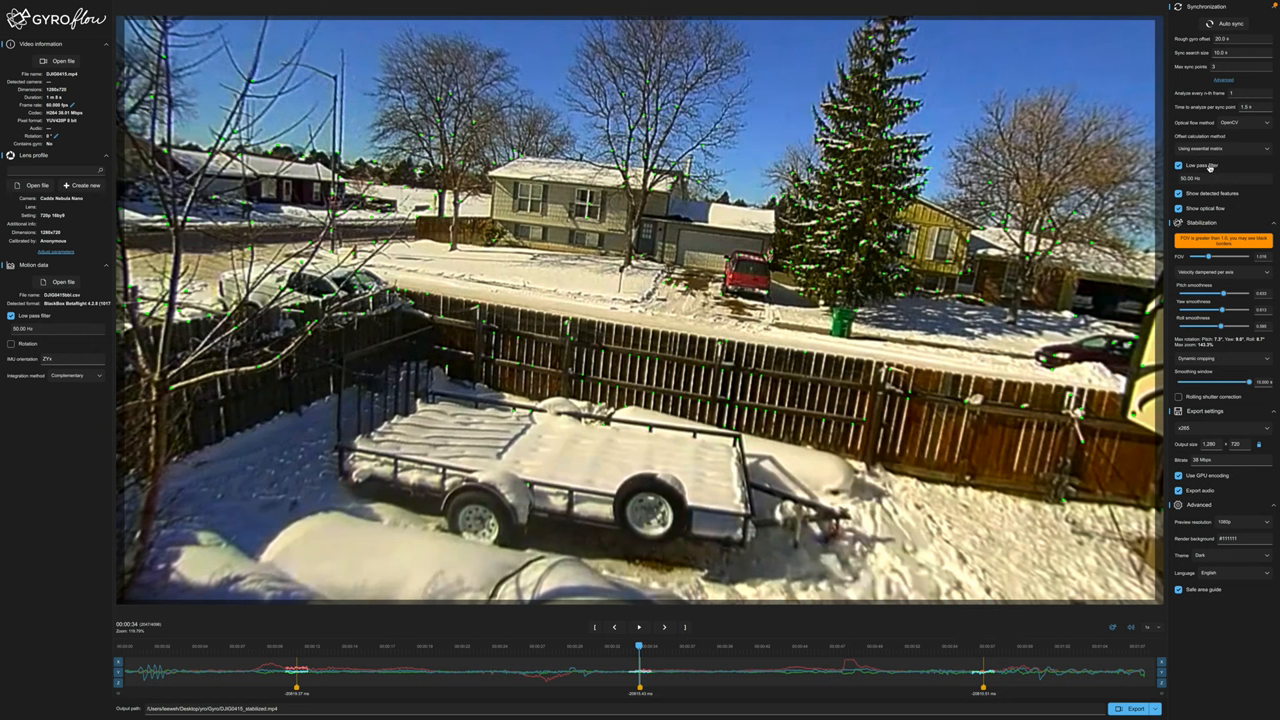
Review synchronization options, set the rendered output size and start the Export render of the DJIG0415 clip
{"action": "left_click", "coordinate": [1180, 164]}
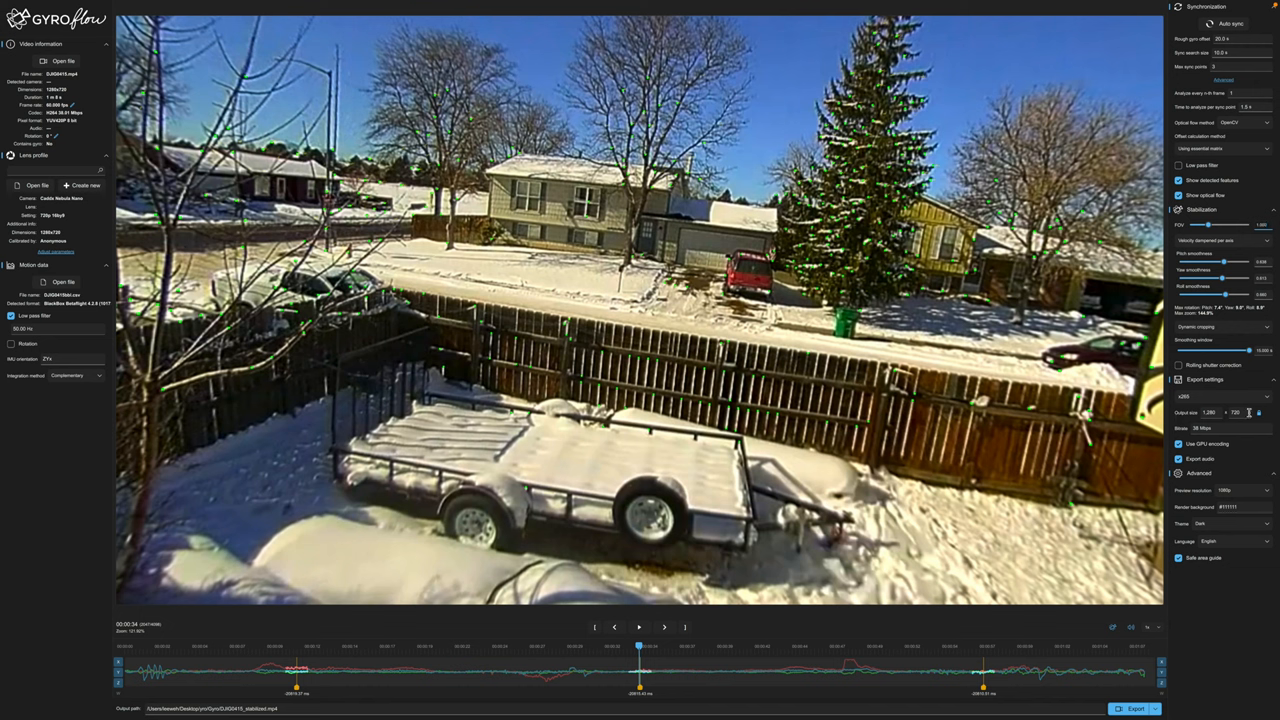
{"action": "mouse_move", "coordinate": [1198, 414]}
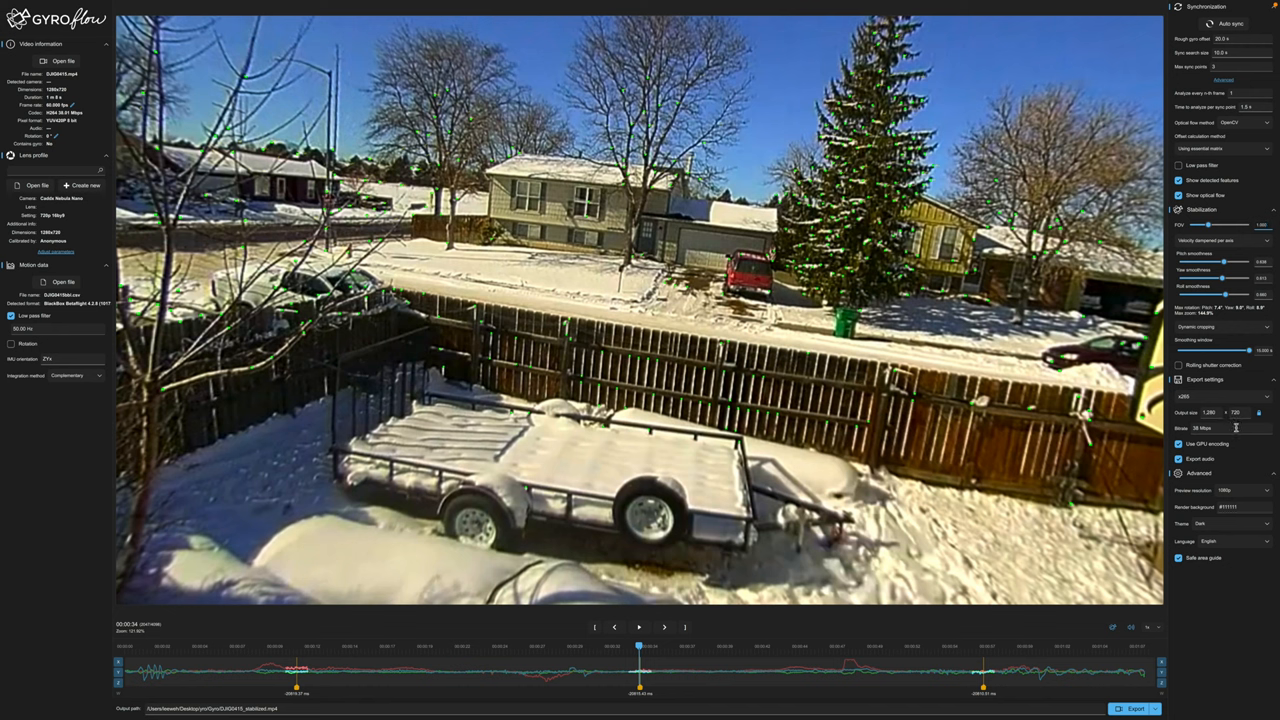
{"action": "mouse_move", "coordinate": [1244, 458]}
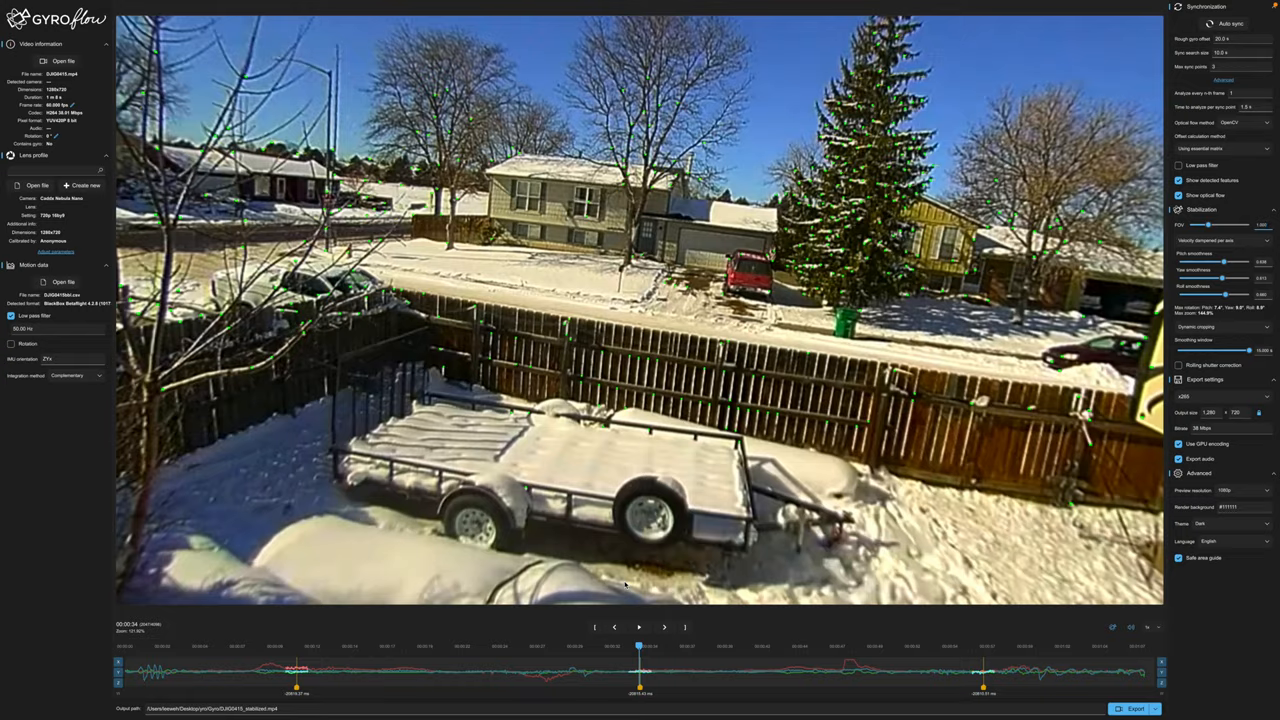
{"action": "left_click", "coordinate": [640, 628]}
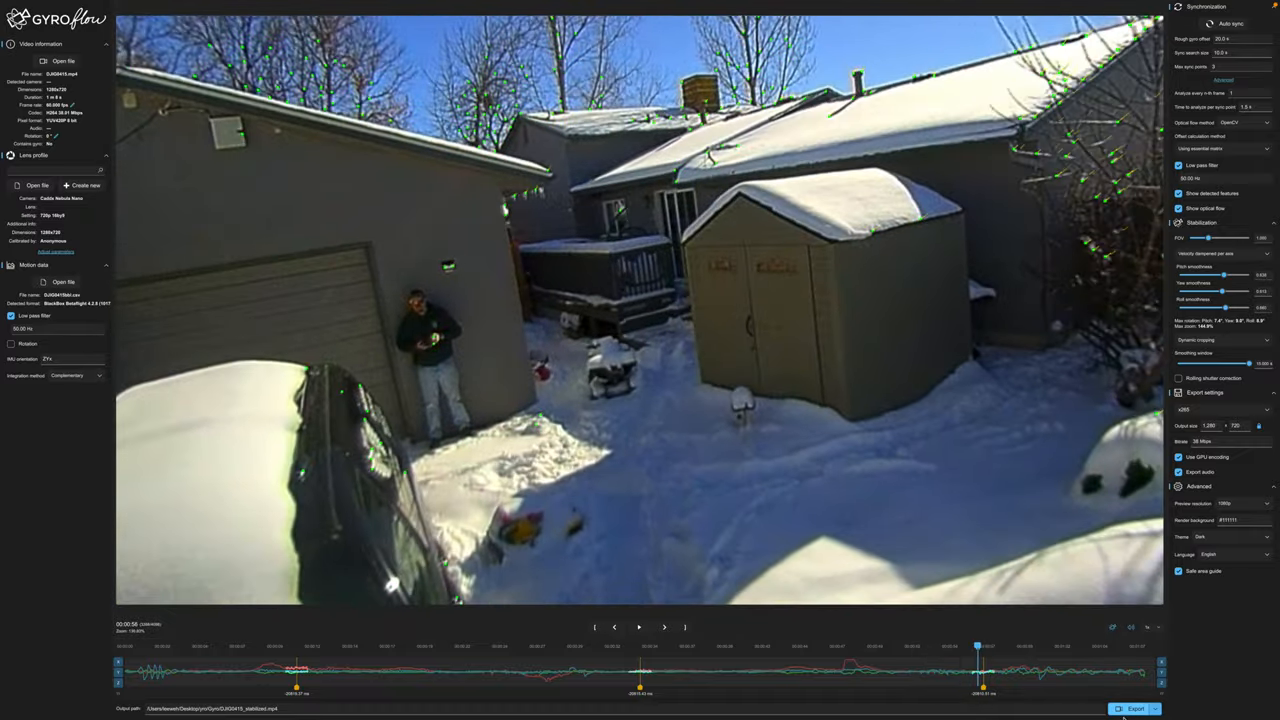
{"action": "left_click", "coordinate": [1136, 708]}
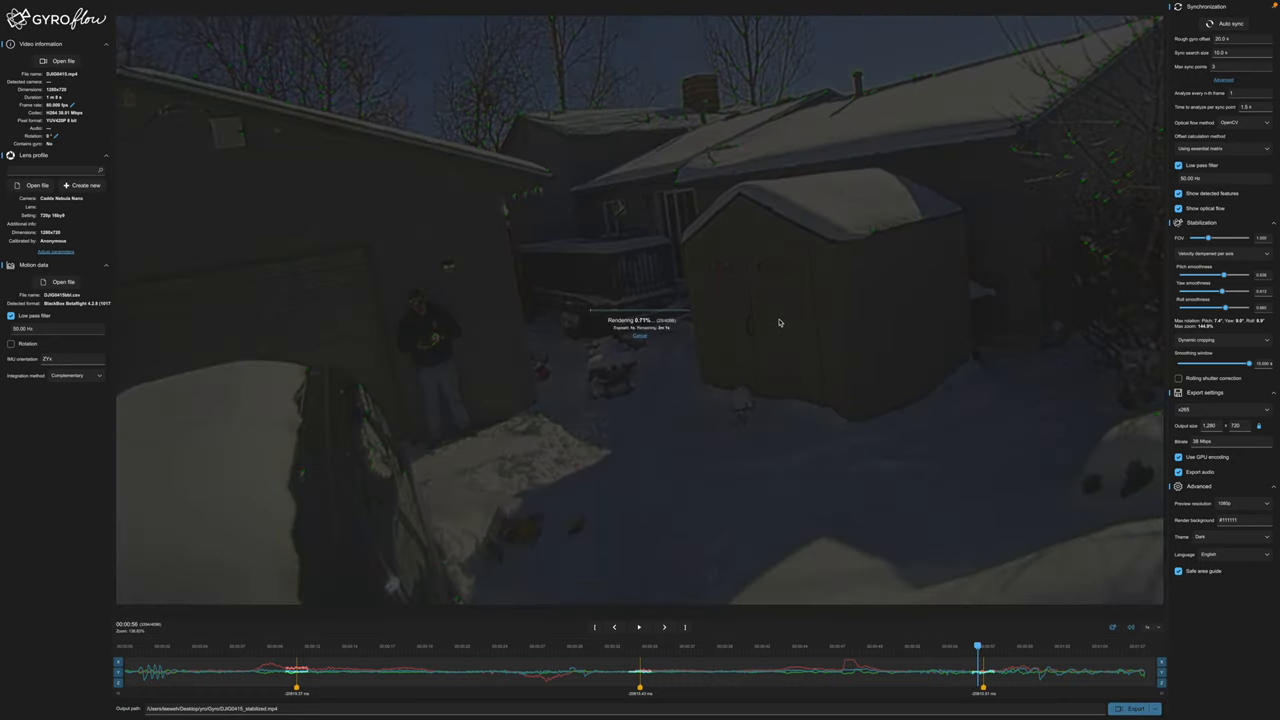